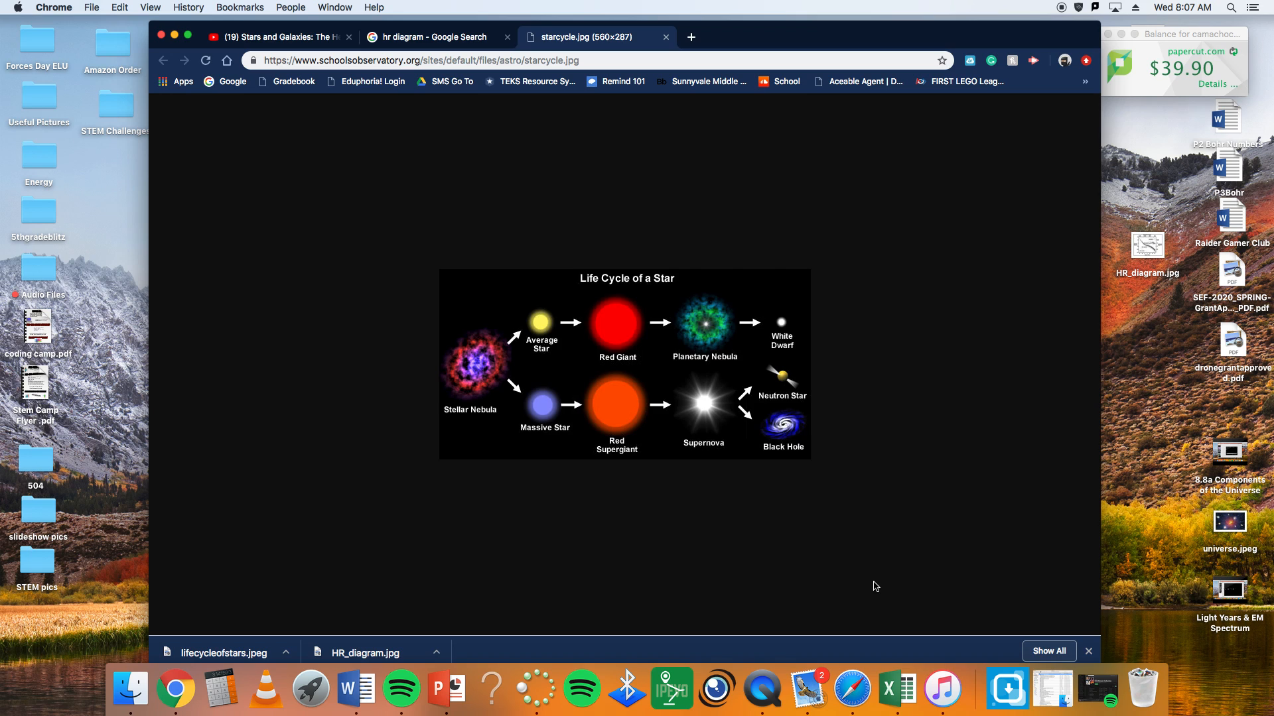
mouse_move(947, 485)
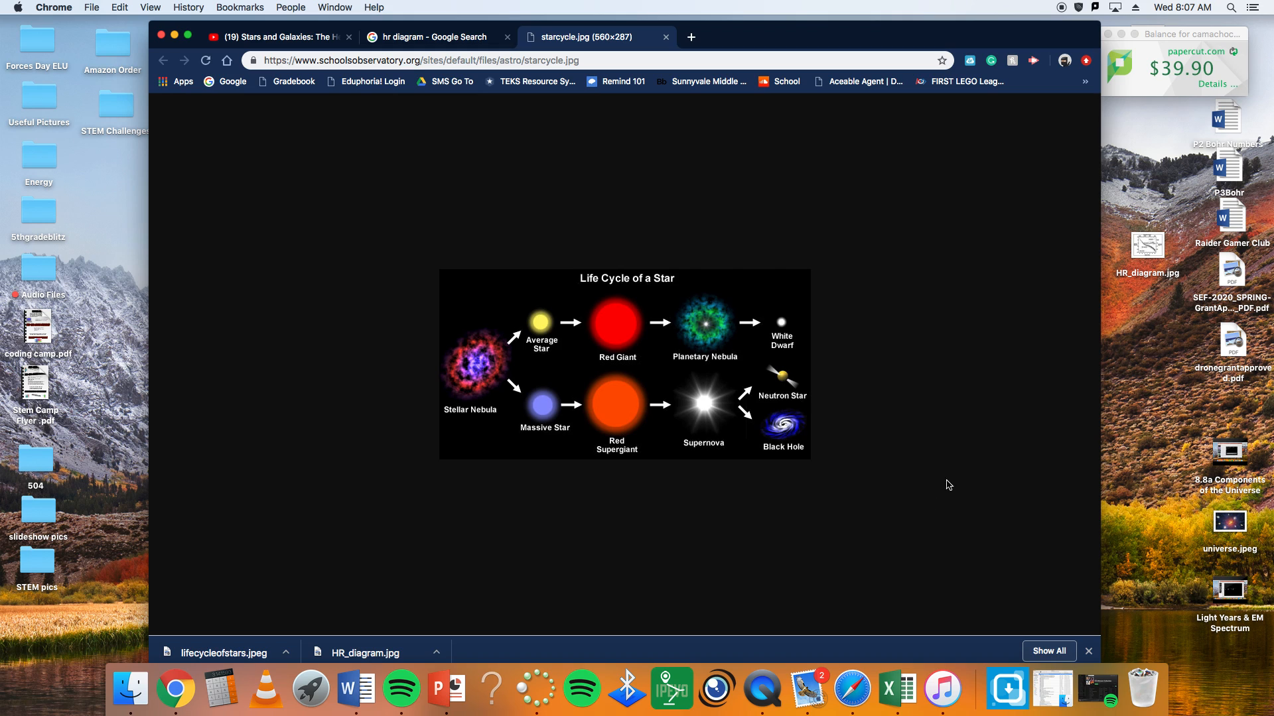
mouse_move(1214, 577)
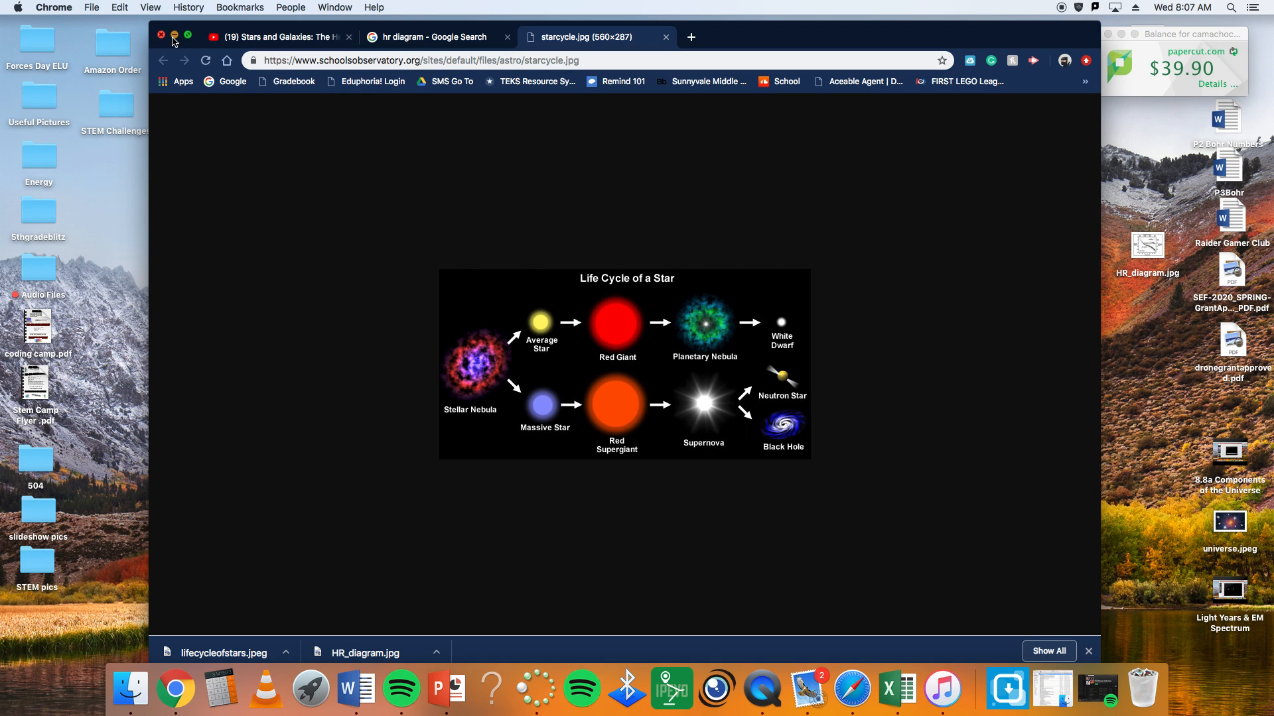
Minimize the Chrome window with the star life-cycle image to reveal the desktop
click(162, 36)
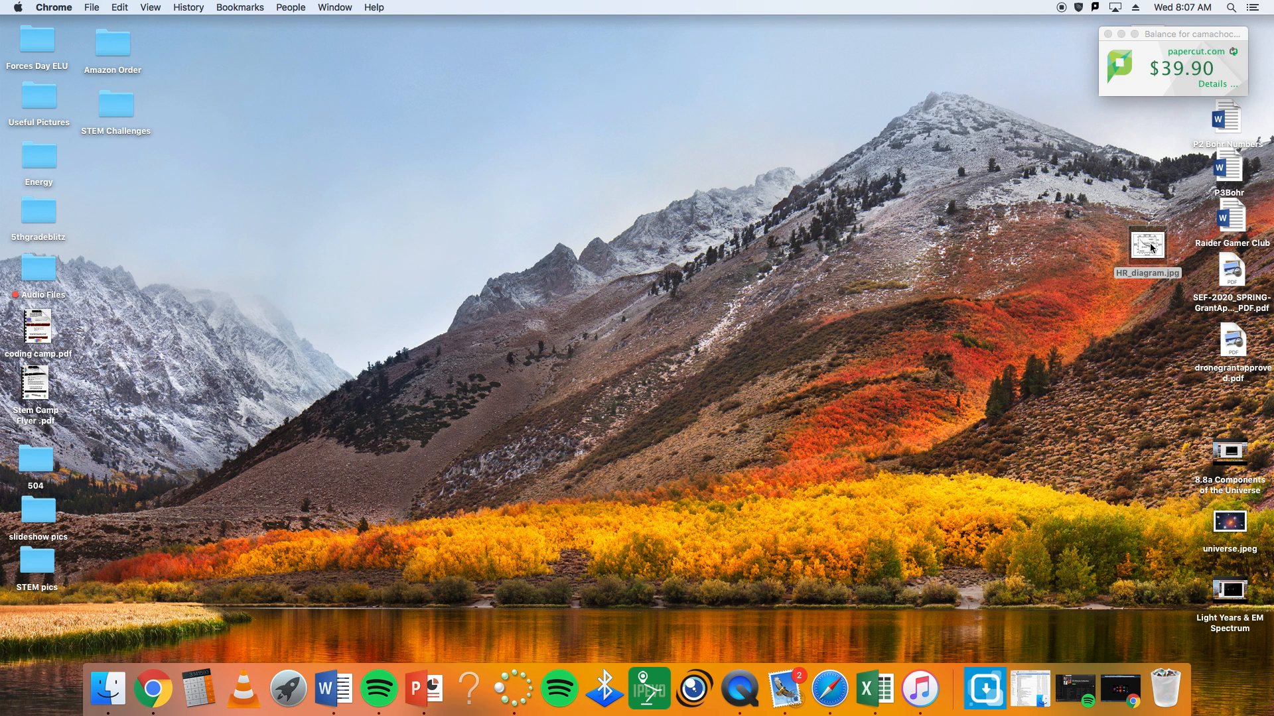
Open HR_diagram.jpg from the desktop in Preview
double_click(1148, 245)
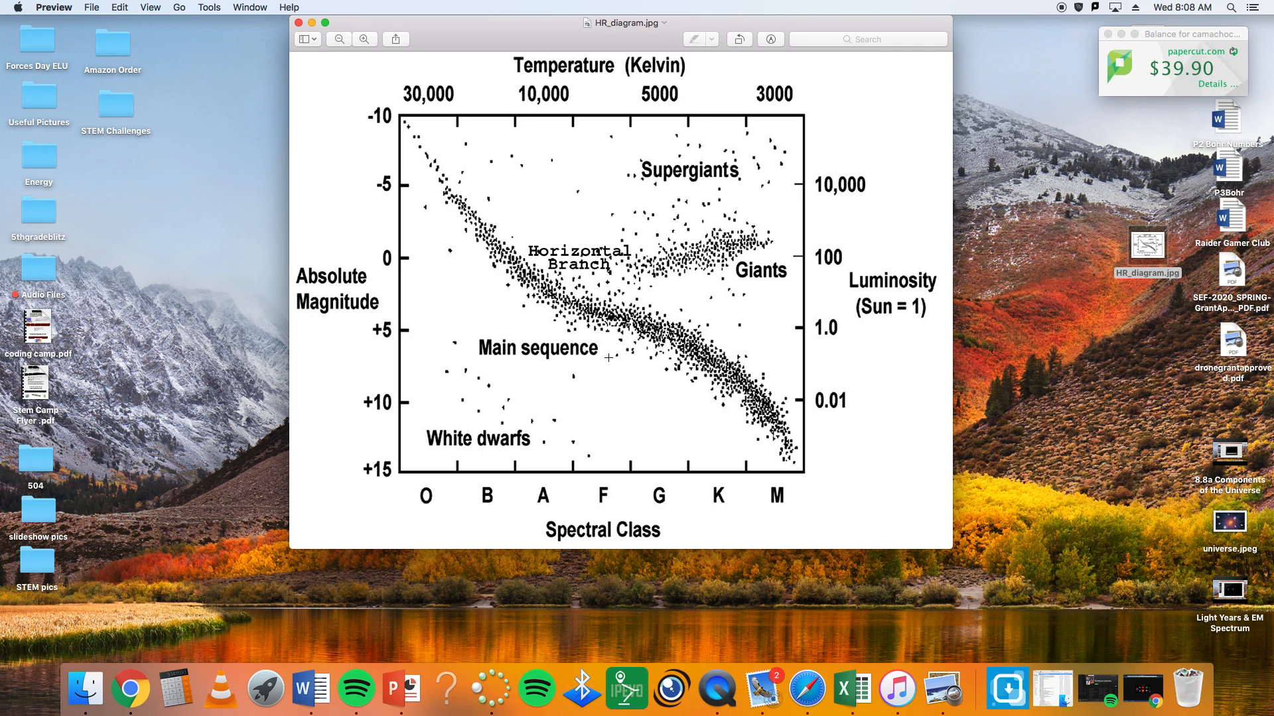
mouse_move(813, 458)
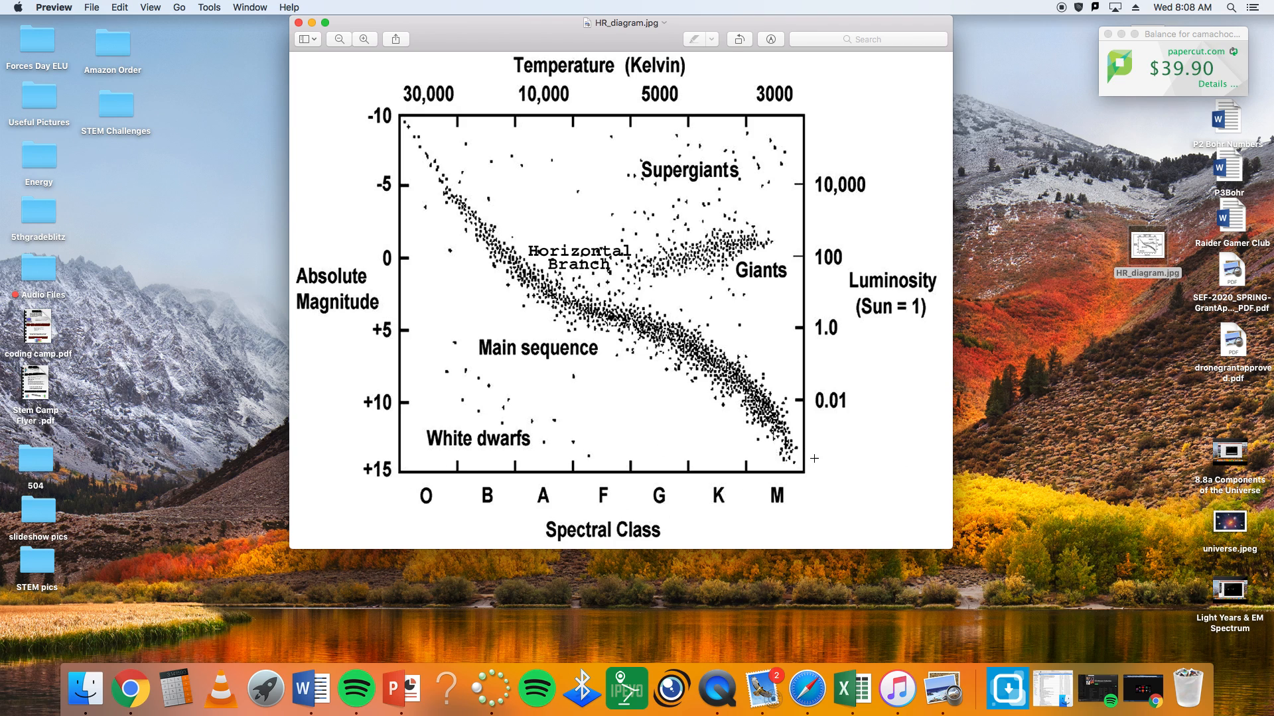
mouse_move(598, 133)
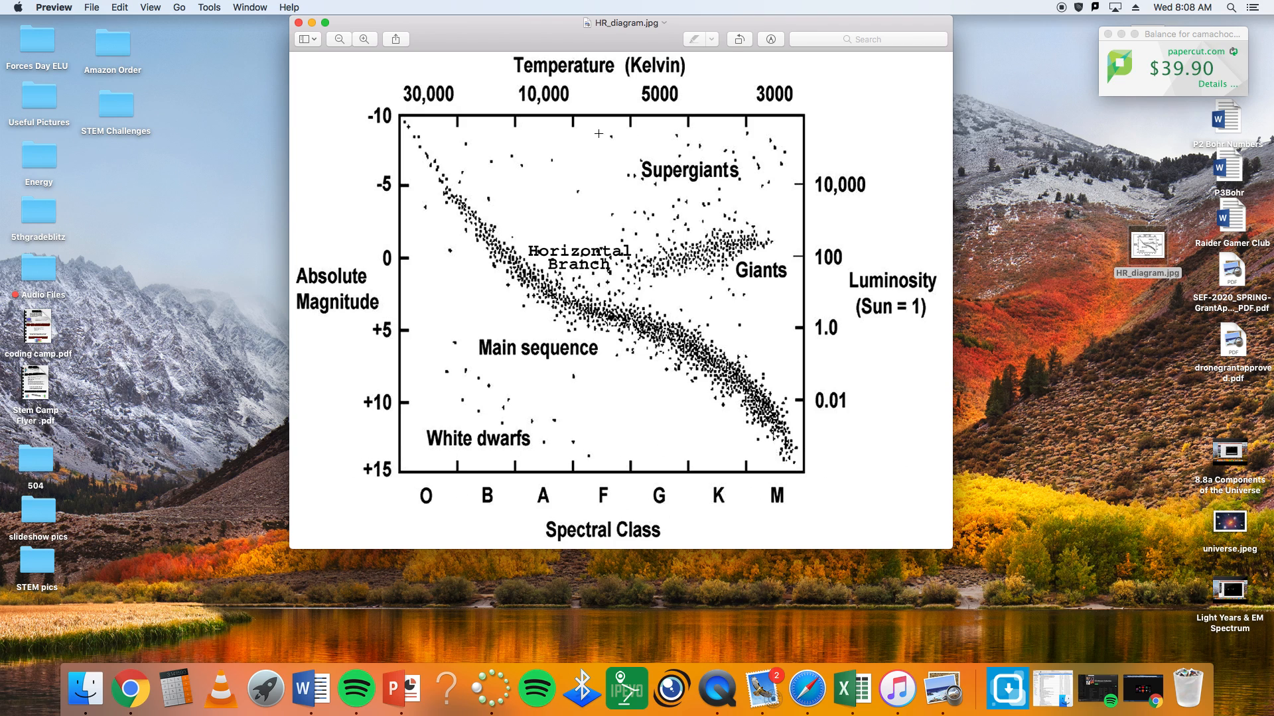
mouse_move(620, 196)
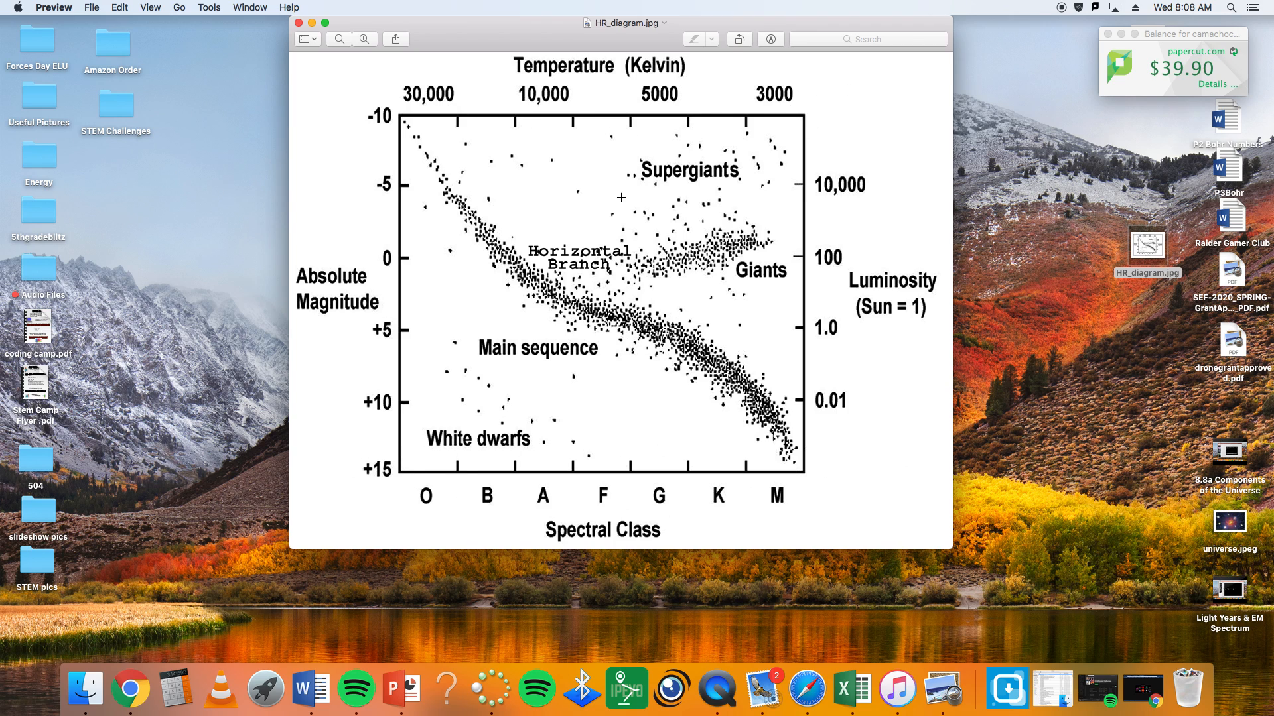
mouse_move(374, 128)
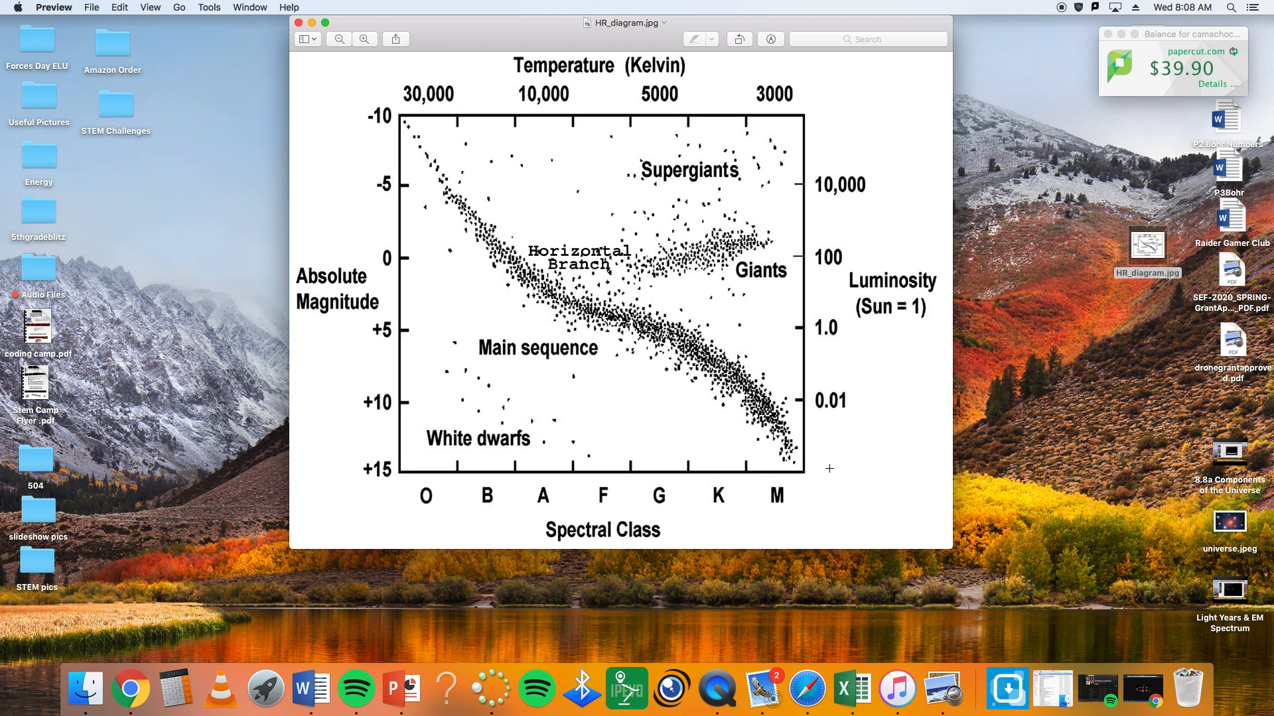
mouse_move(591, 487)
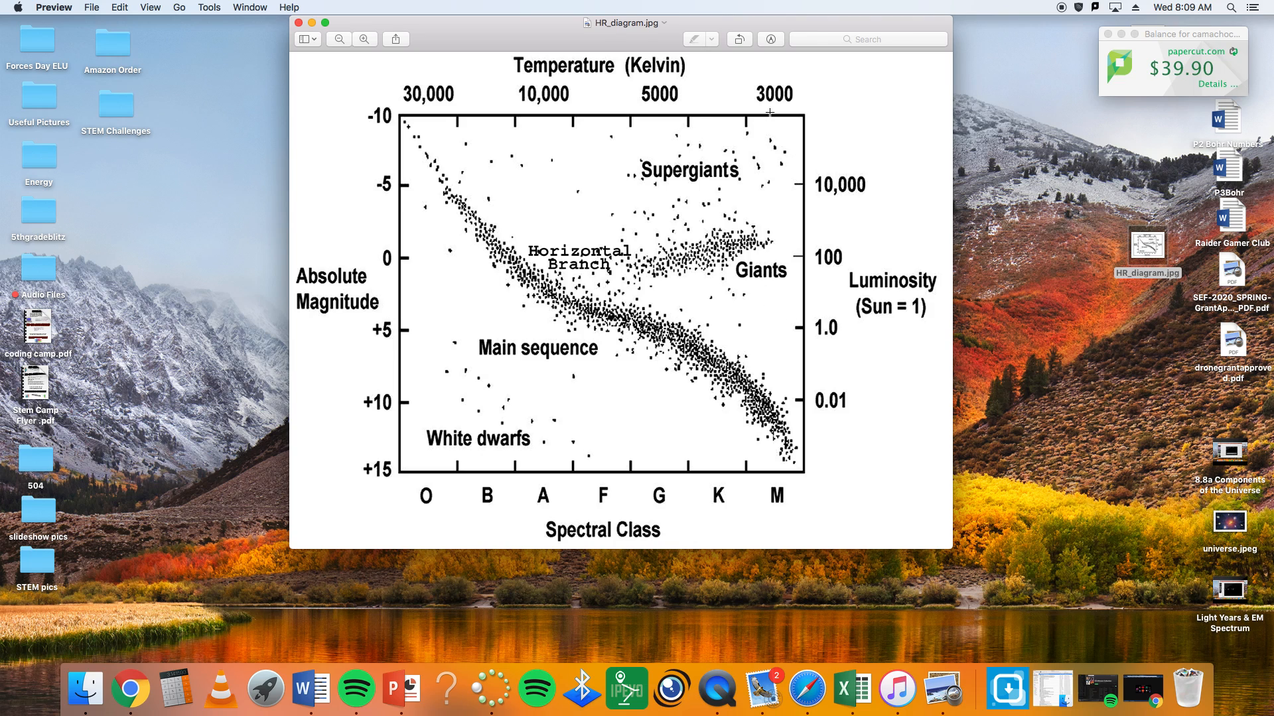
mouse_move(759, 310)
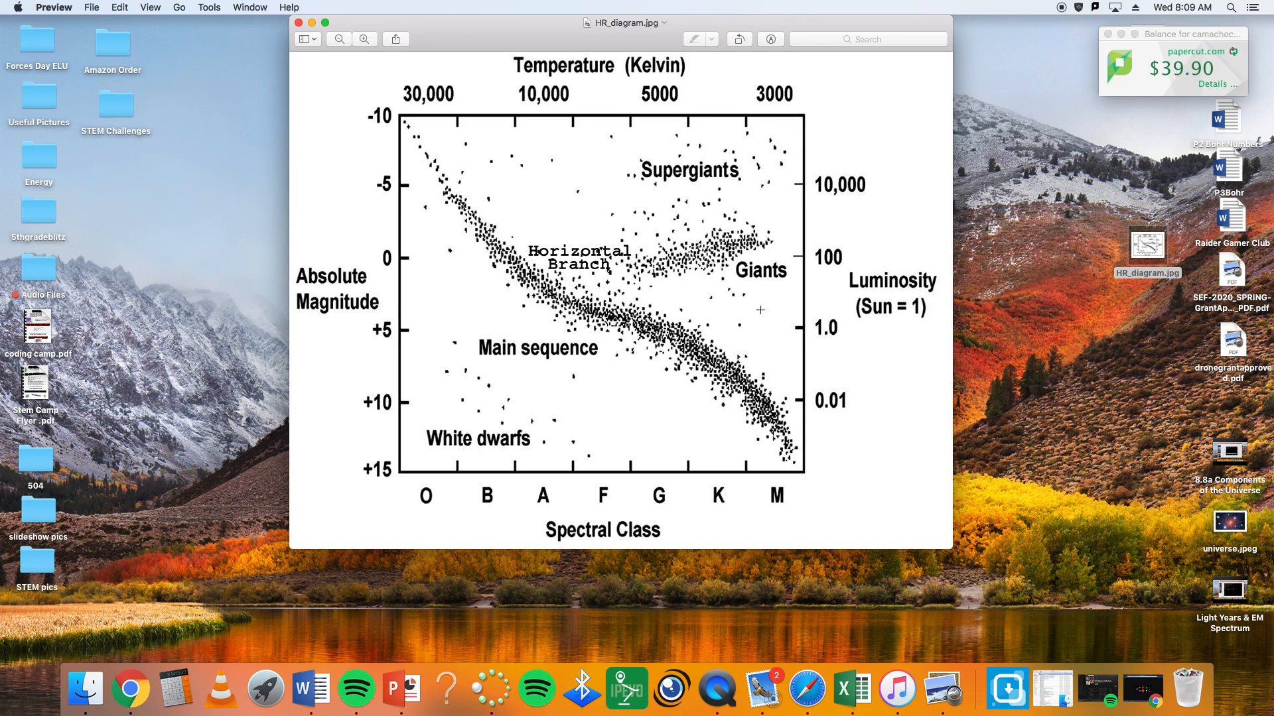
mouse_move(785, 118)
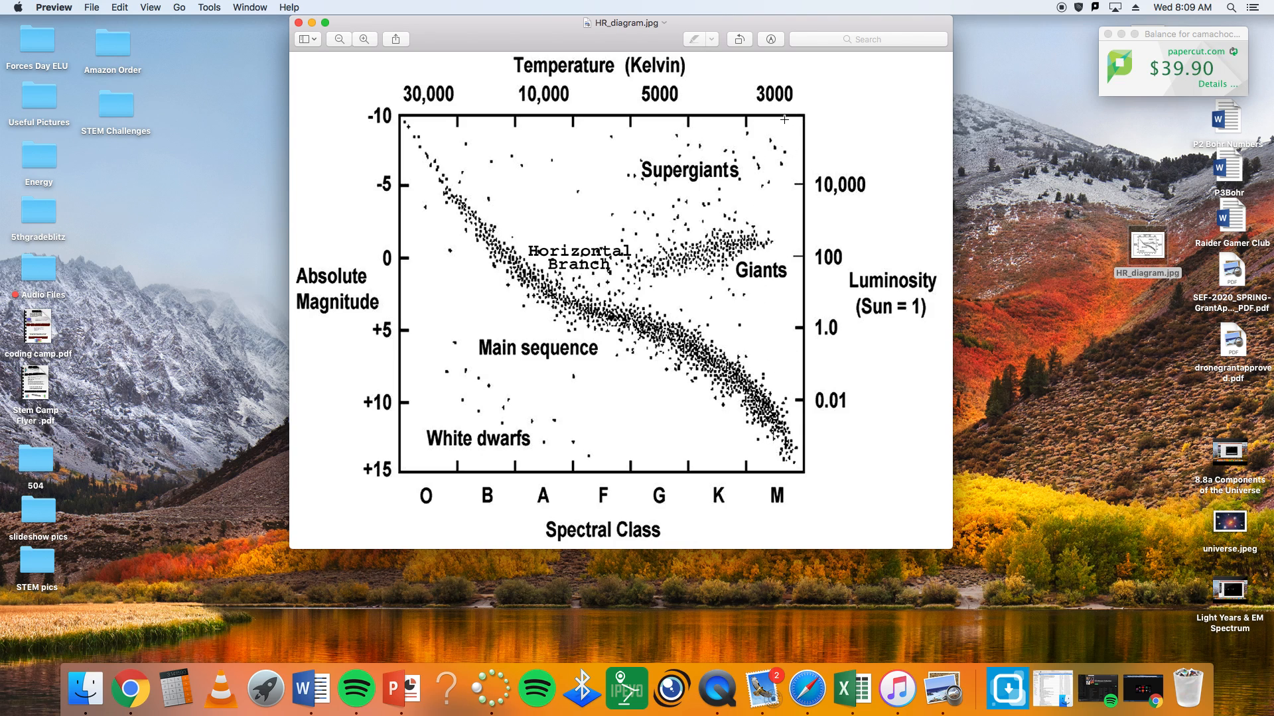
mouse_move(705, 118)
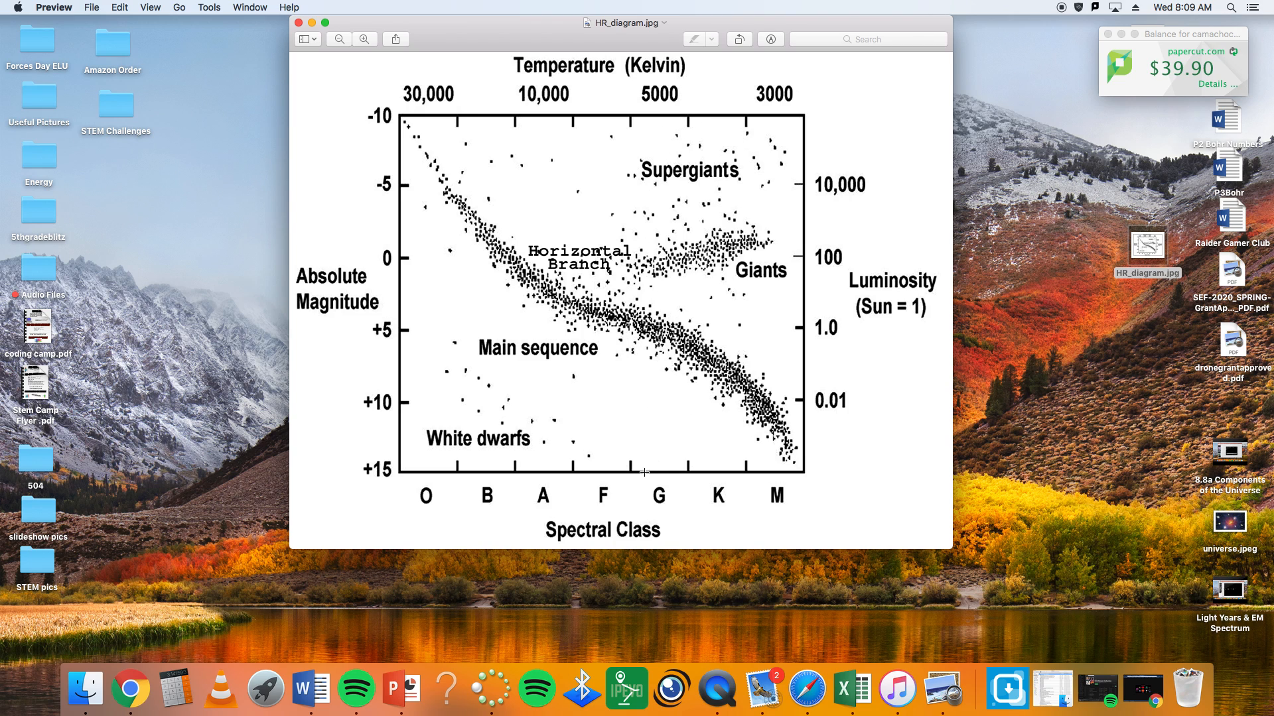
mouse_move(657, 310)
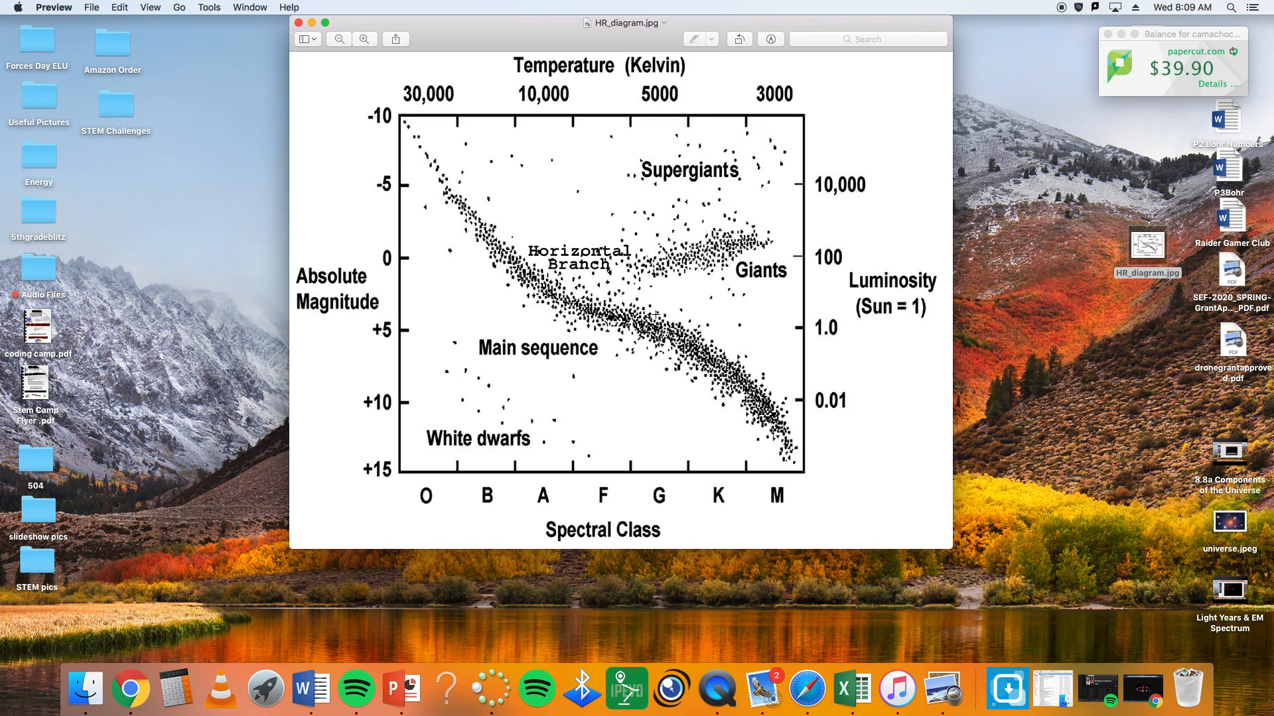
mouse_move(666, 309)
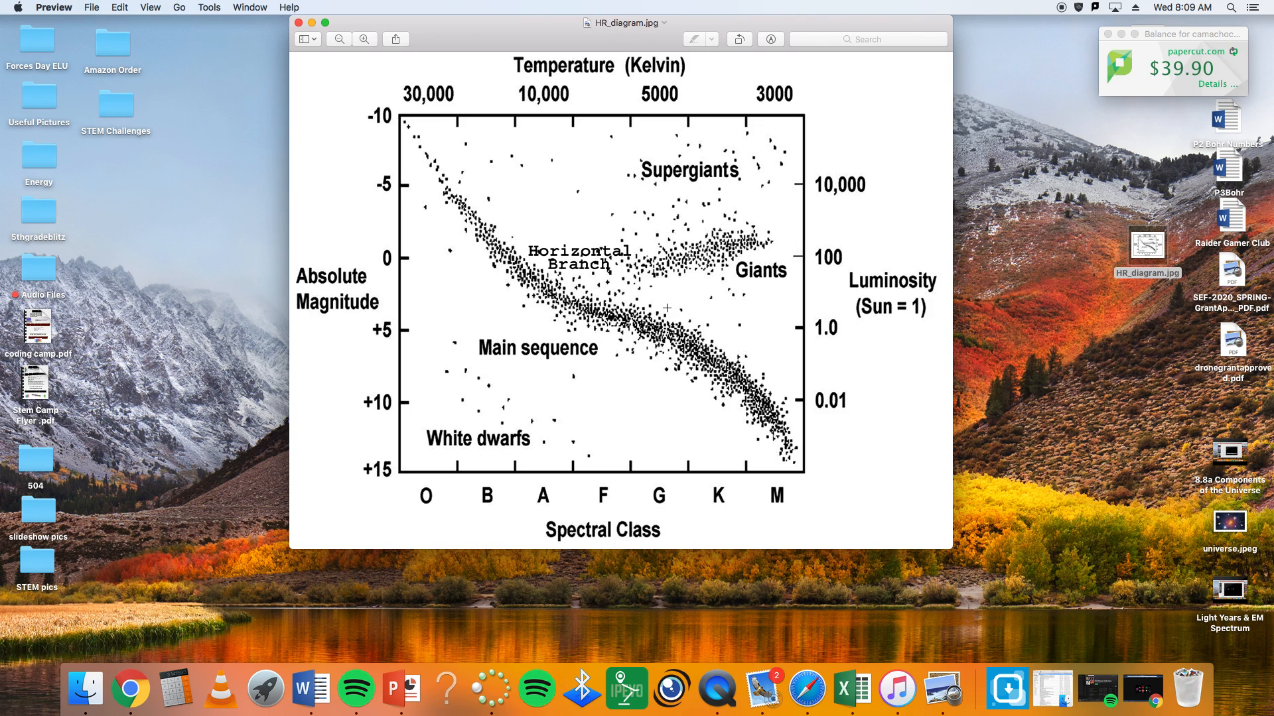
mouse_move(668, 321)
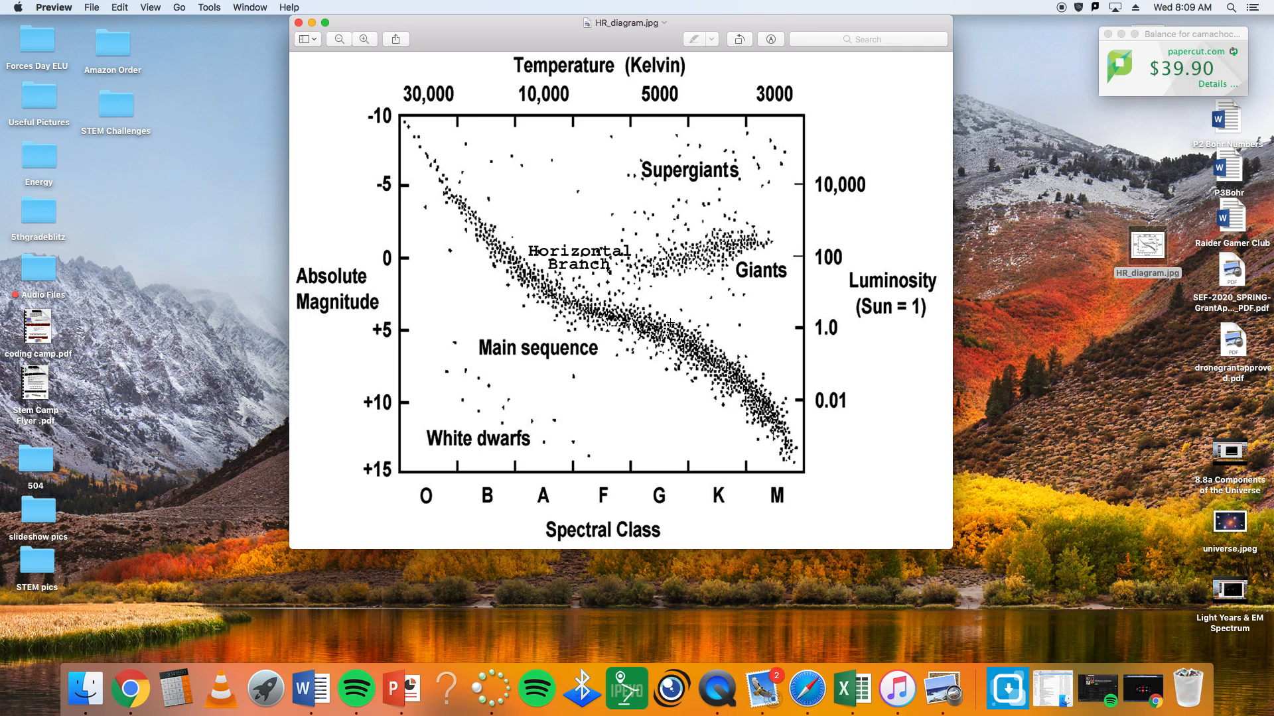
mouse_move(666, 322)
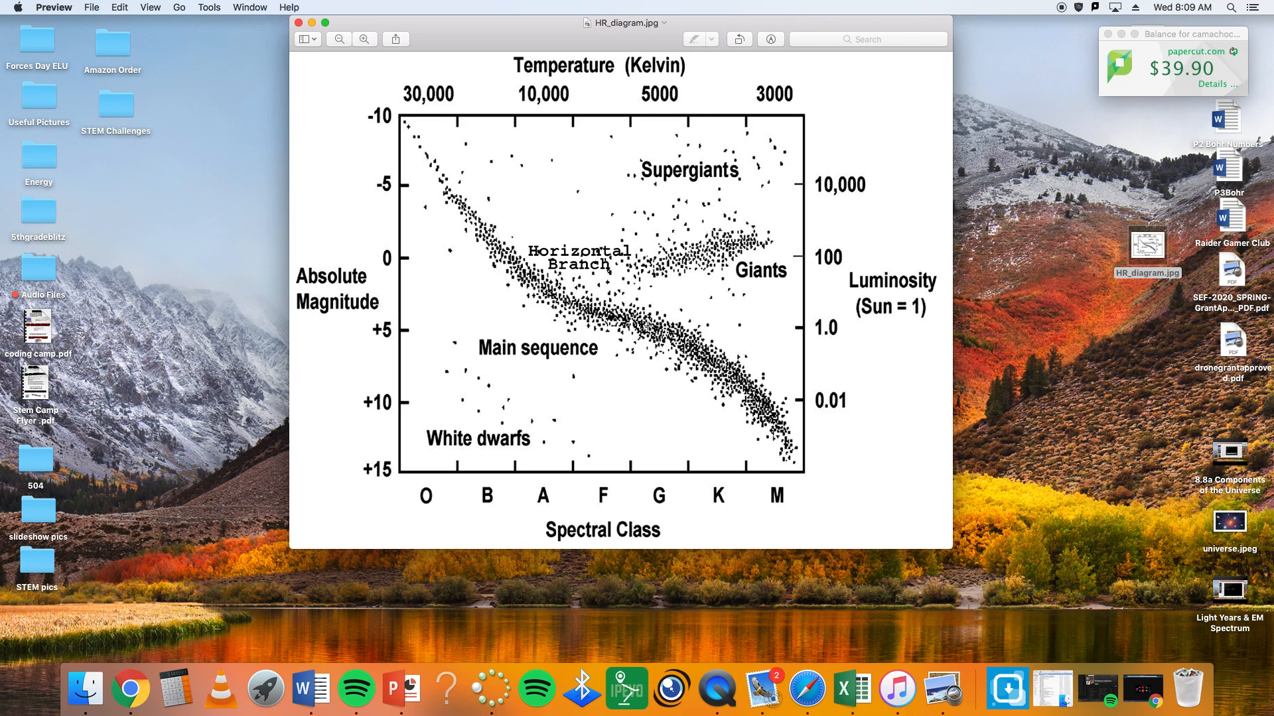
mouse_move(646, 325)
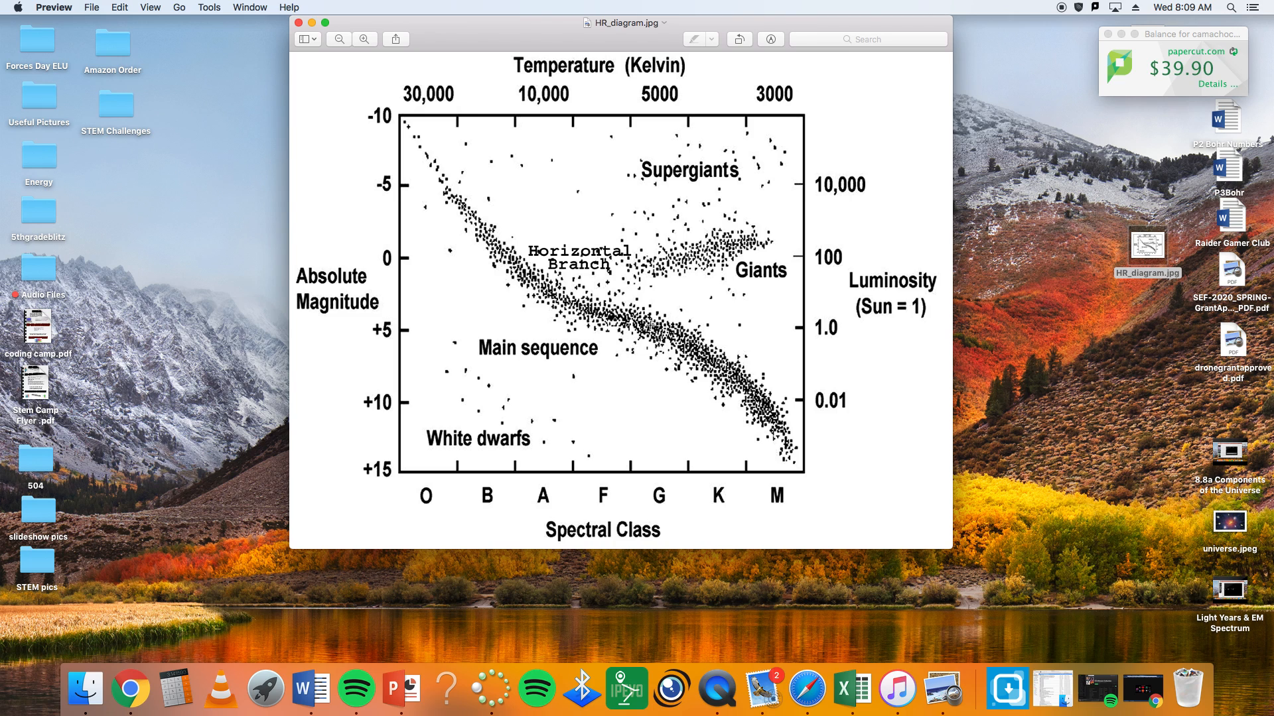
mouse_move(690, 314)
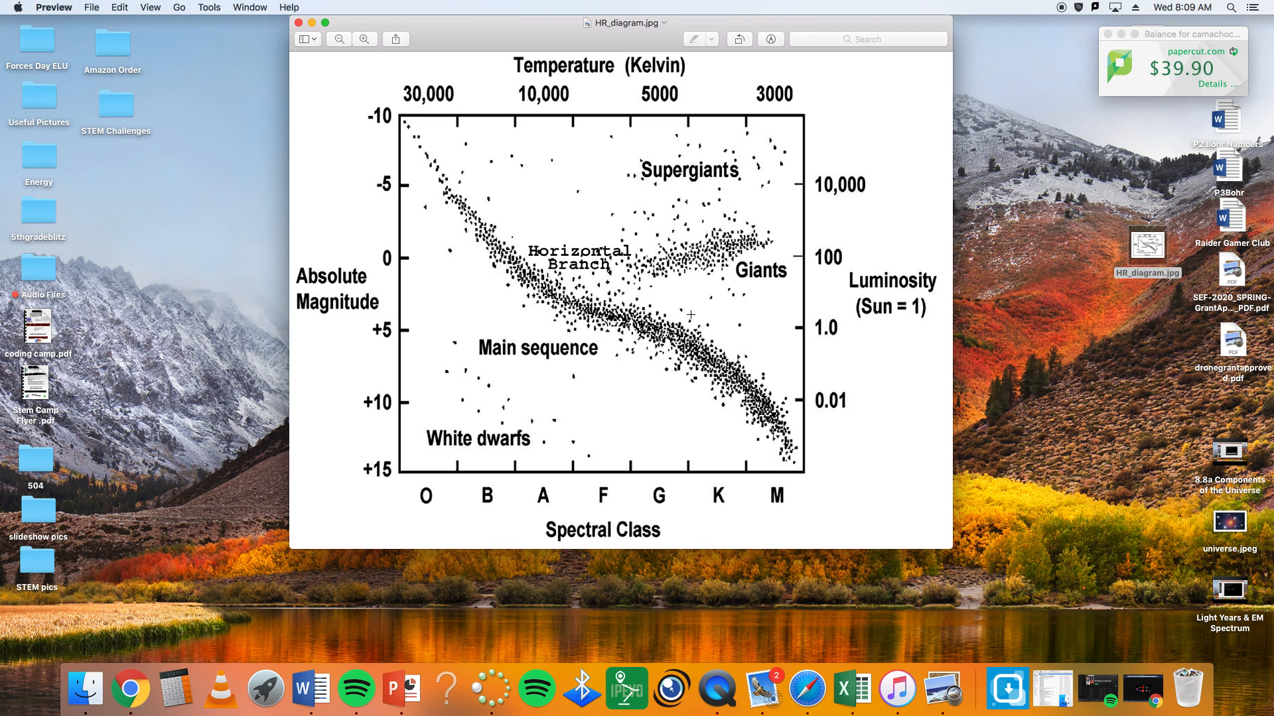
mouse_move(754, 301)
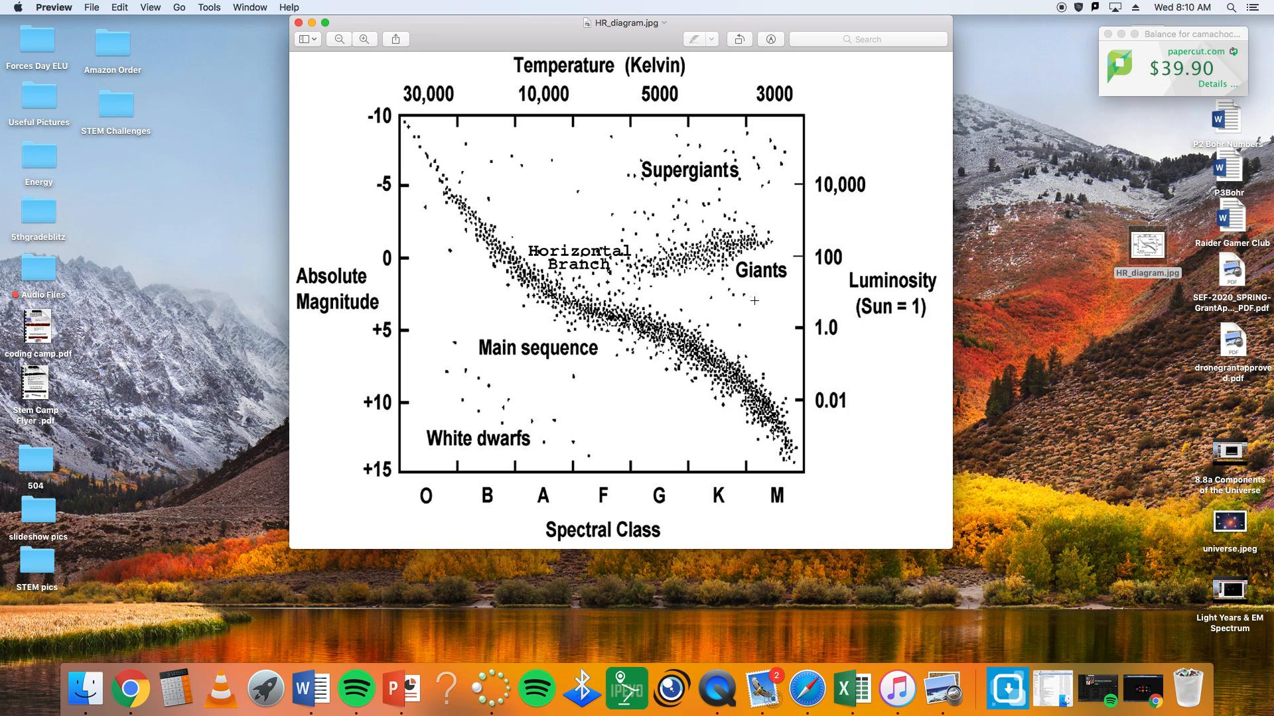
mouse_move(465, 300)
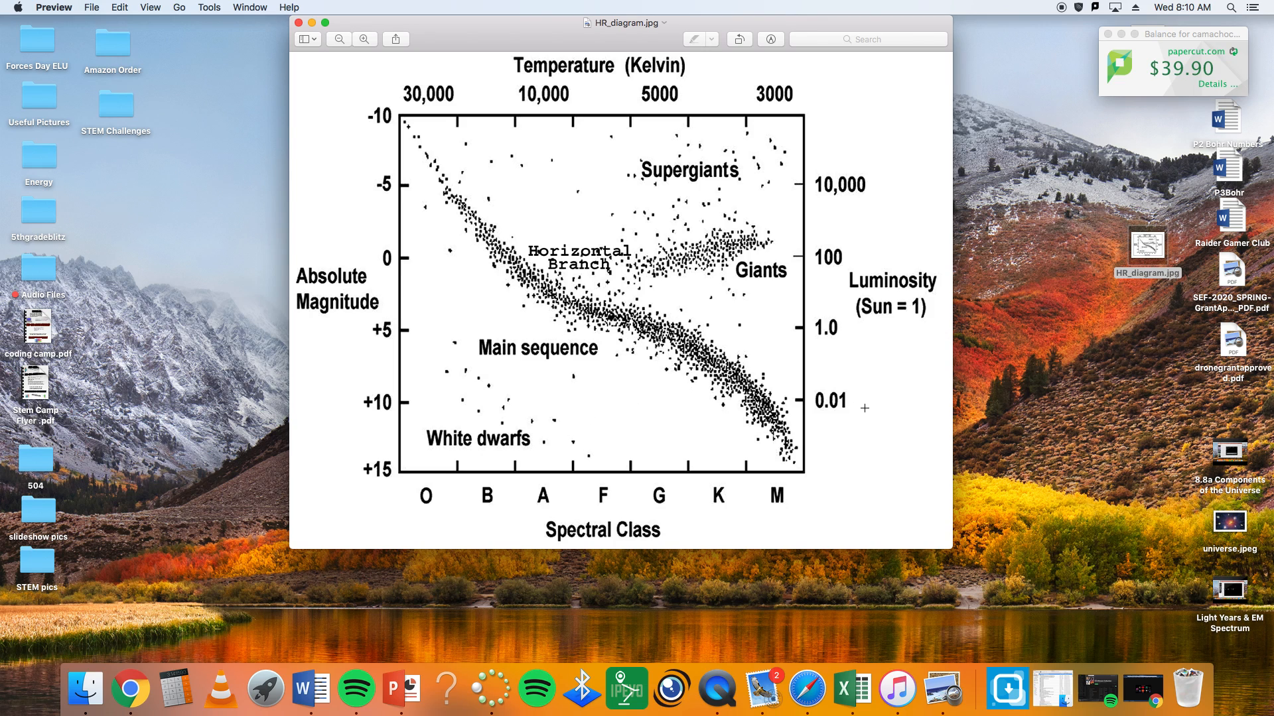
mouse_move(791, 465)
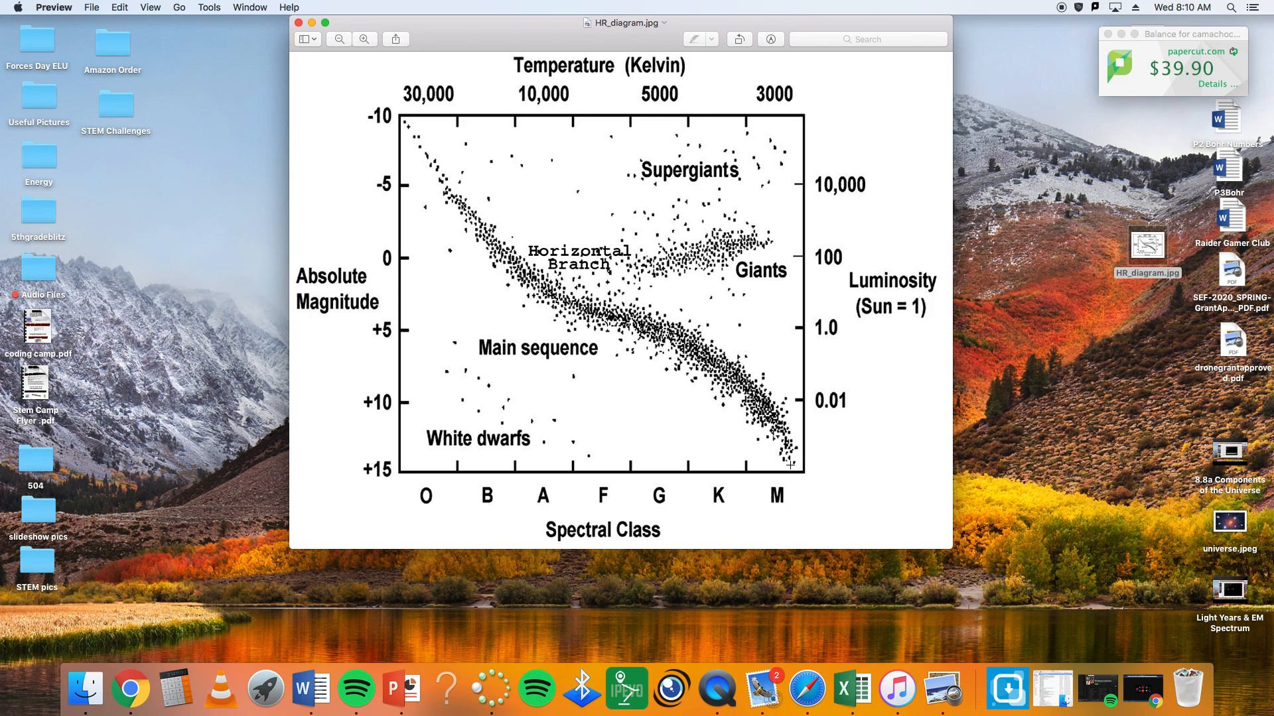
mouse_move(776, 291)
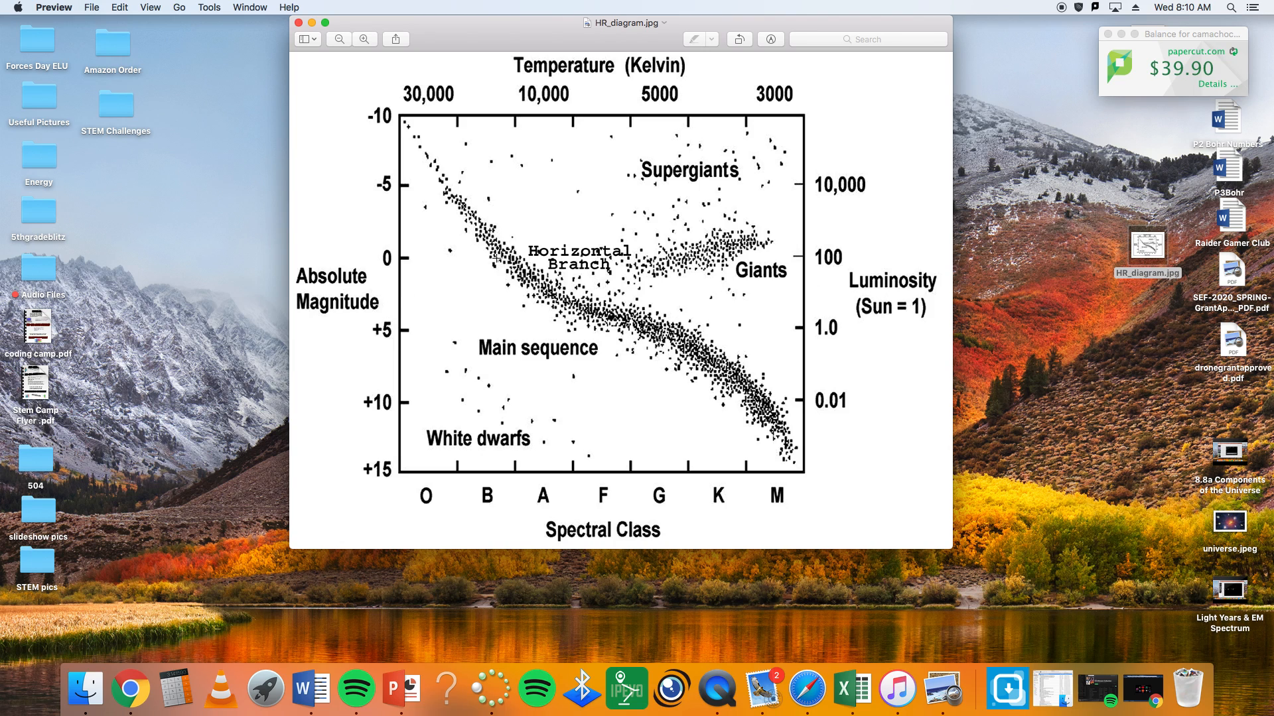
mouse_move(821, 483)
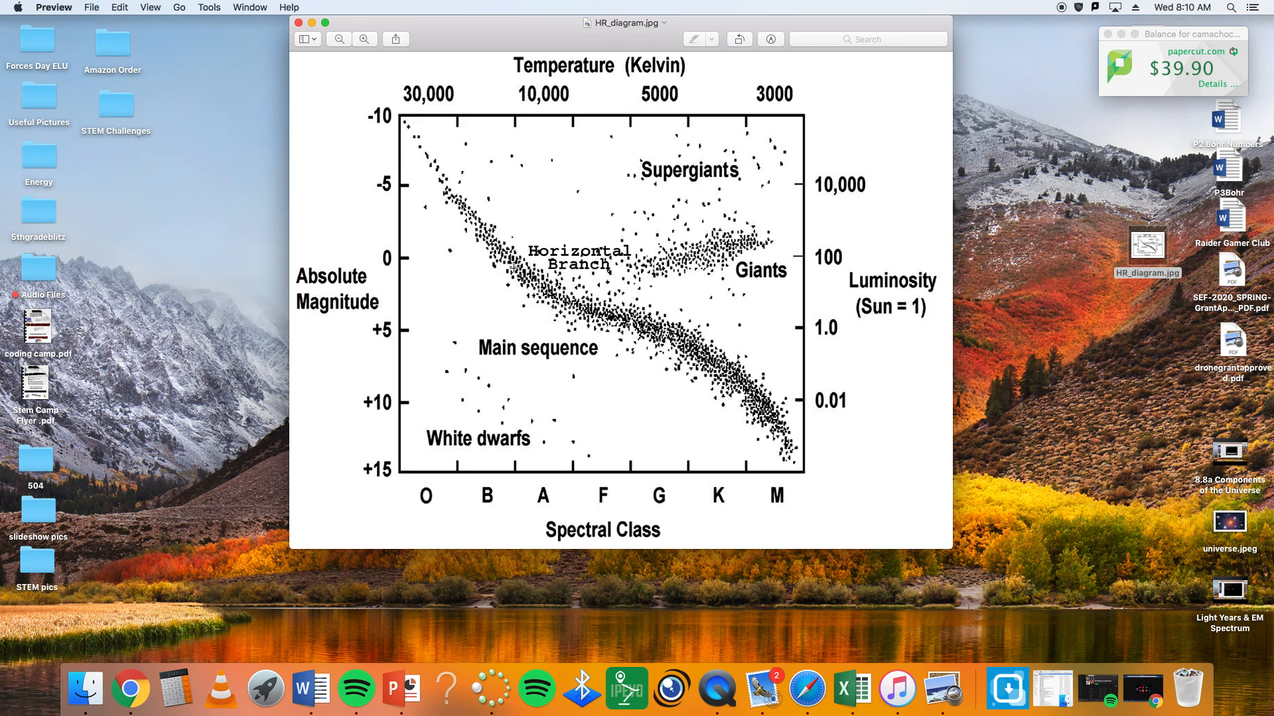
mouse_move(433, 175)
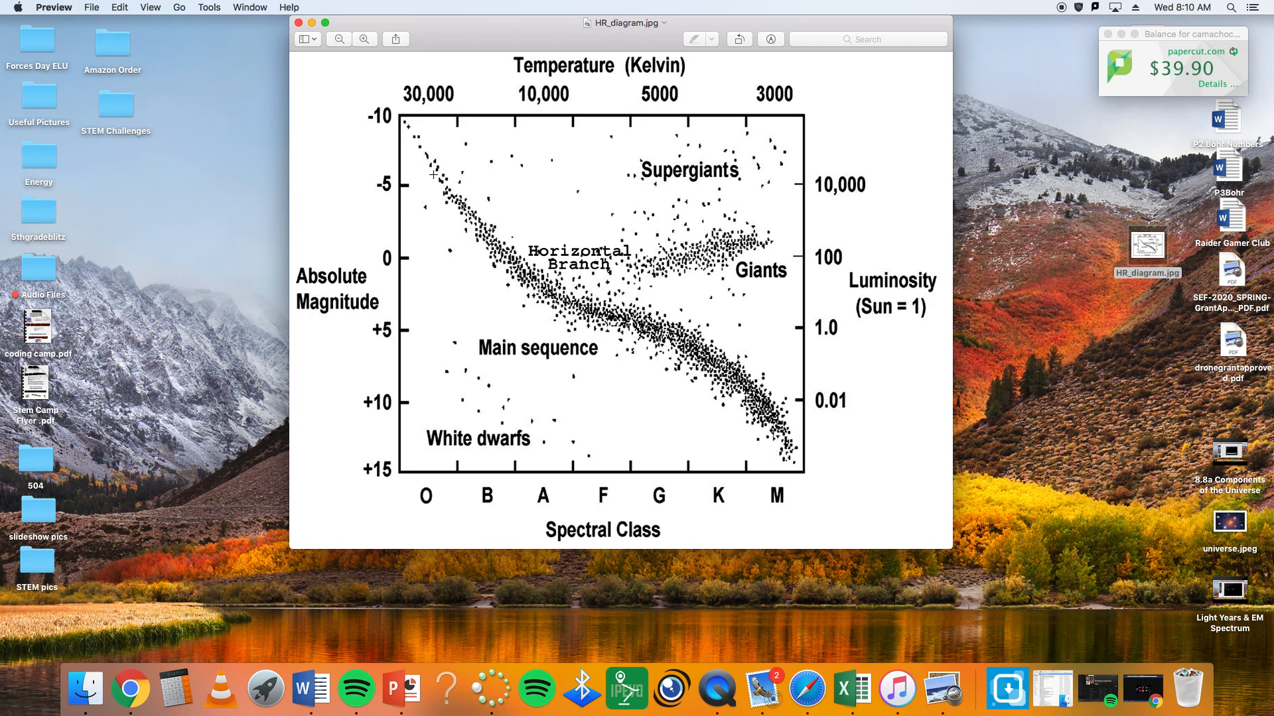
mouse_move(627, 325)
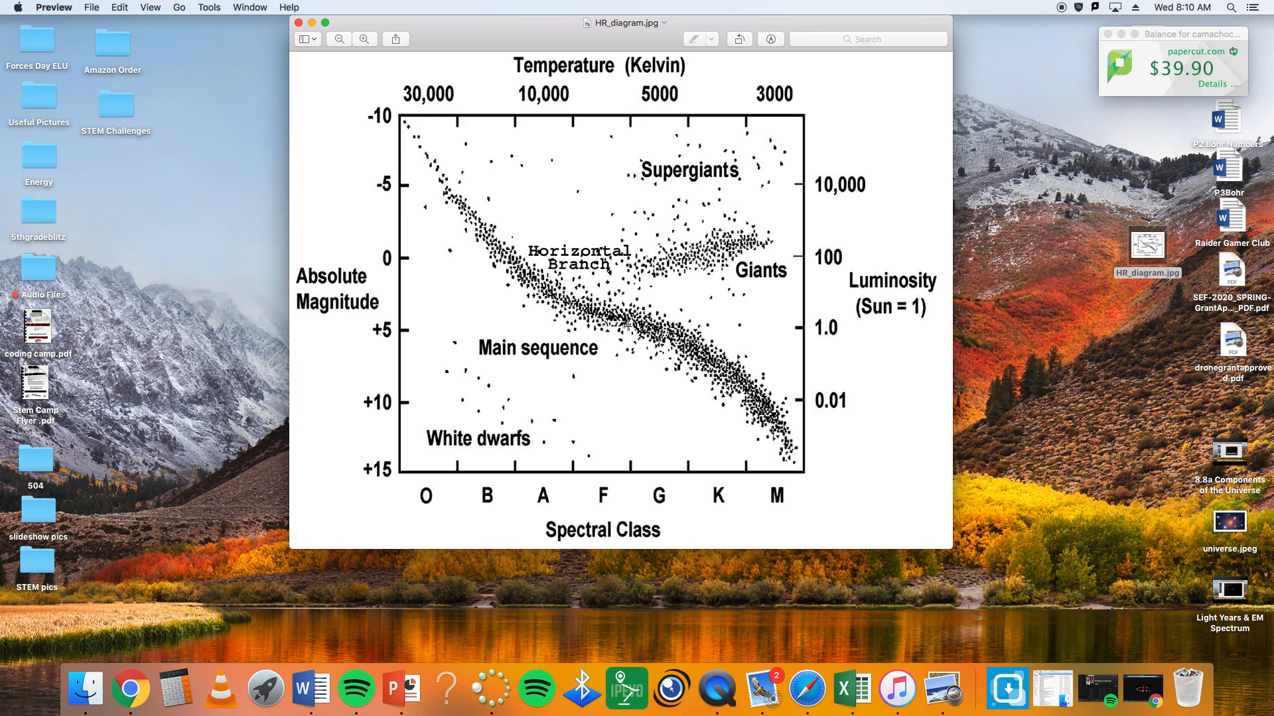
mouse_move(764, 420)
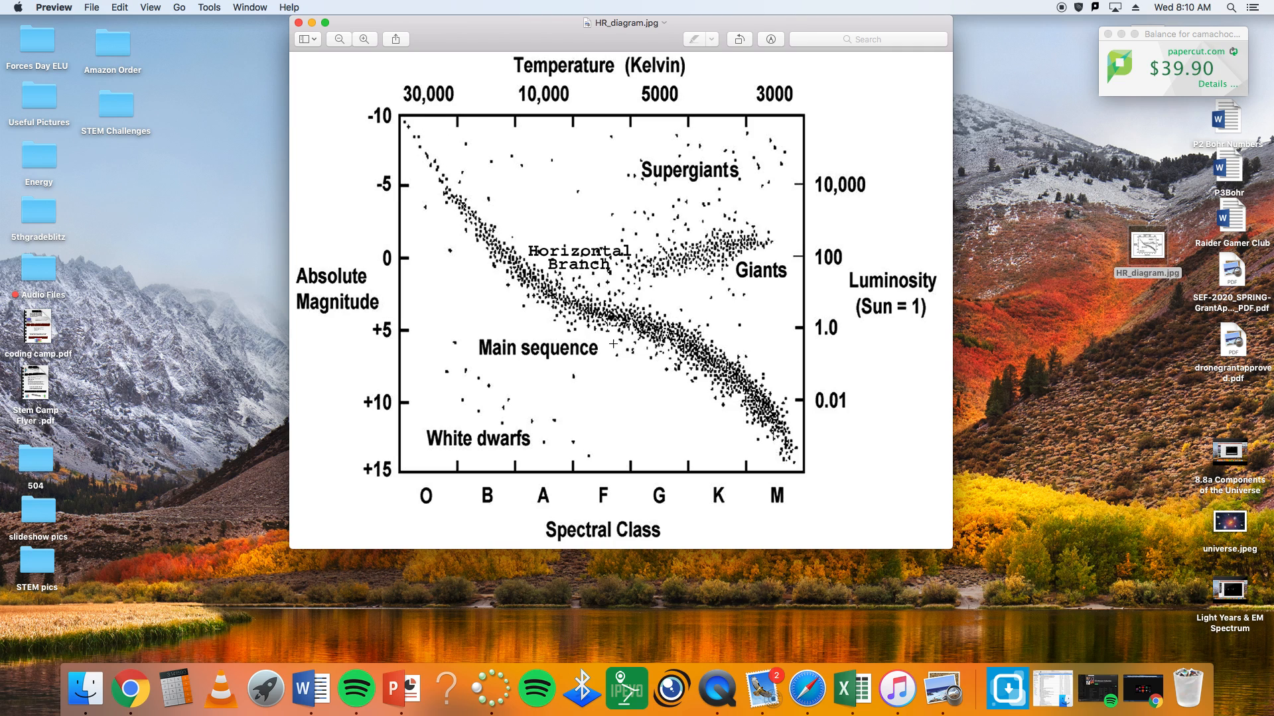
mouse_move(452, 163)
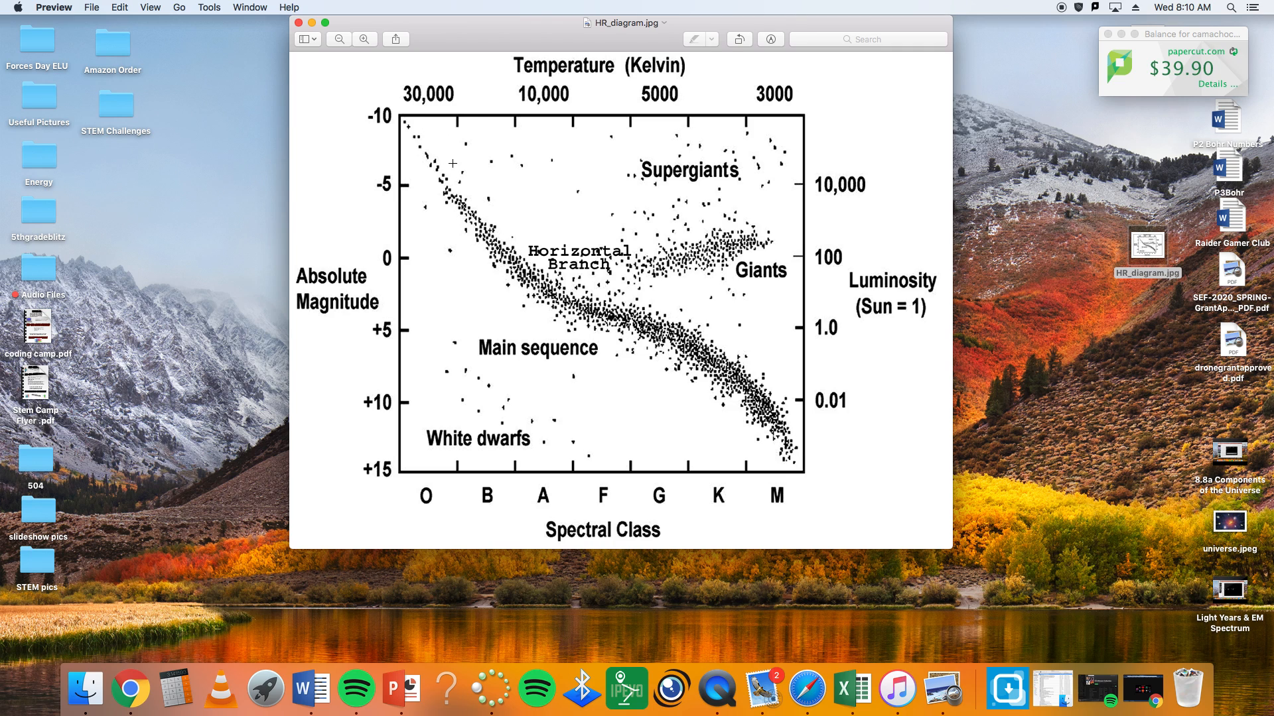
mouse_move(800, 458)
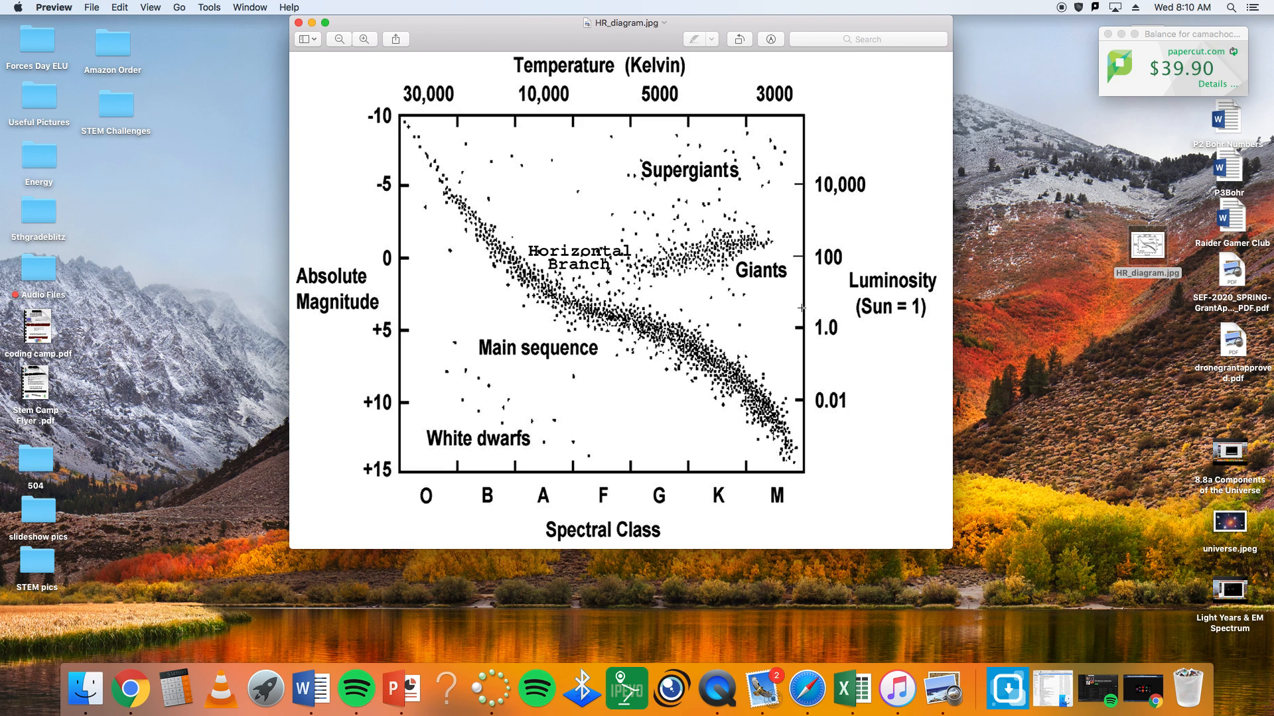
mouse_move(845, 290)
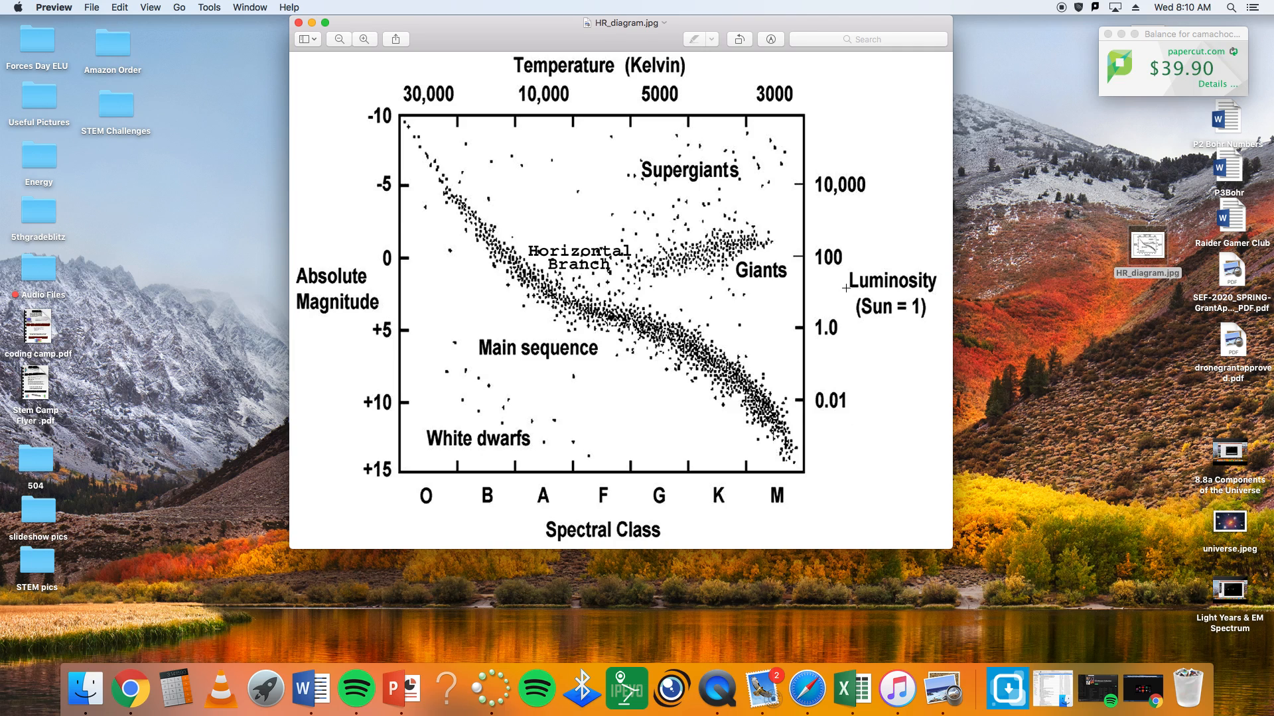
mouse_move(818, 328)
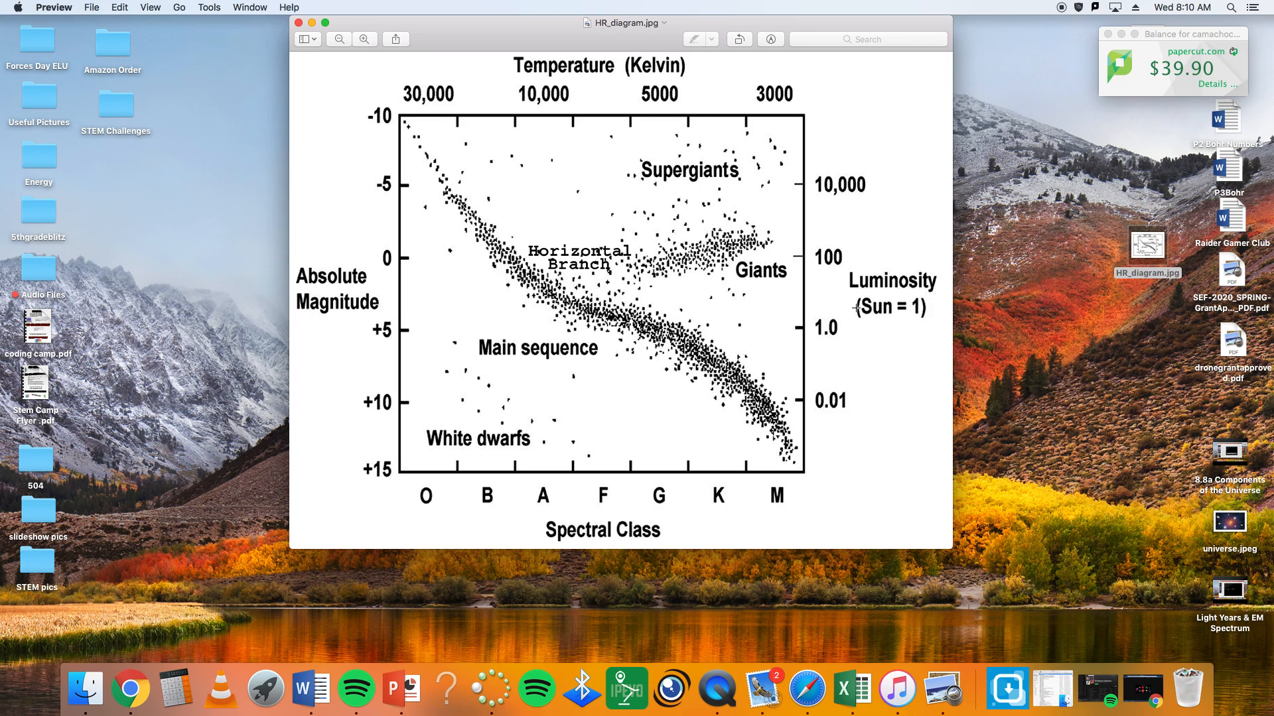
mouse_move(421, 444)
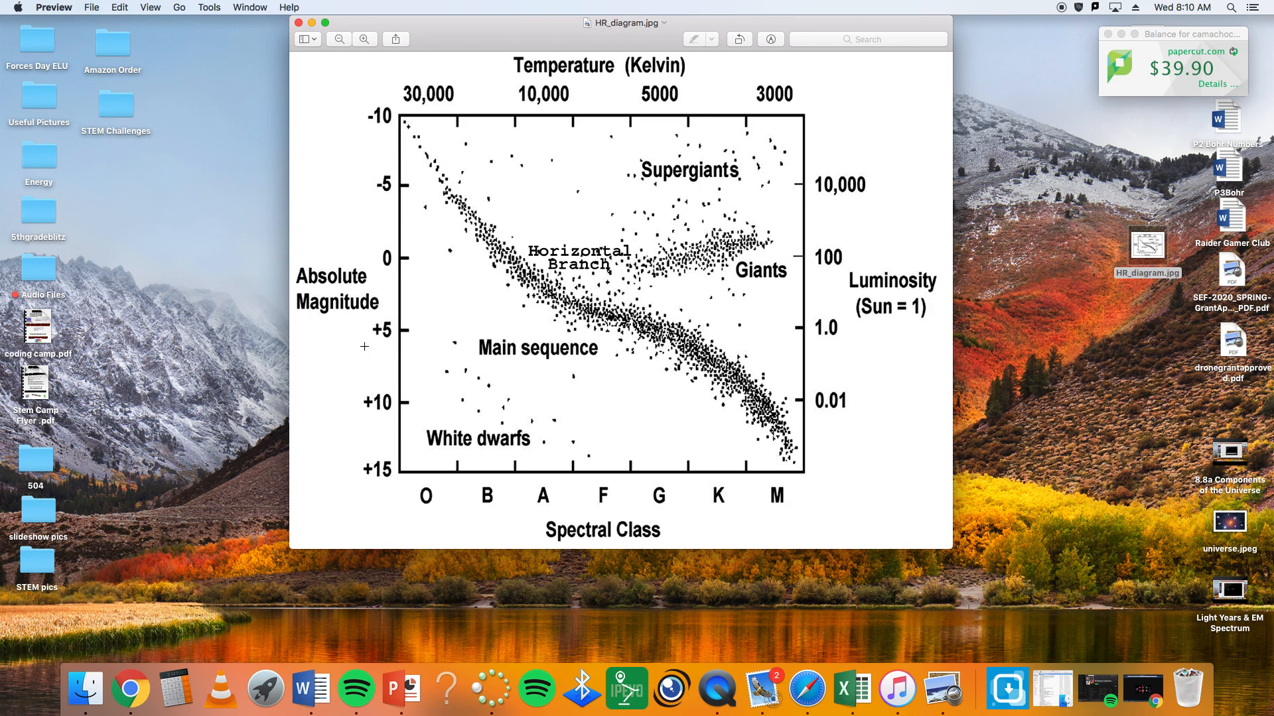
mouse_move(845, 454)
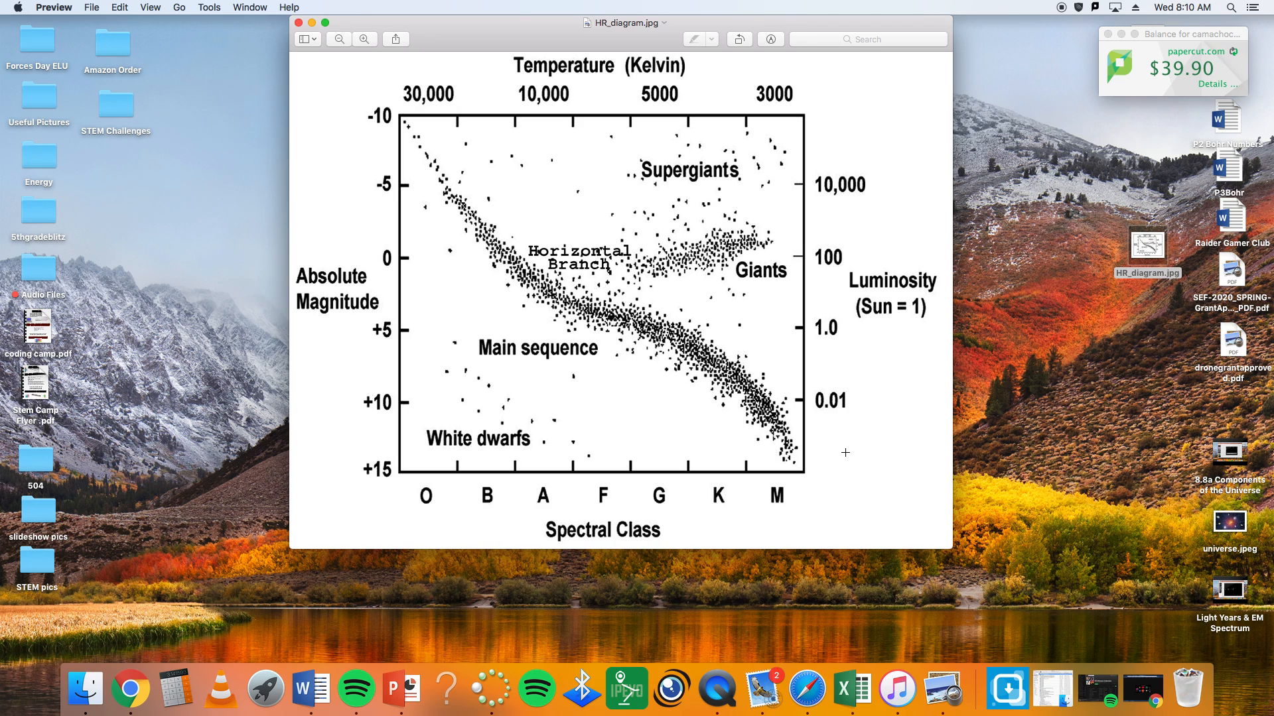
mouse_move(819, 375)
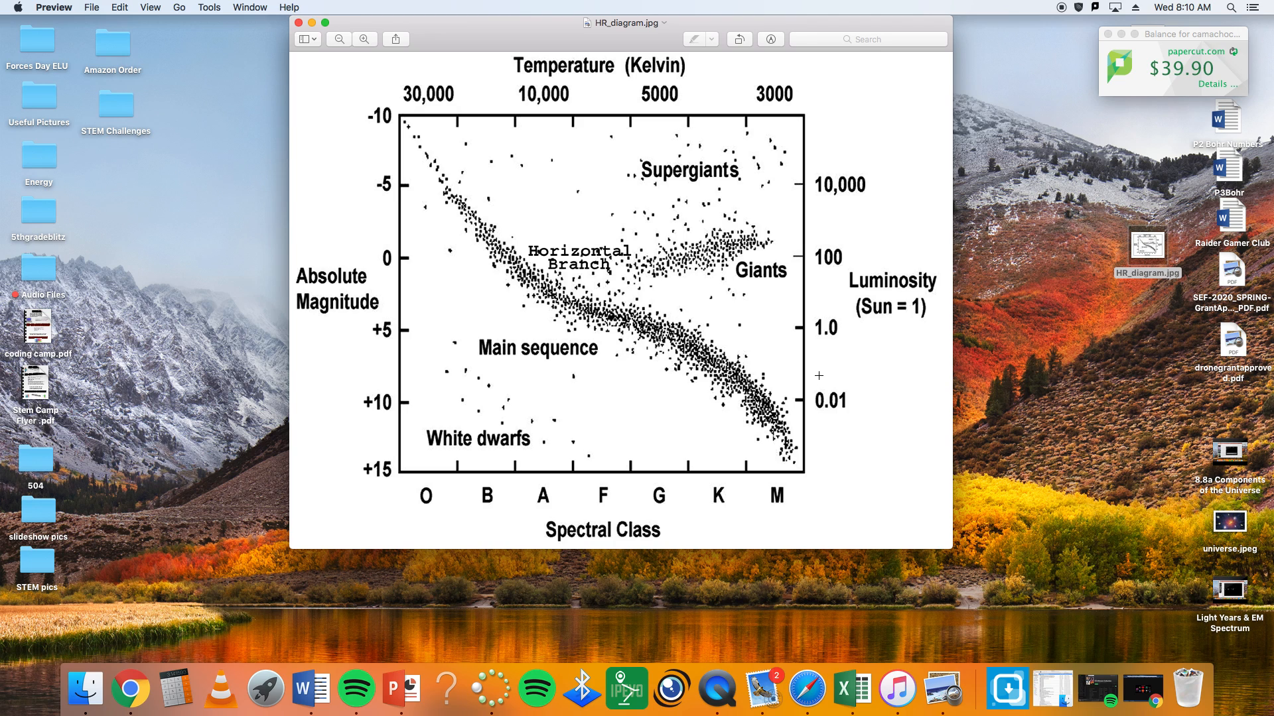
mouse_move(769, 421)
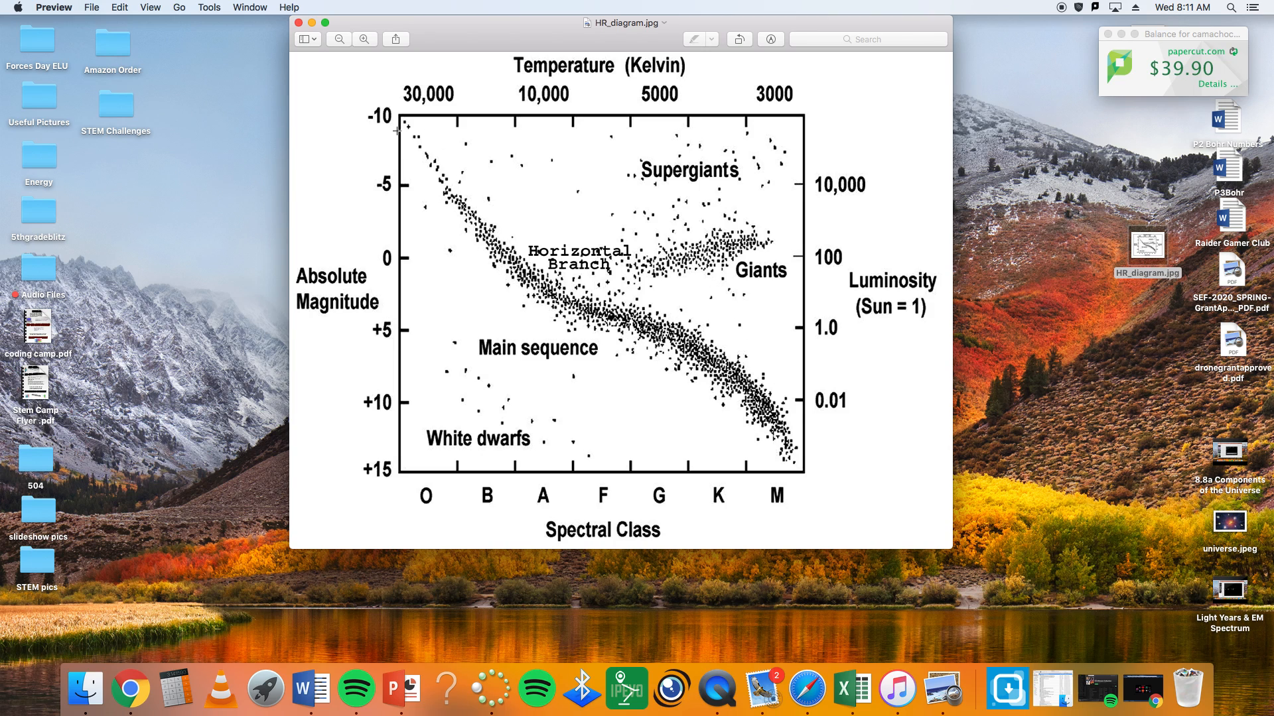
mouse_move(704, 333)
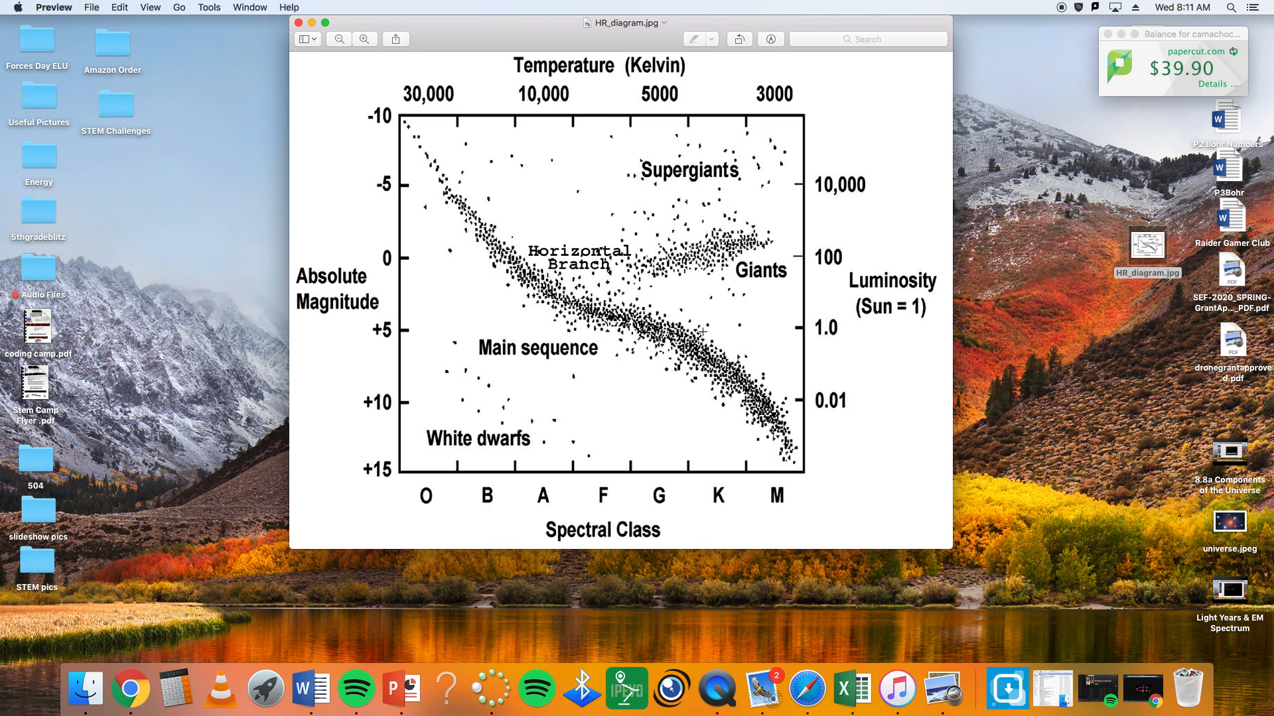
mouse_move(867, 321)
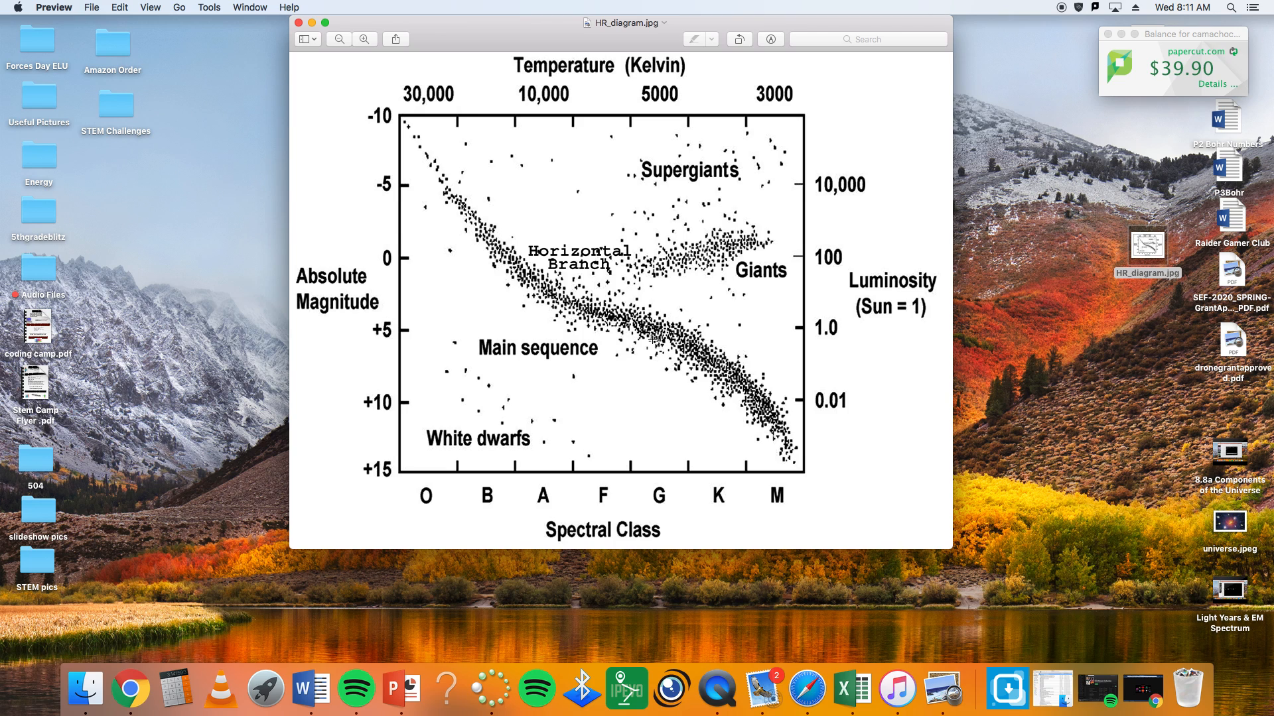
mouse_move(705, 310)
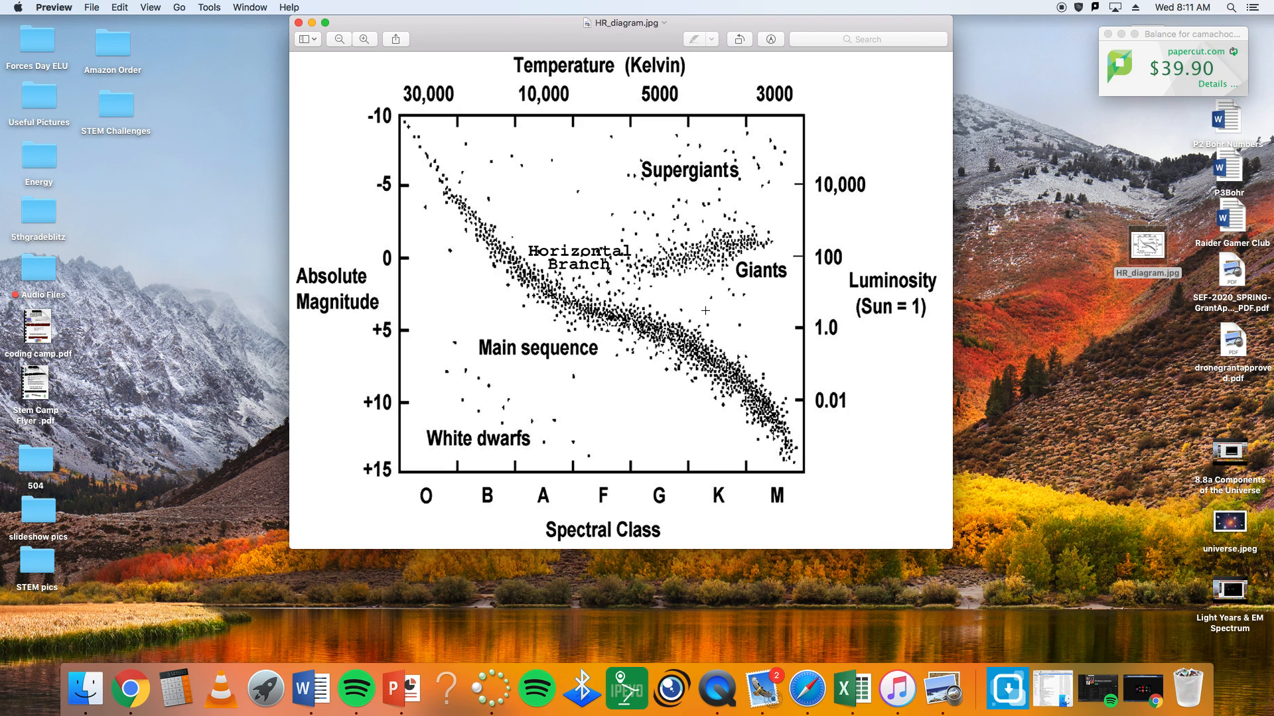
mouse_move(410, 121)
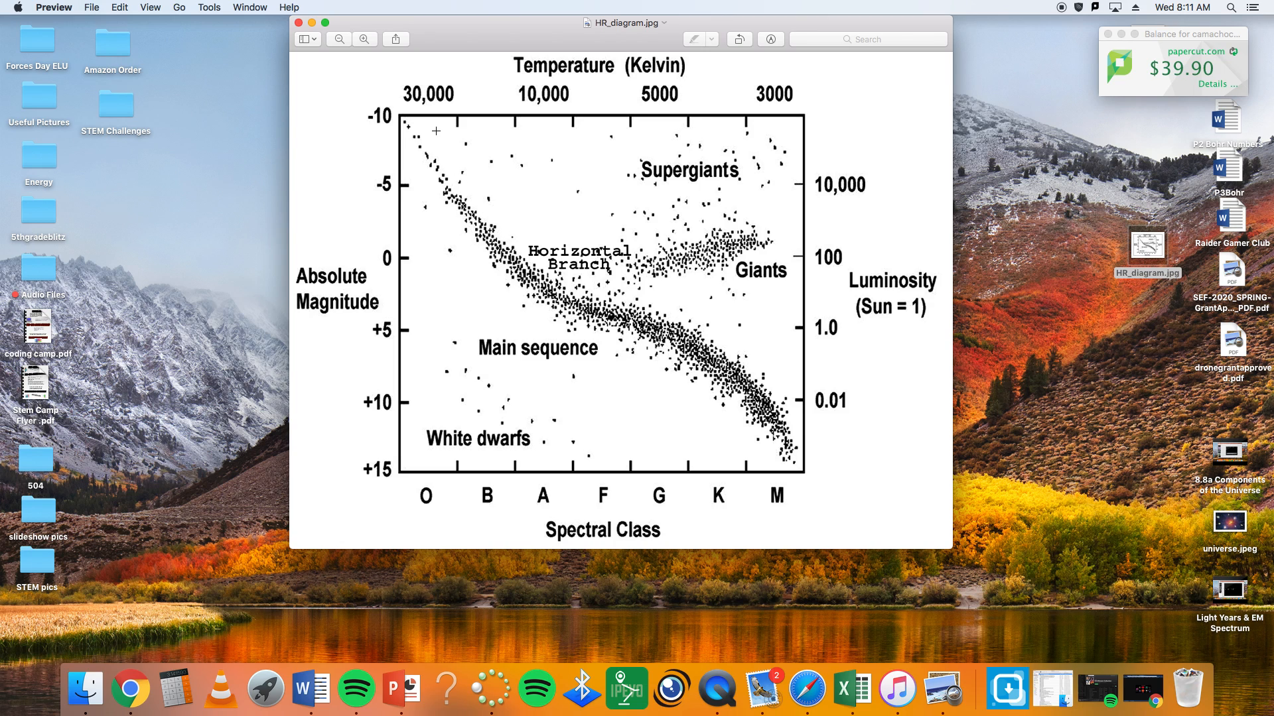
mouse_move(805, 282)
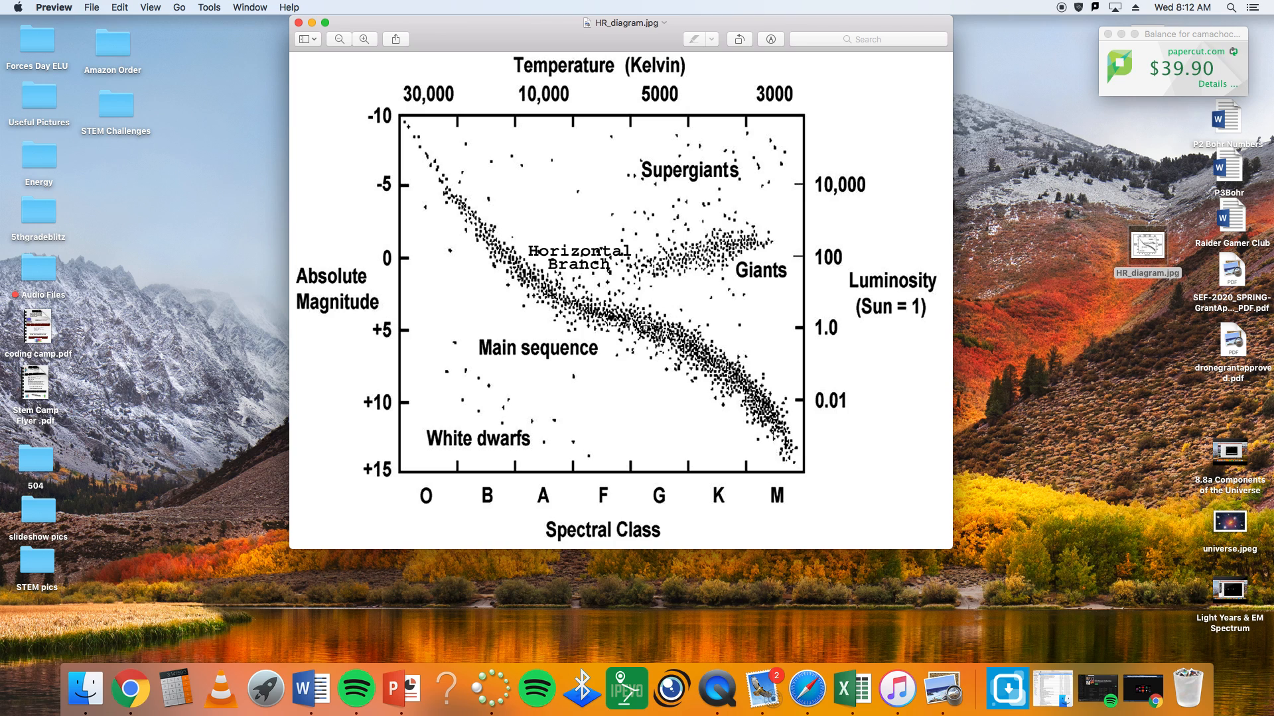
mouse_move(644, 326)
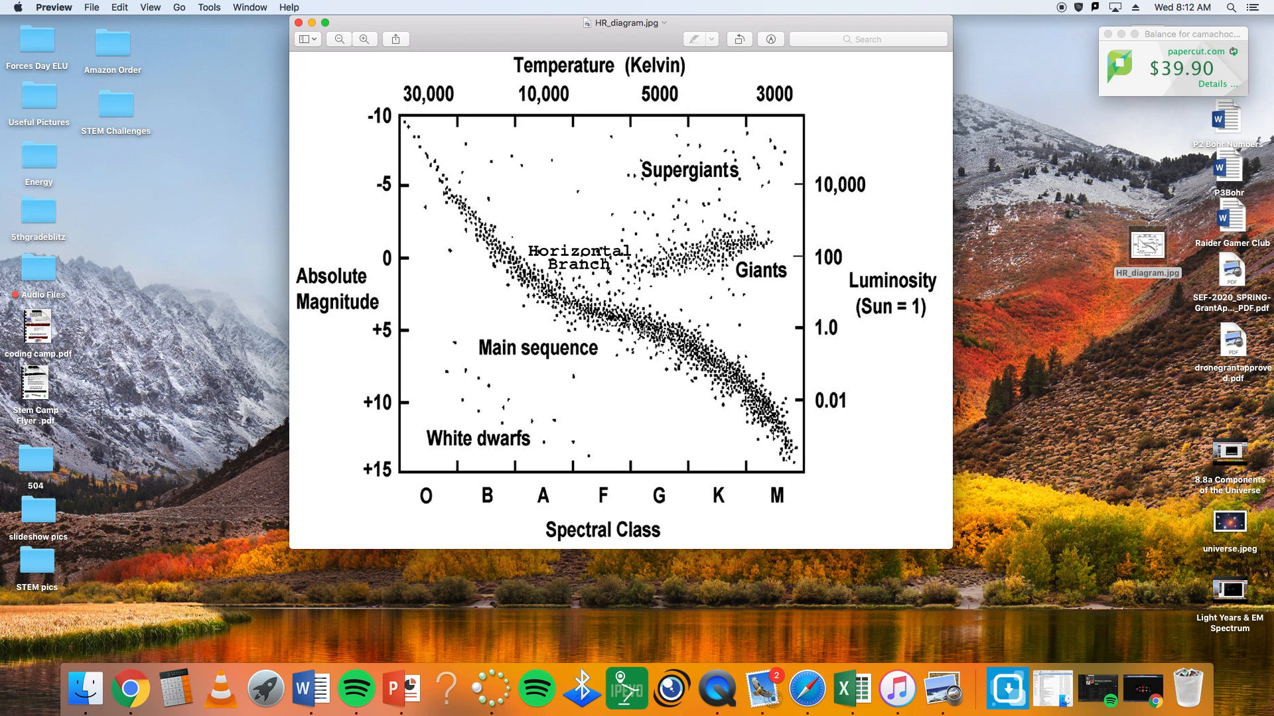
mouse_move(644, 326)
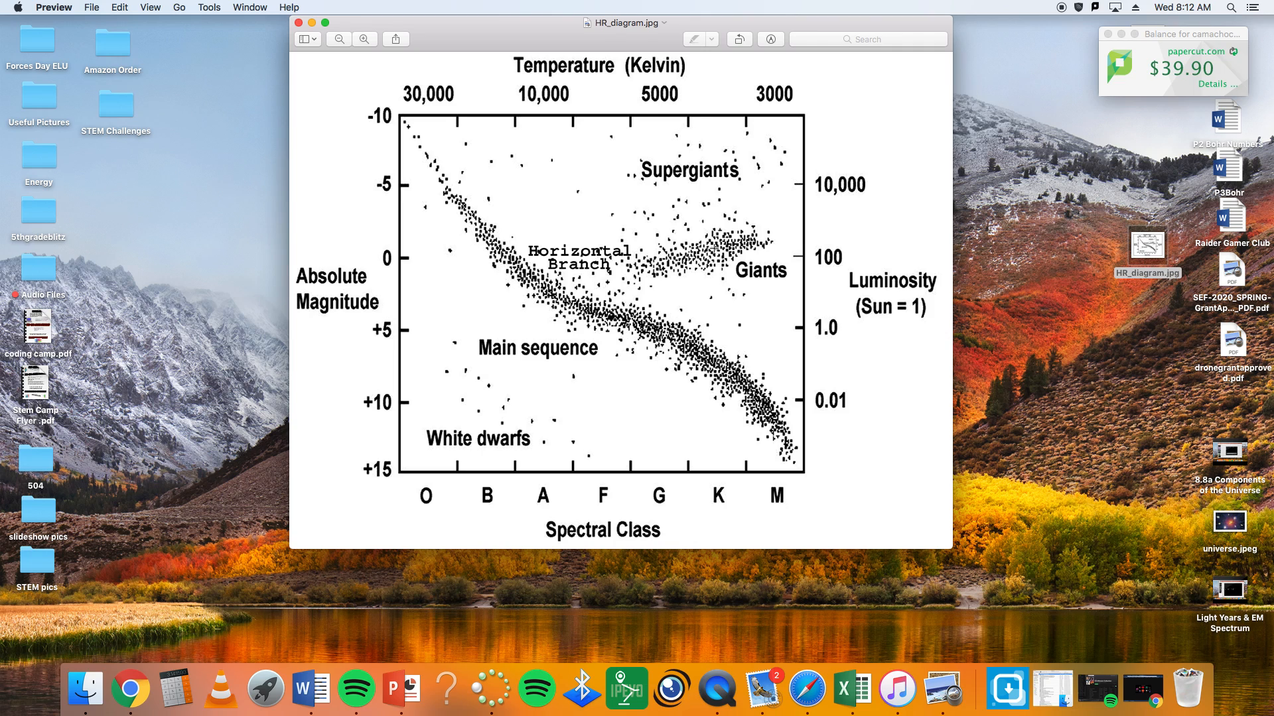
mouse_move(709, 248)
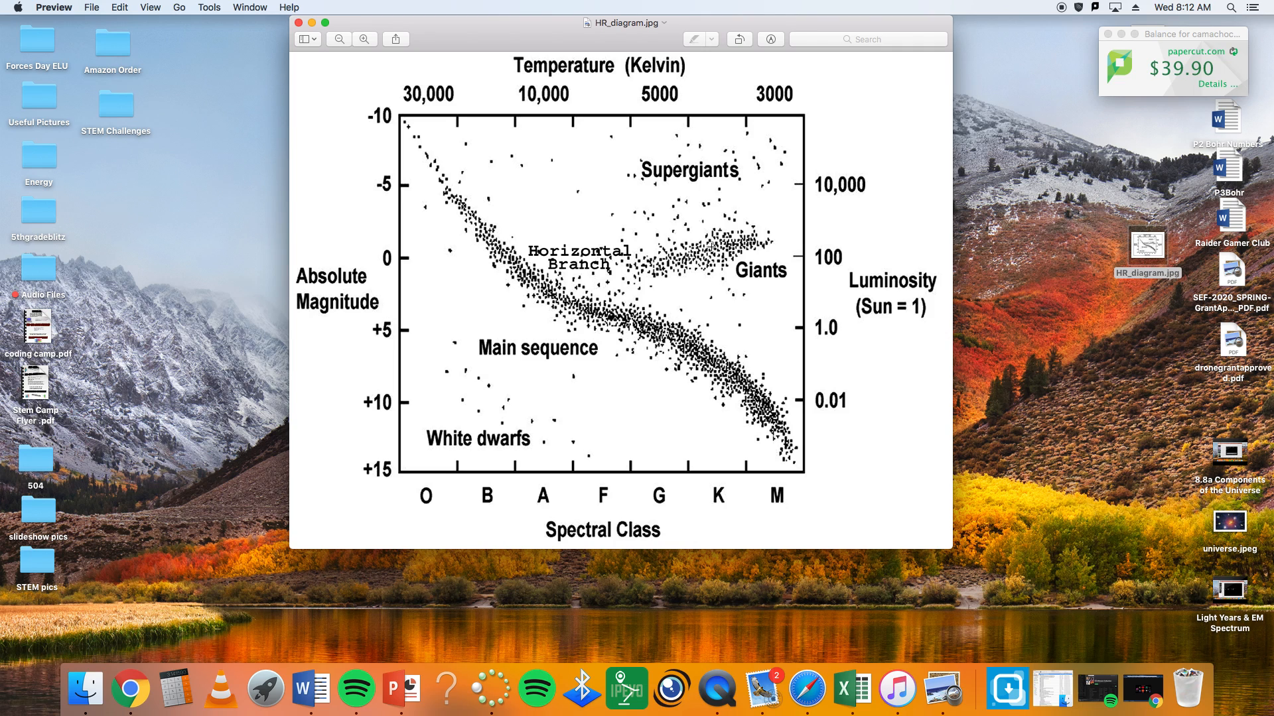
mouse_move(710, 266)
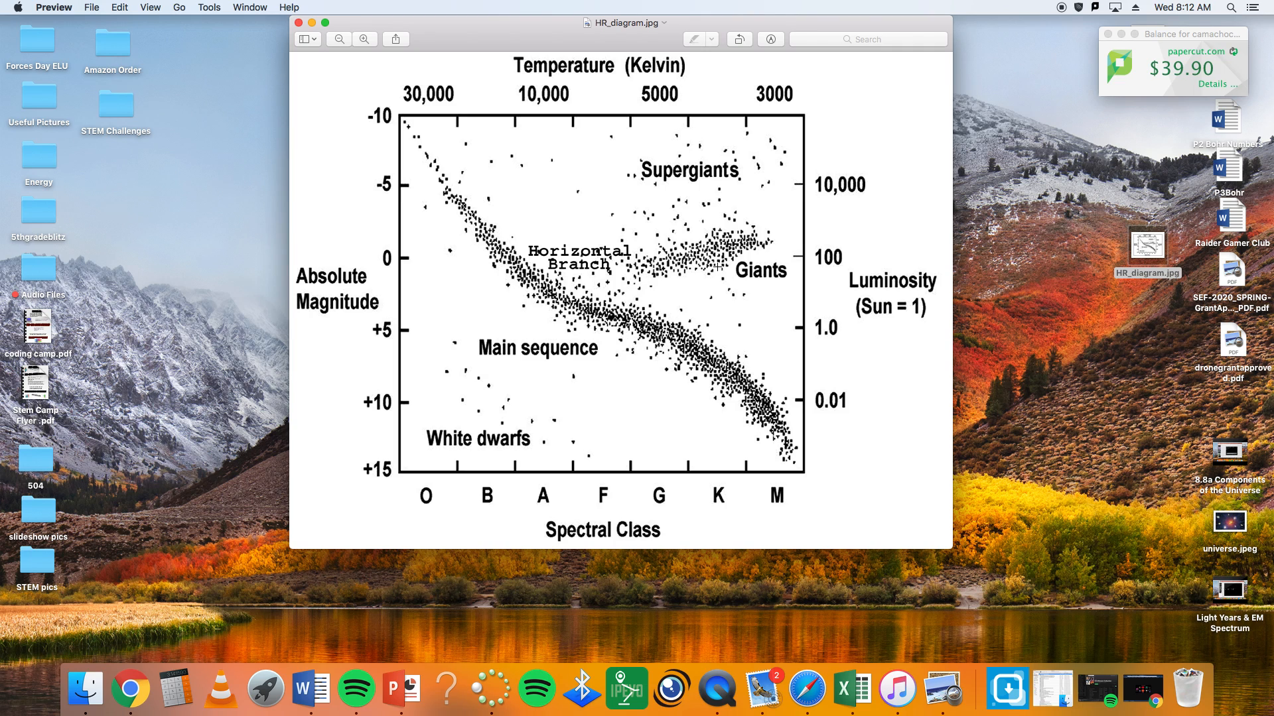
mouse_move(767, 219)
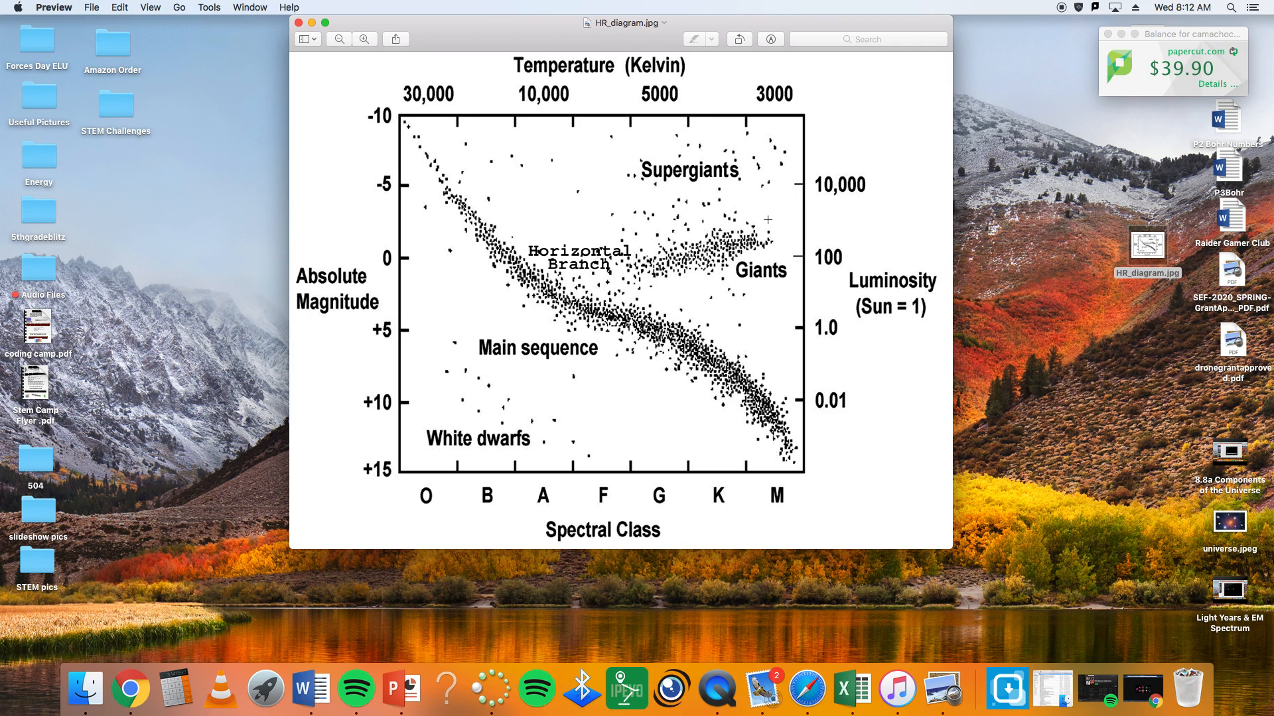
mouse_move(771, 205)
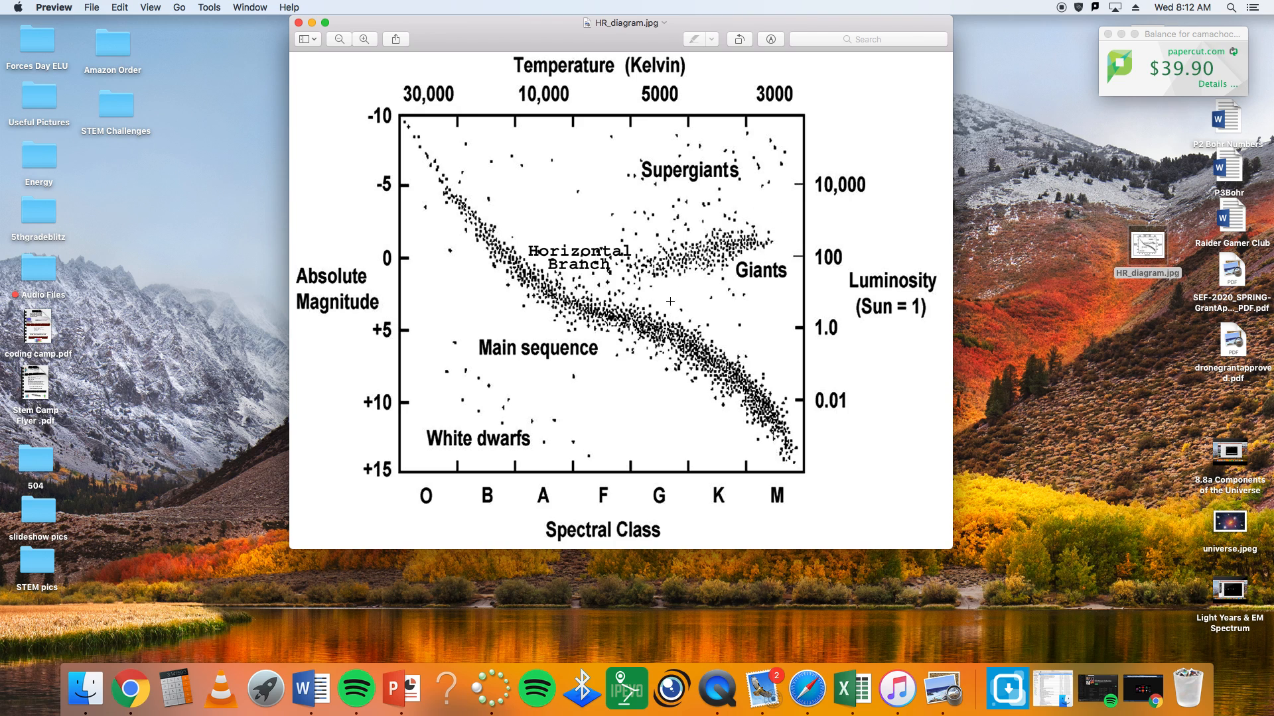
mouse_move(638, 329)
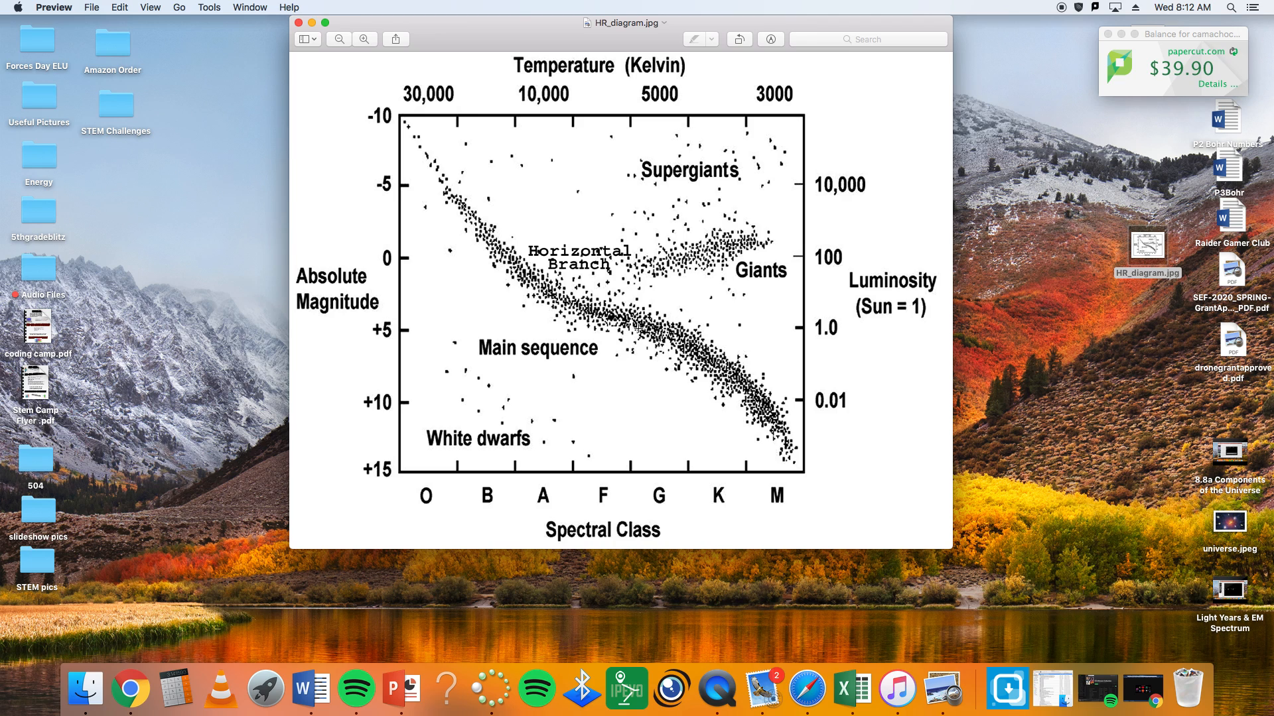
mouse_move(782, 164)
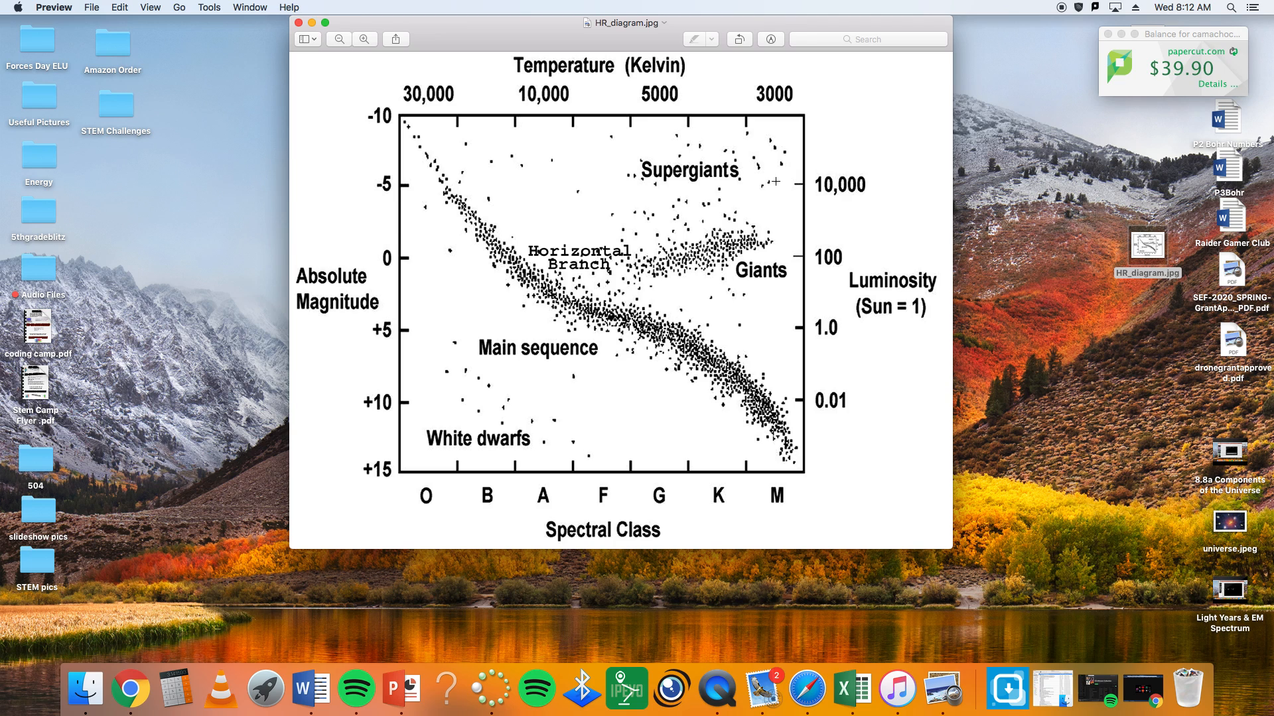
mouse_move(634, 342)
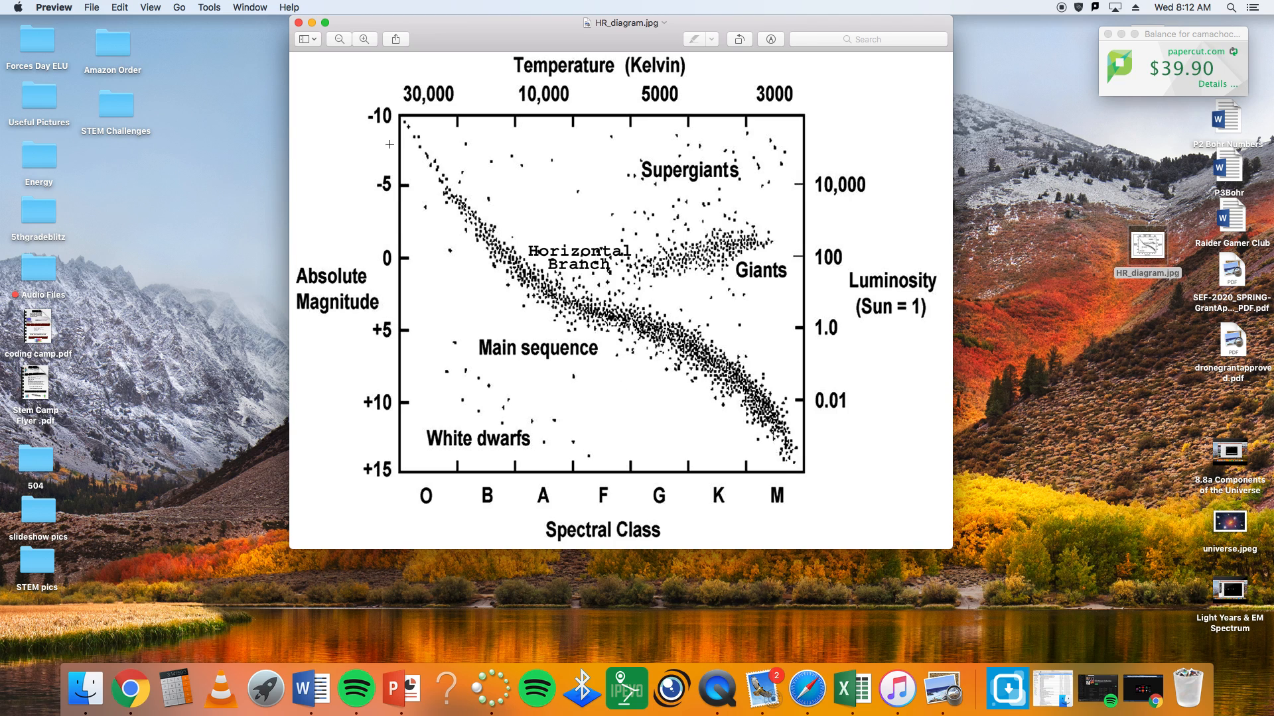
mouse_move(863, 515)
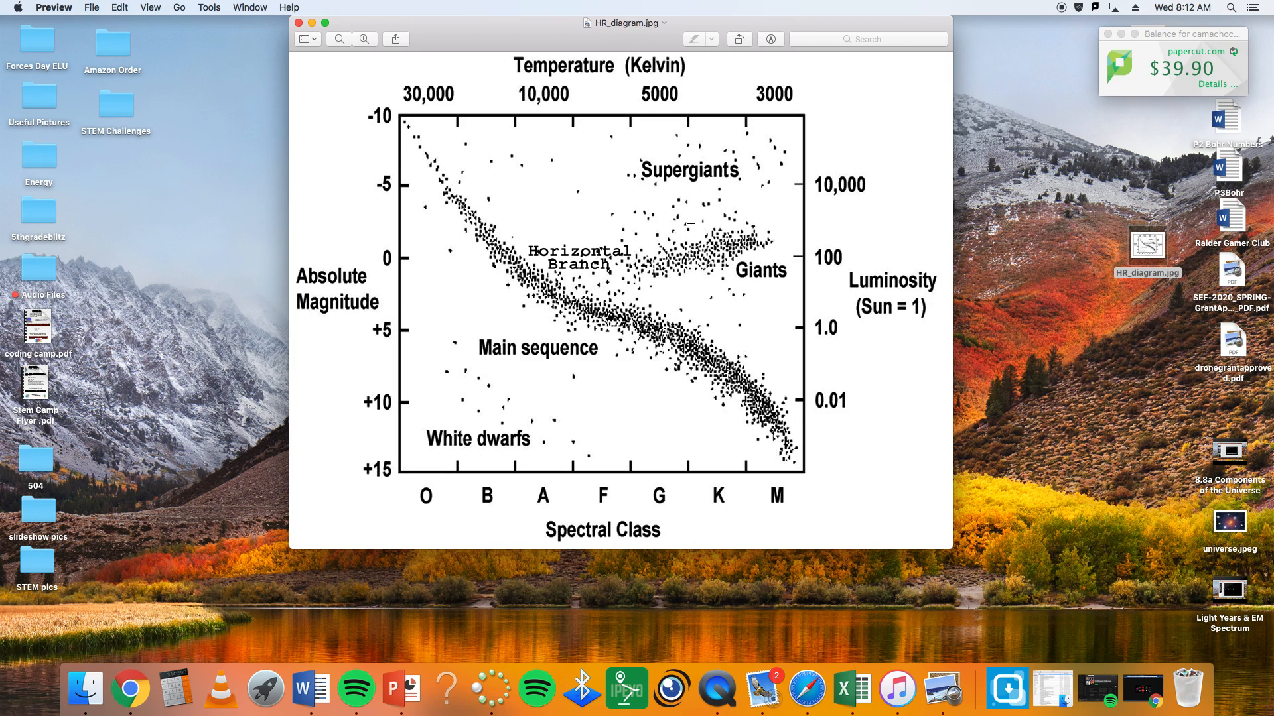
mouse_move(797, 256)
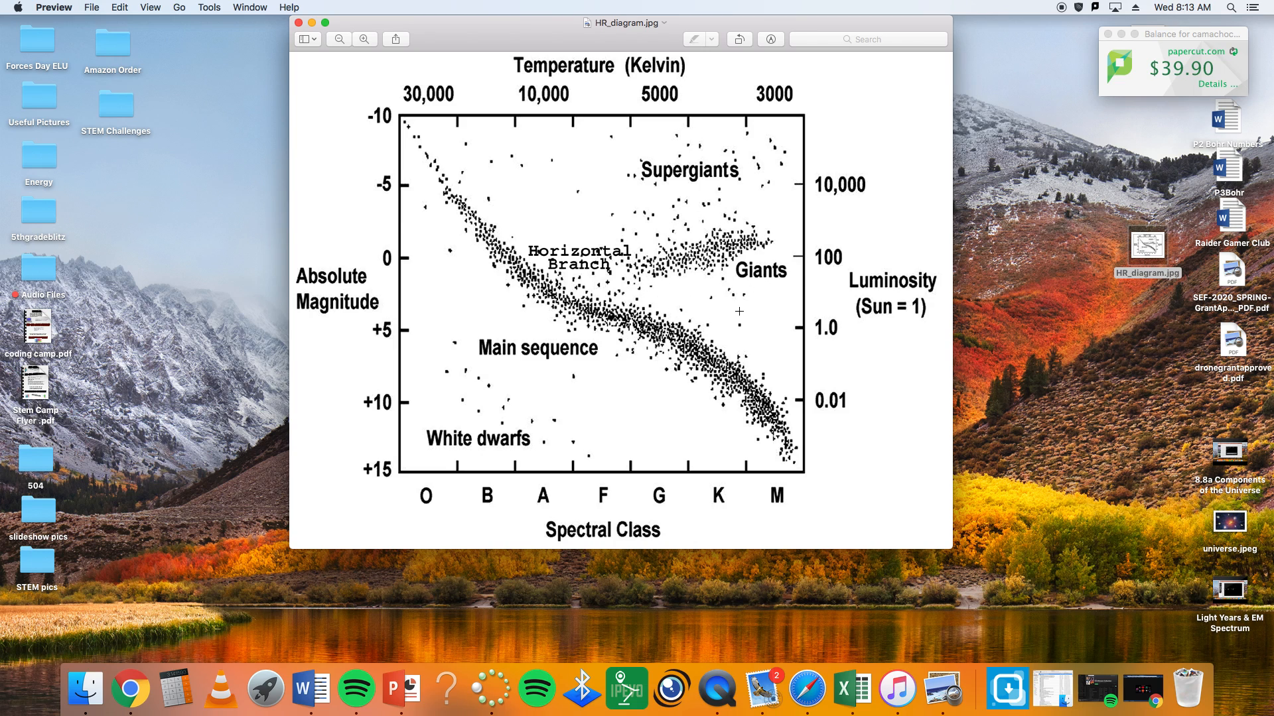
mouse_move(659, 295)
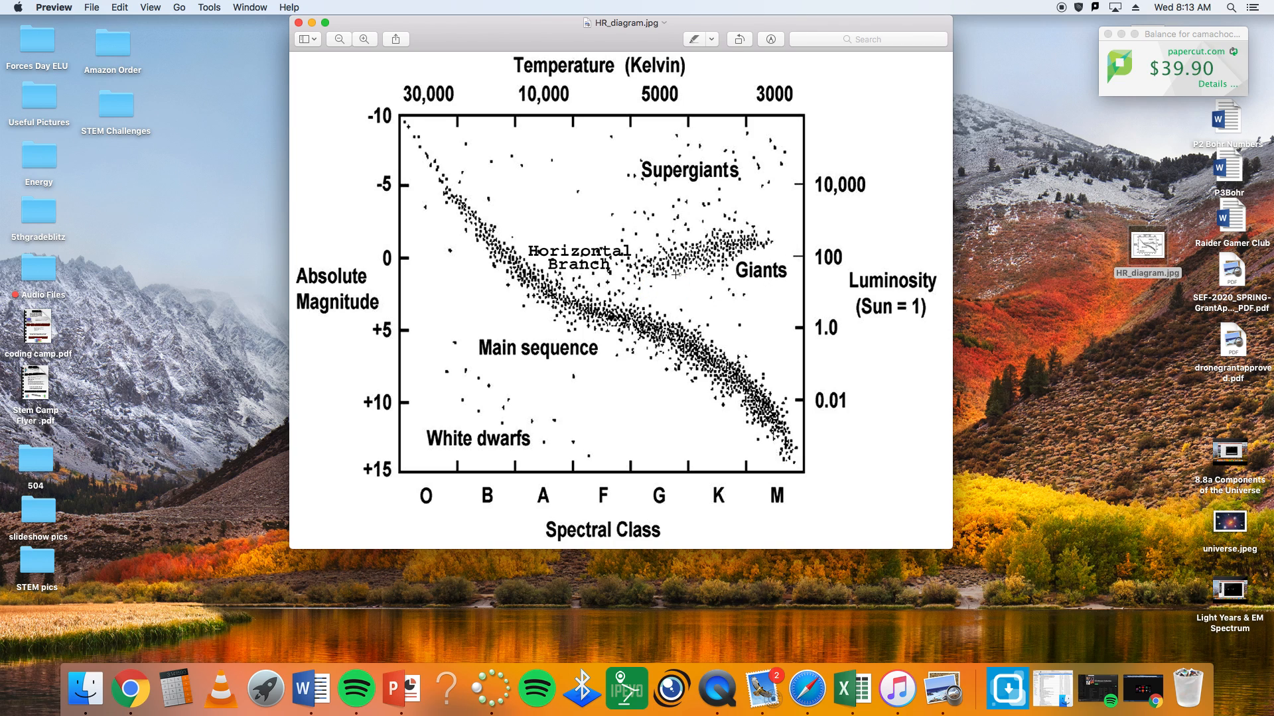
mouse_move(675, 172)
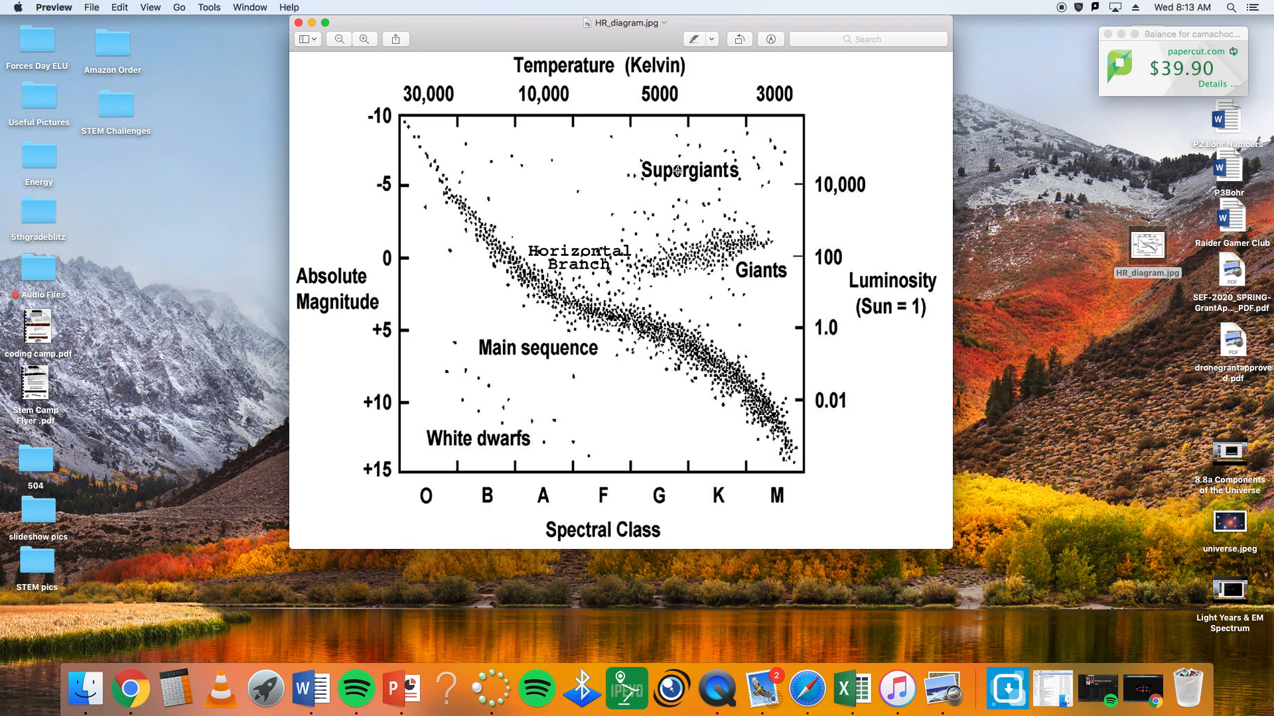
mouse_move(735, 430)
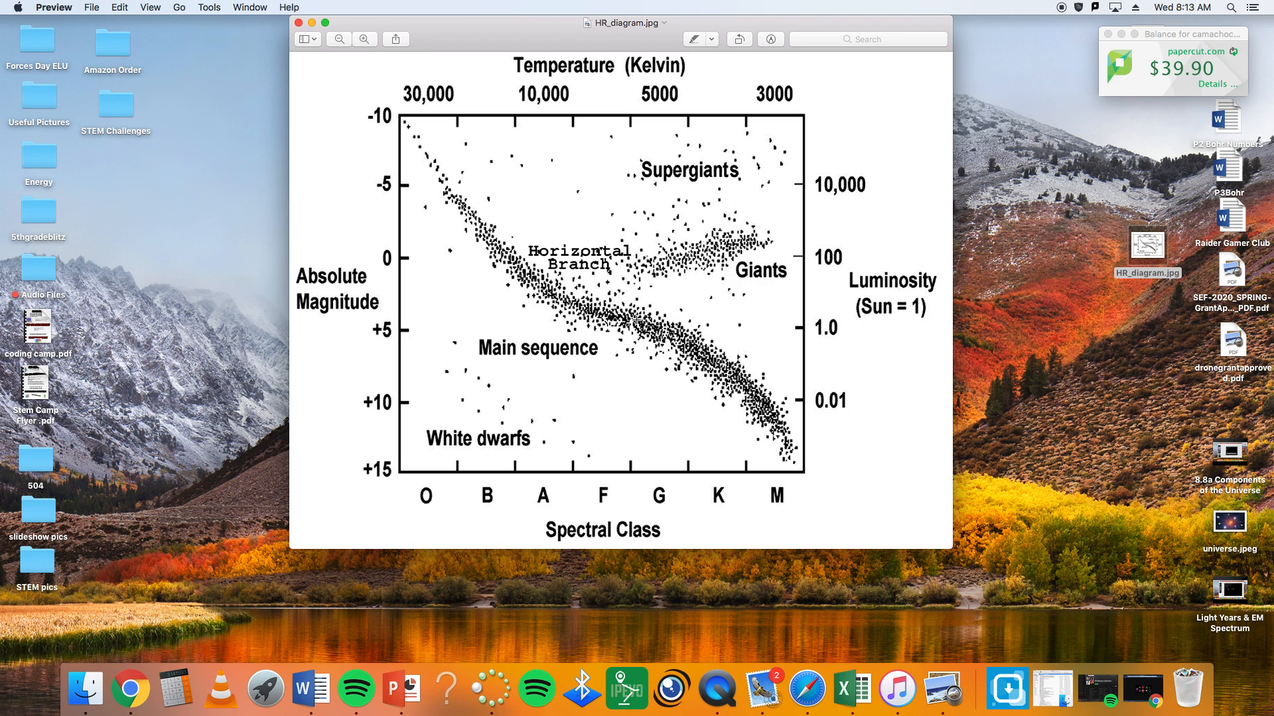
mouse_move(716, 450)
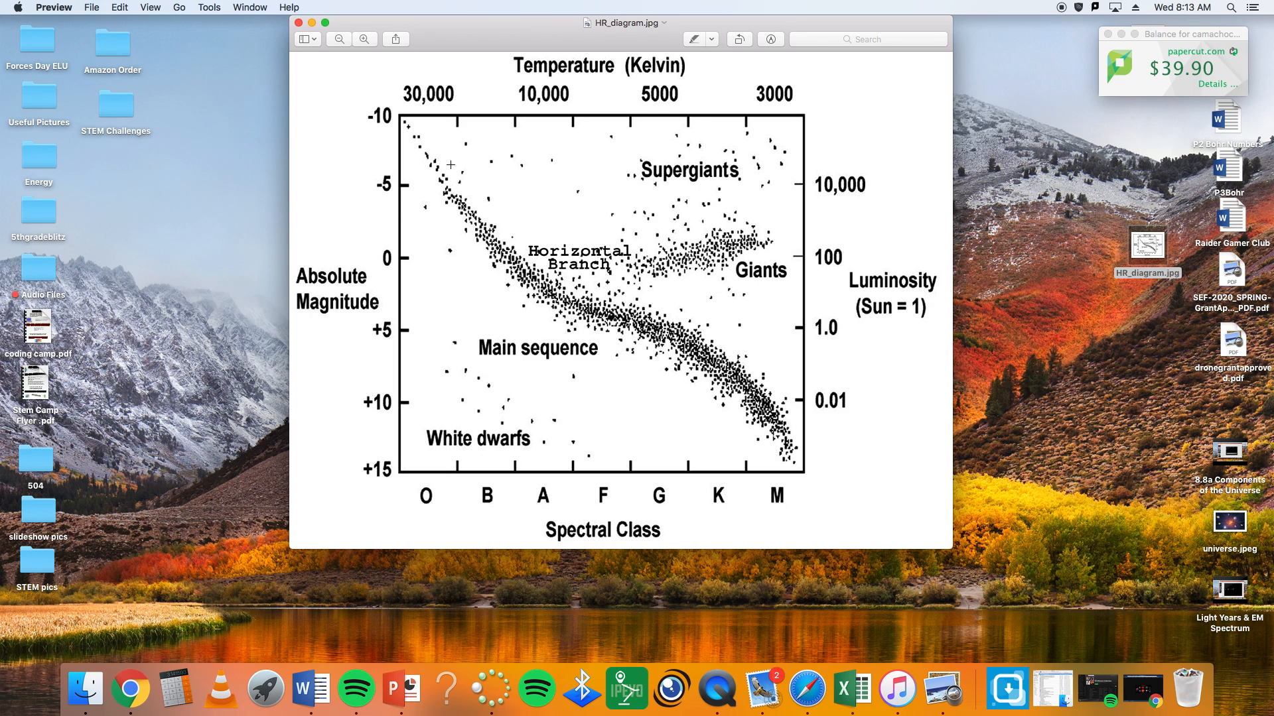
mouse_move(459, 142)
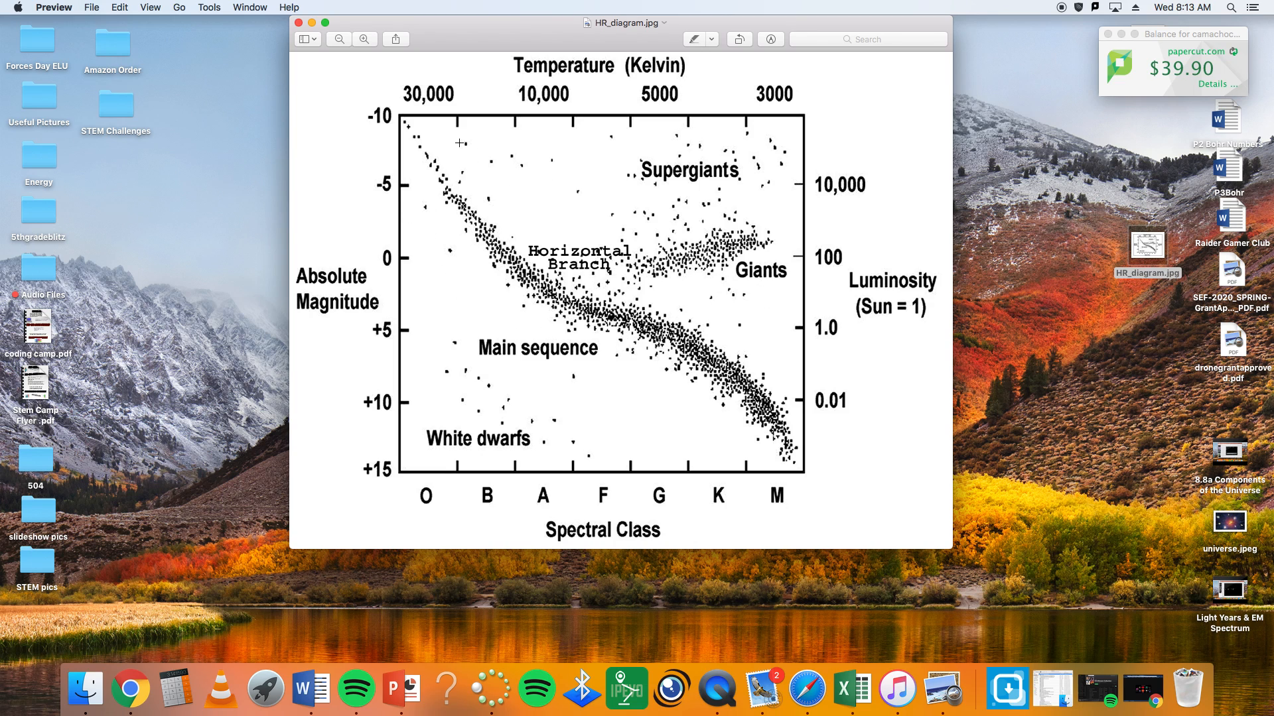
mouse_move(559, 333)
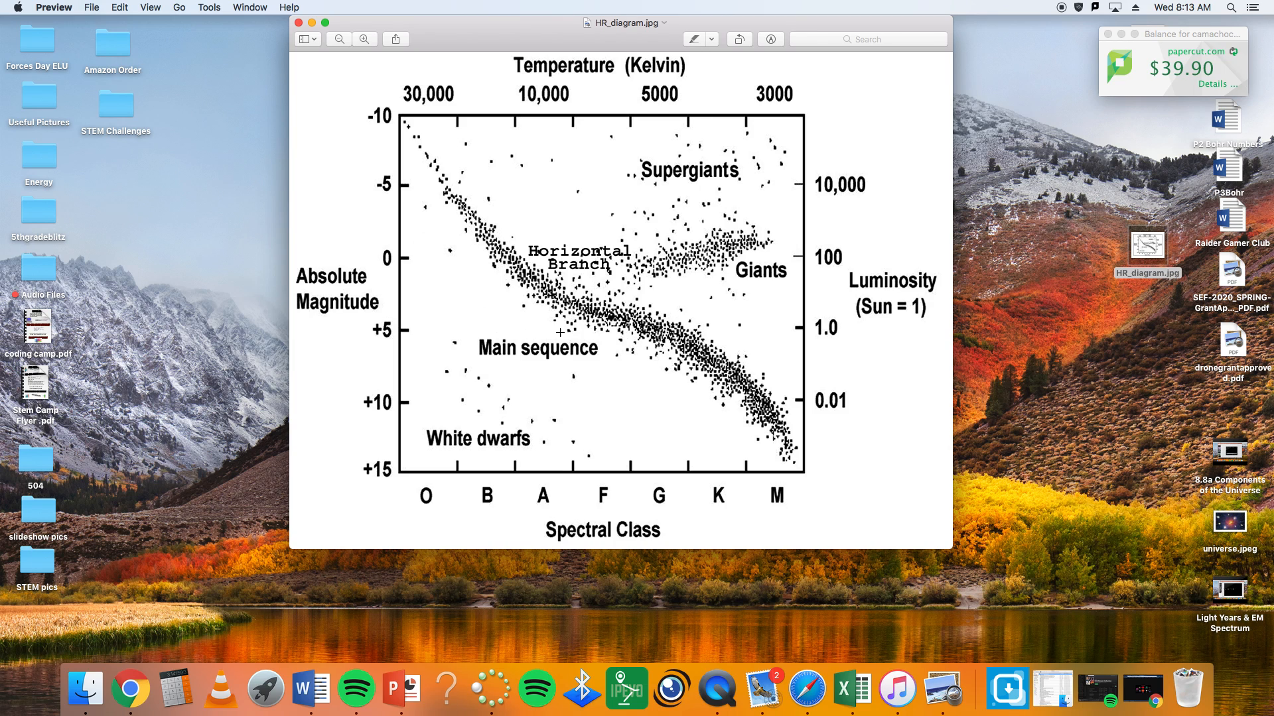
mouse_move(579, 265)
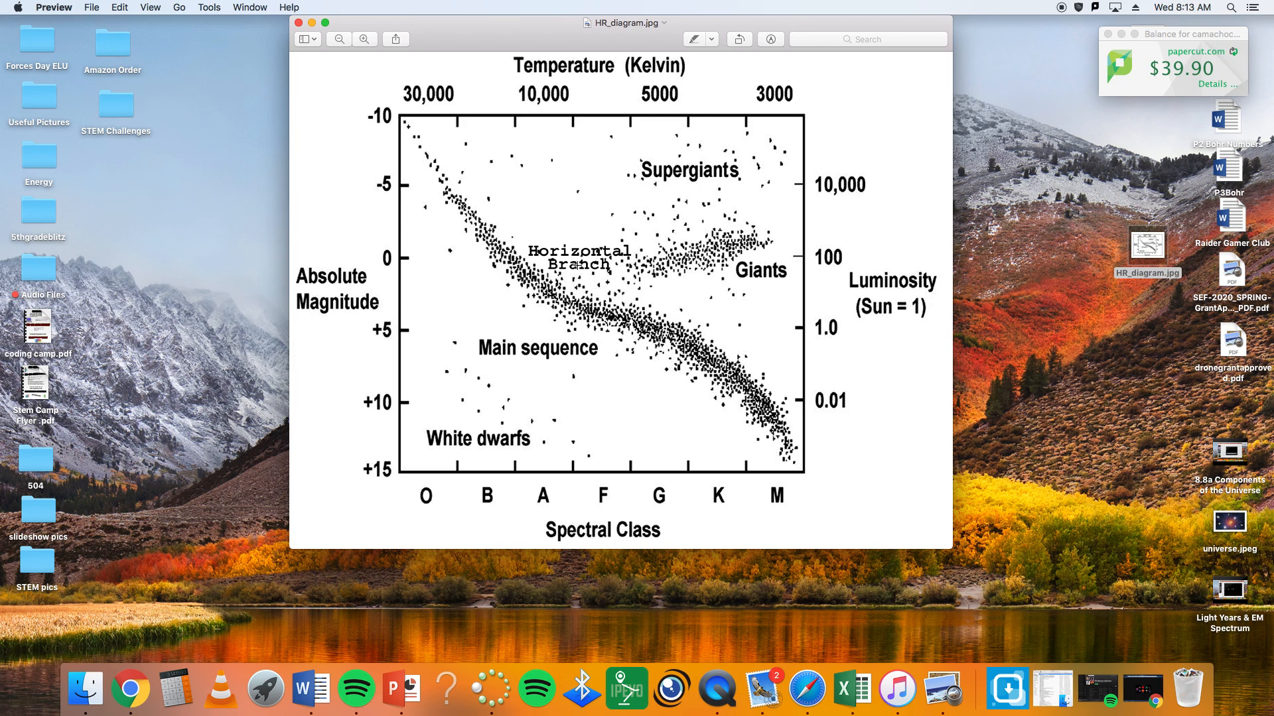
mouse_move(484, 248)
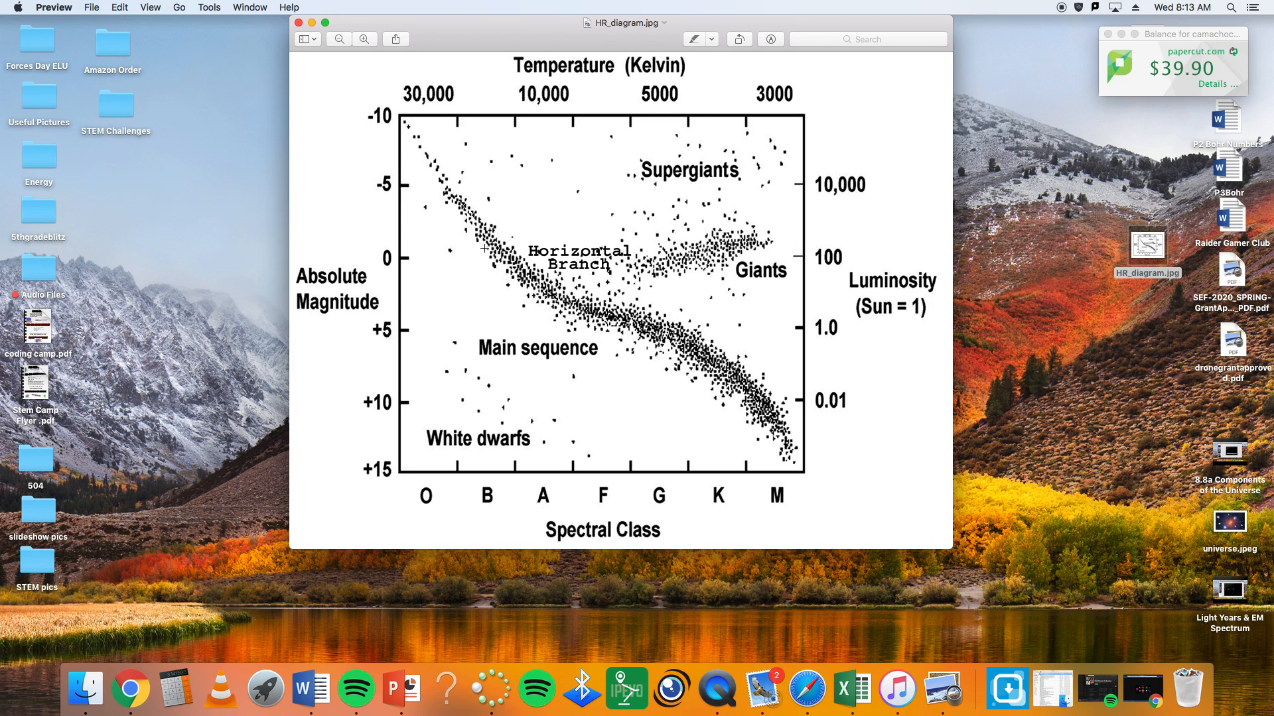
mouse_move(693, 151)
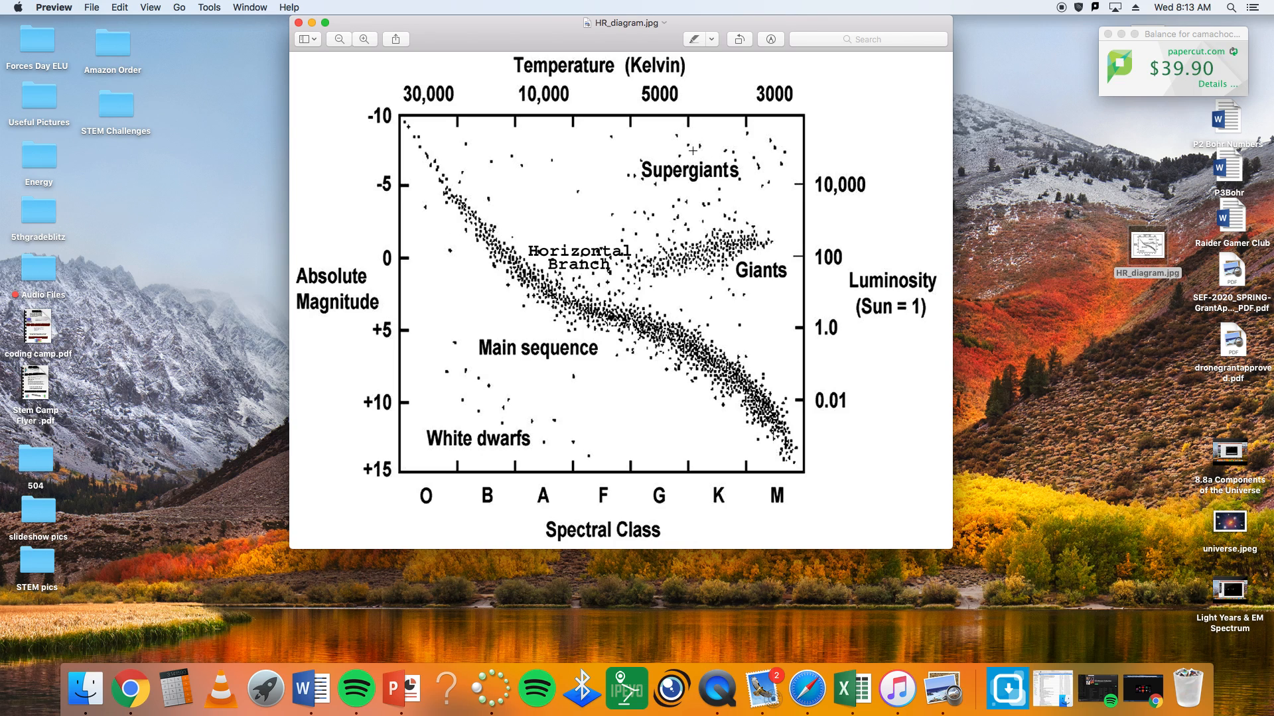
mouse_move(705, 149)
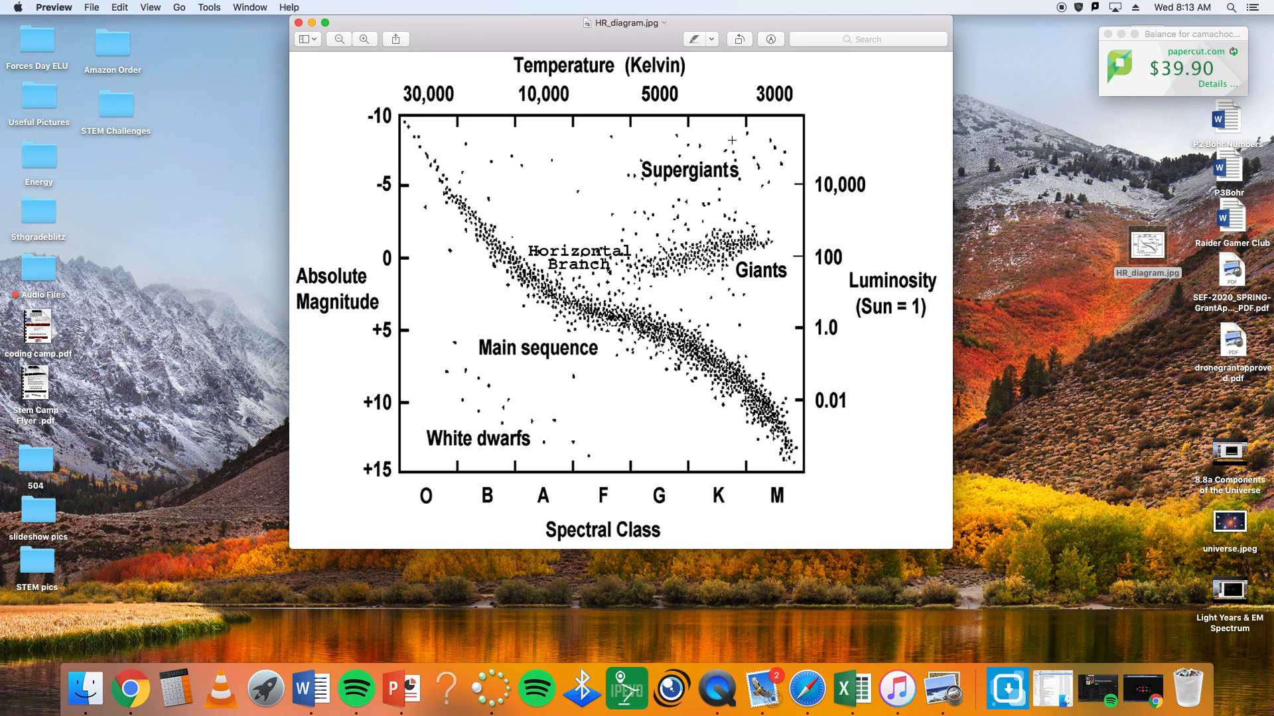
mouse_move(762, 244)
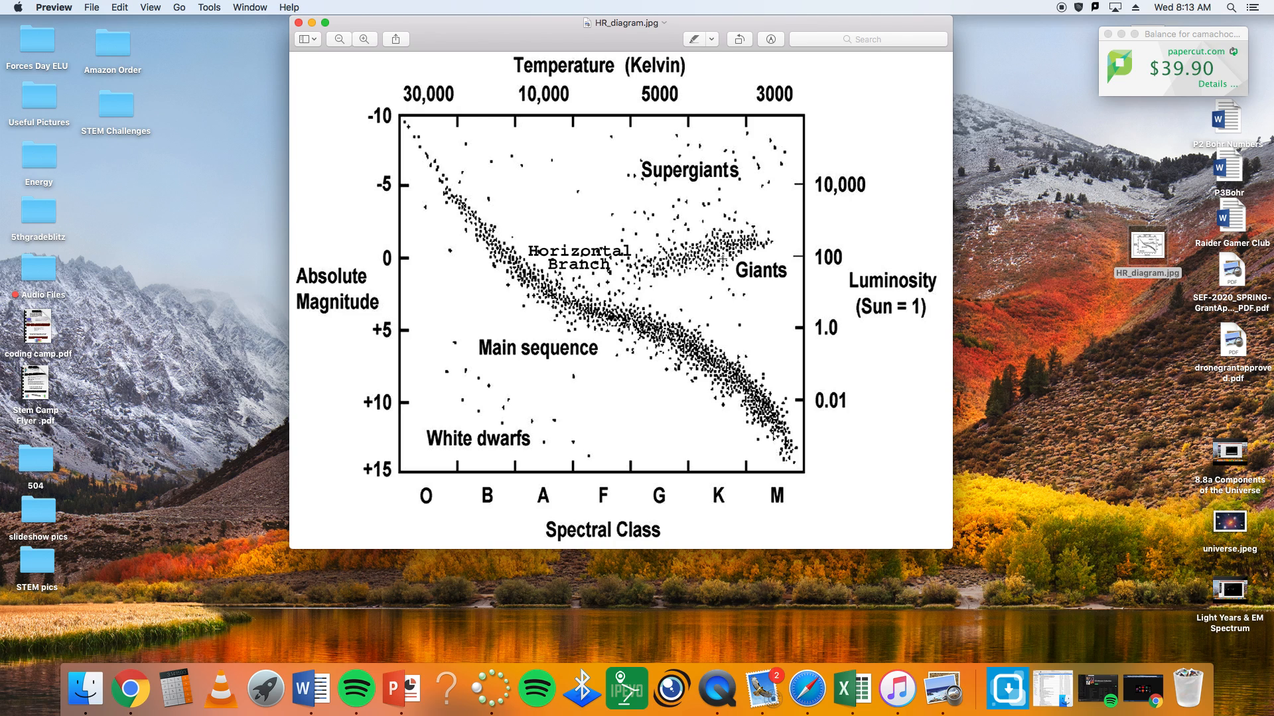
mouse_move(721, 257)
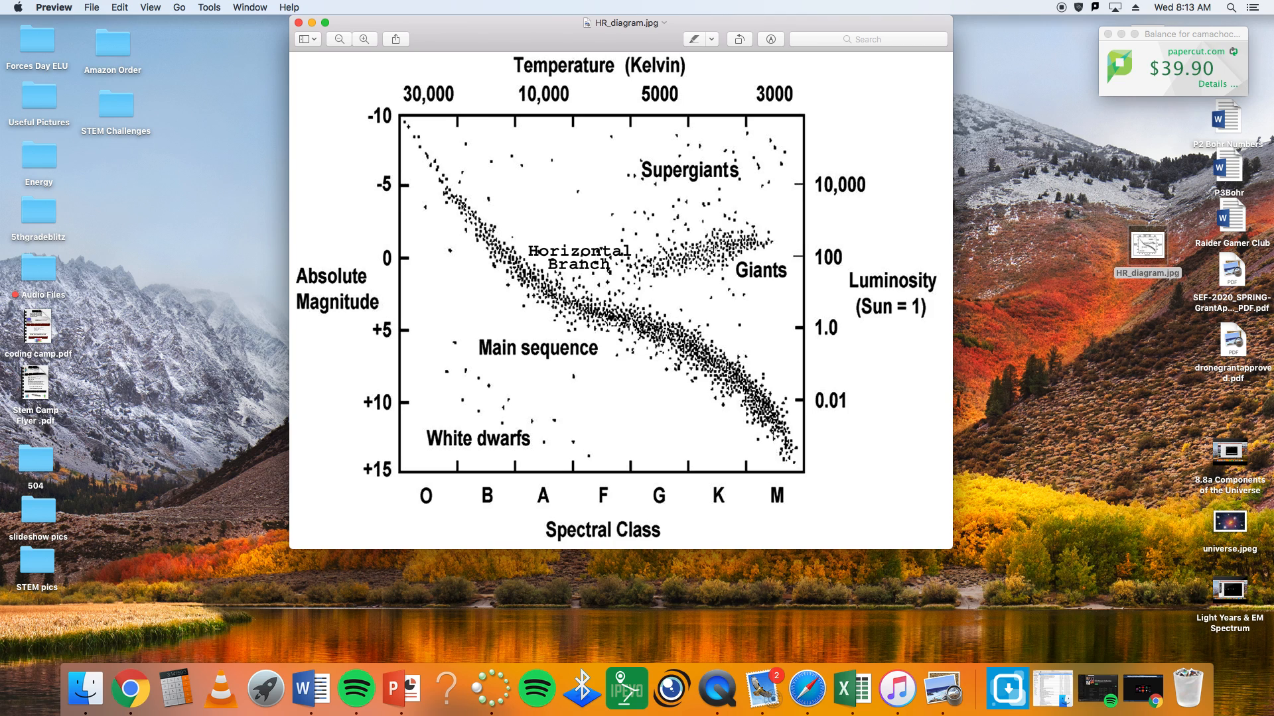
mouse_move(547, 385)
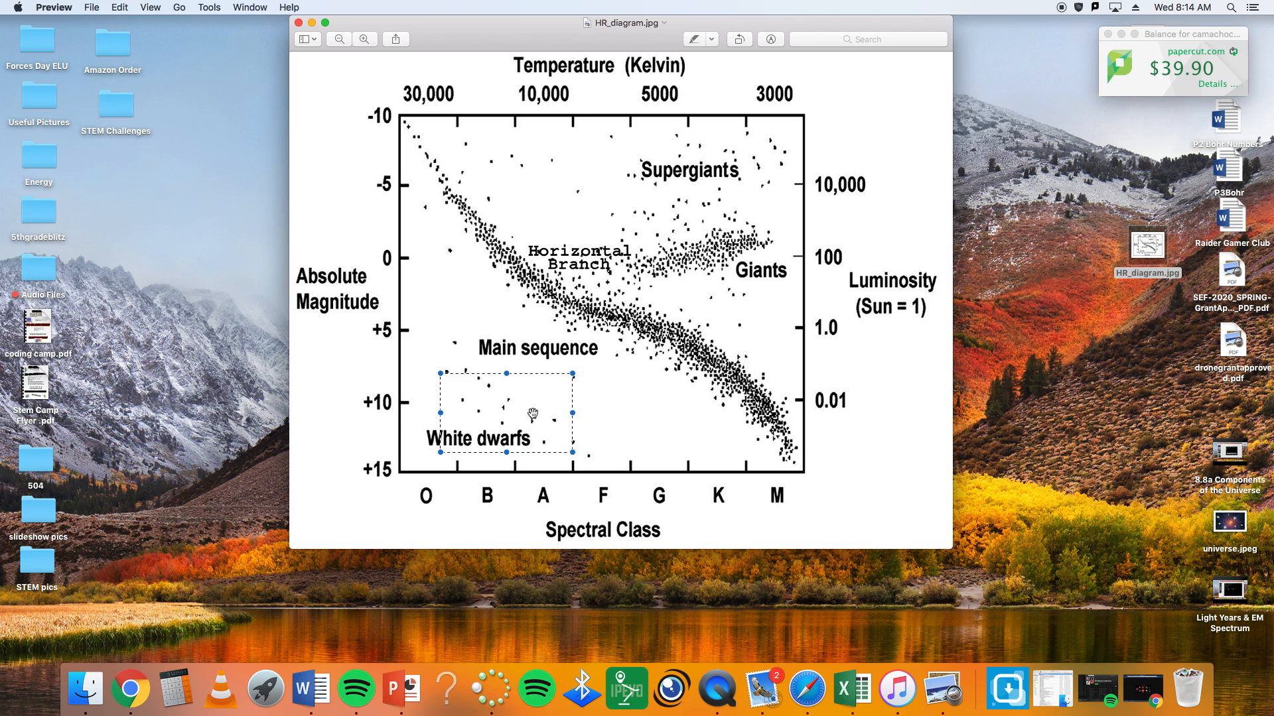
mouse_move(729, 410)
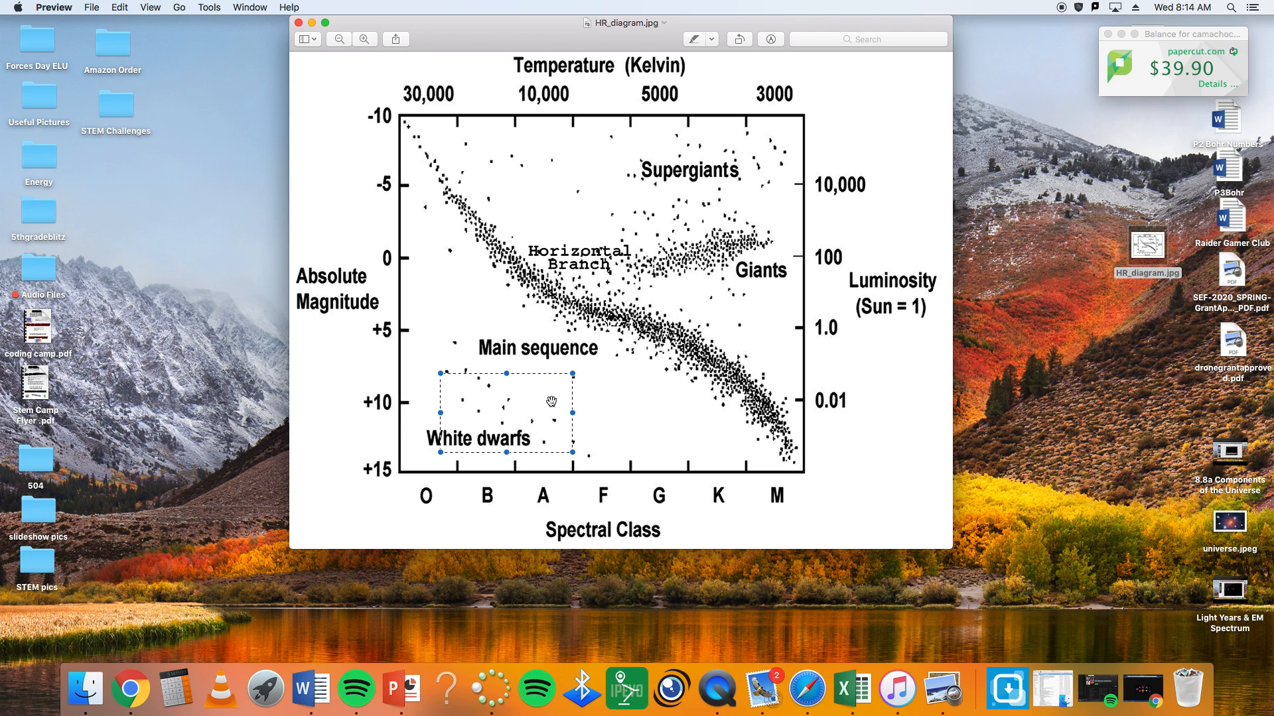
mouse_move(519, 437)
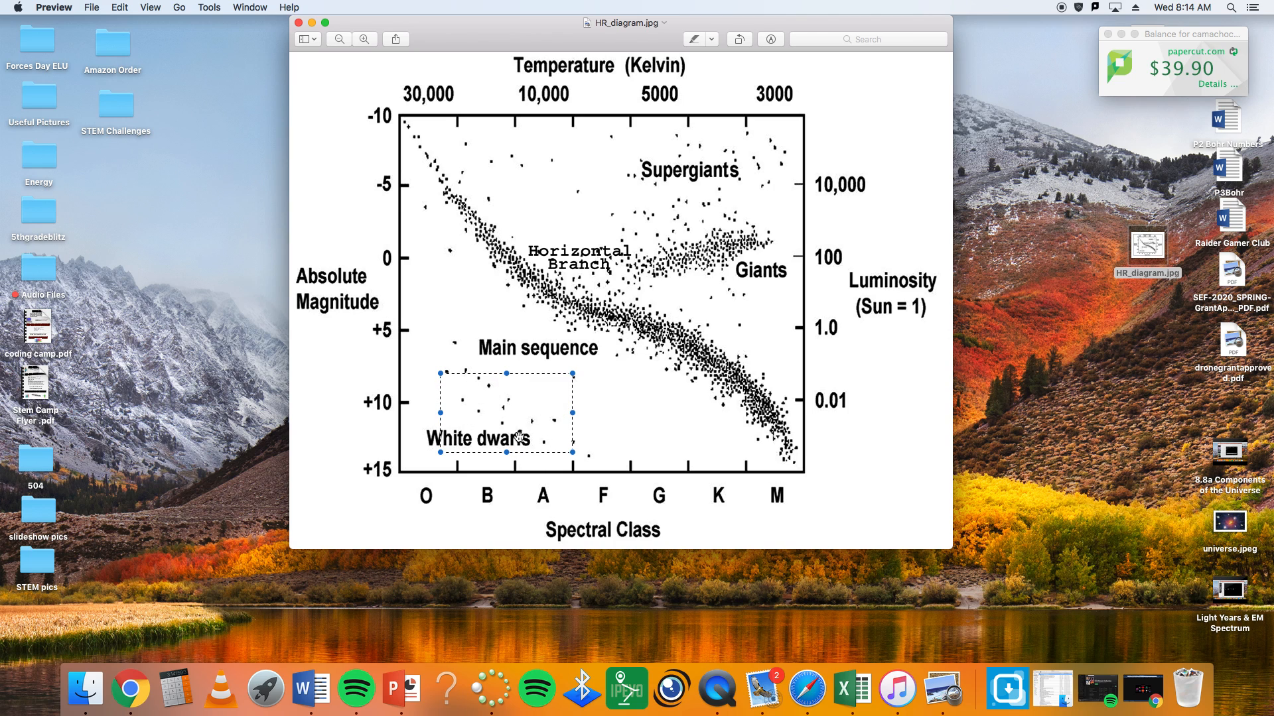
mouse_move(509, 405)
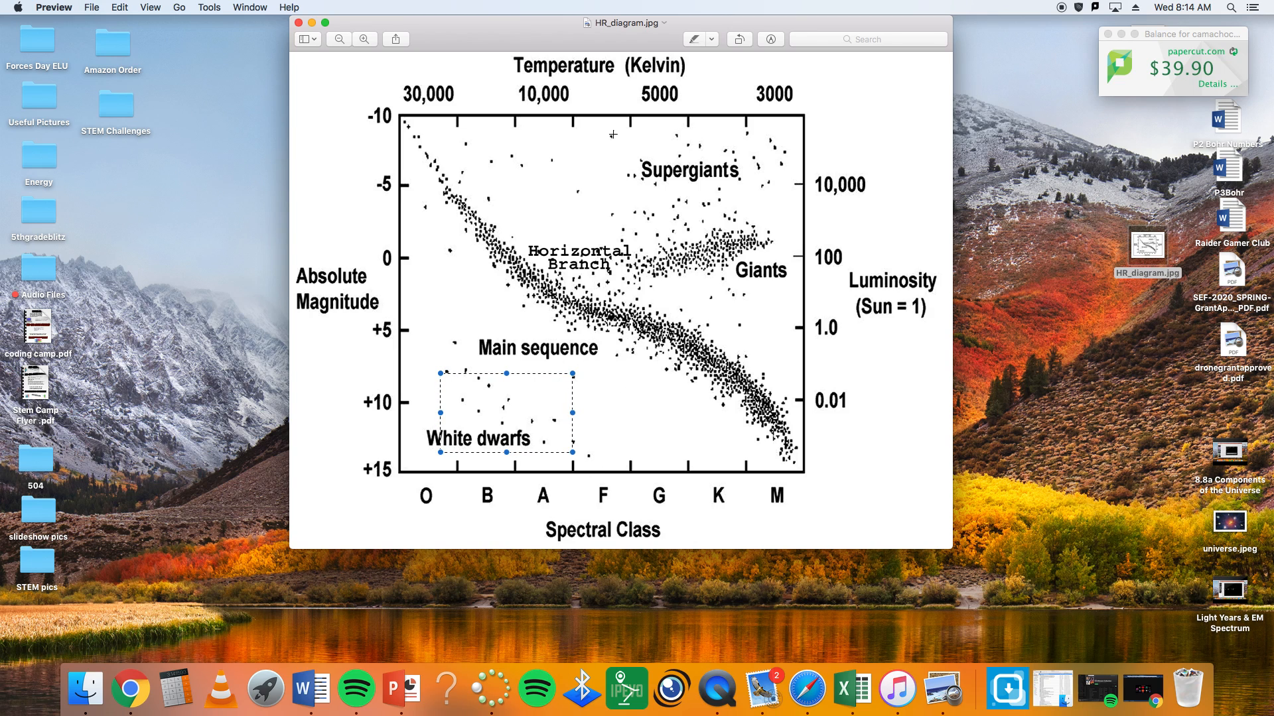
mouse_move(608, 619)
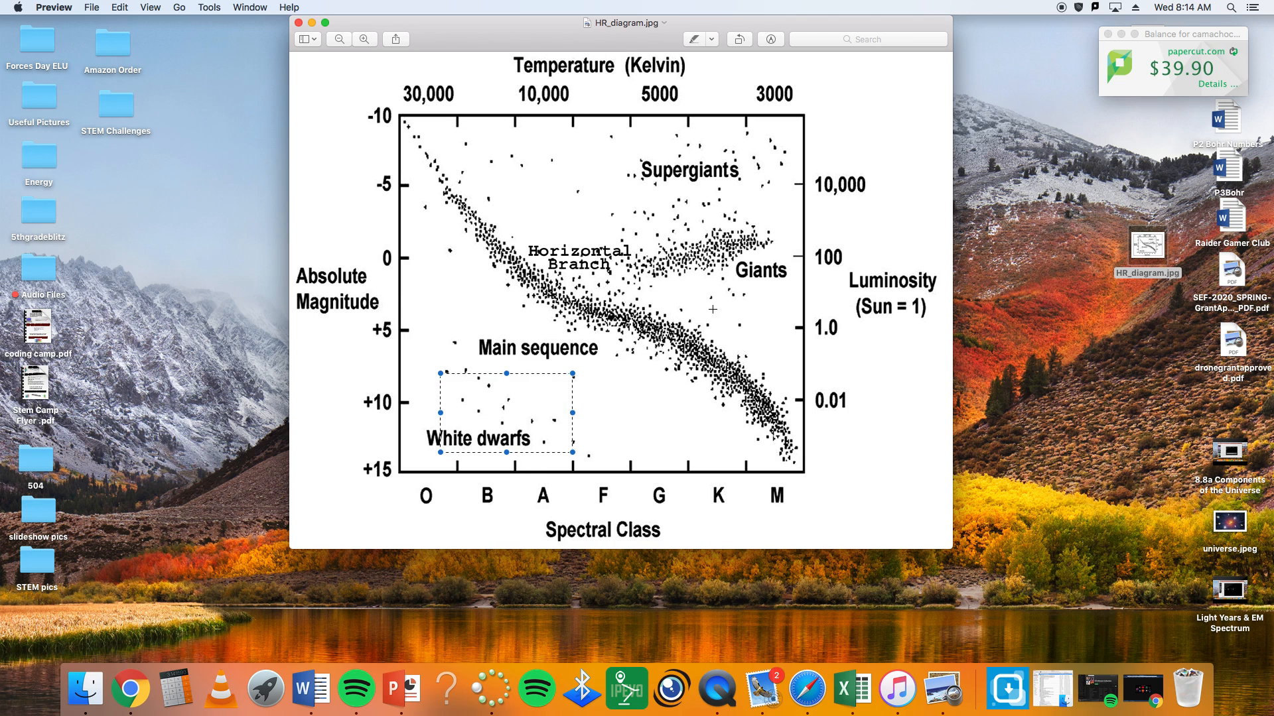
mouse_move(722, 212)
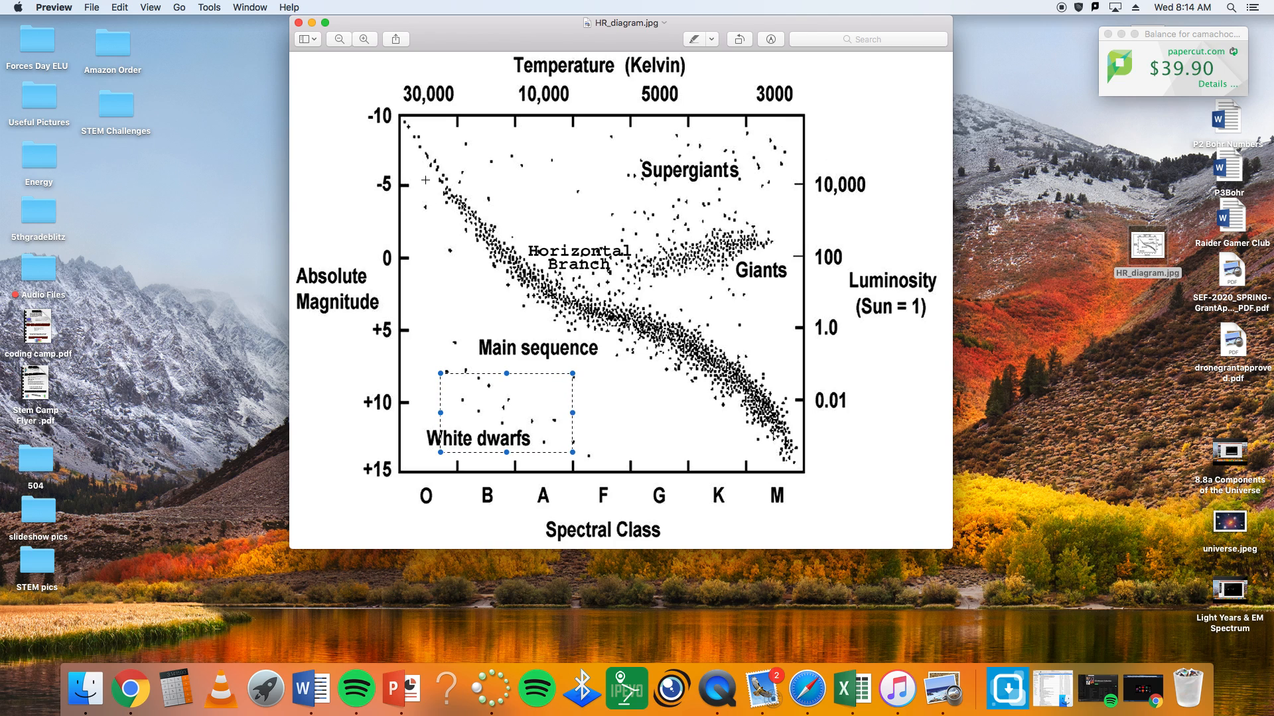
mouse_move(478, 197)
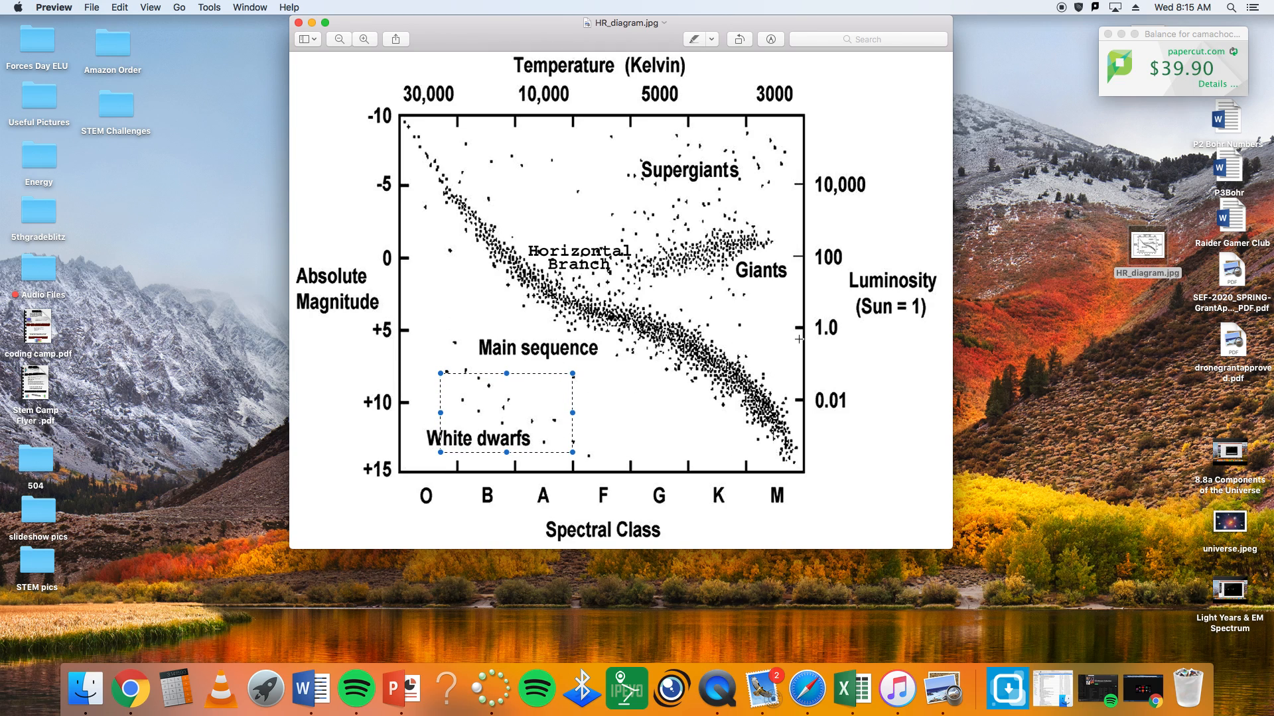
mouse_move(621, 339)
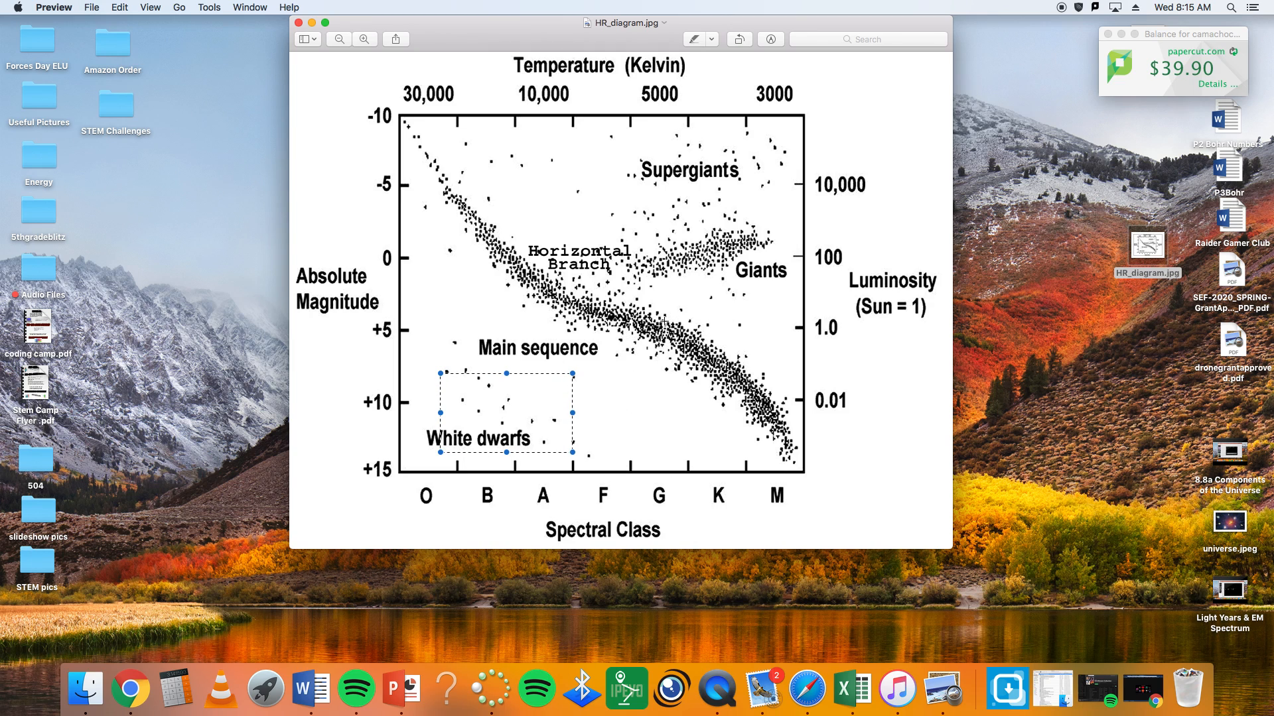
mouse_move(727, 179)
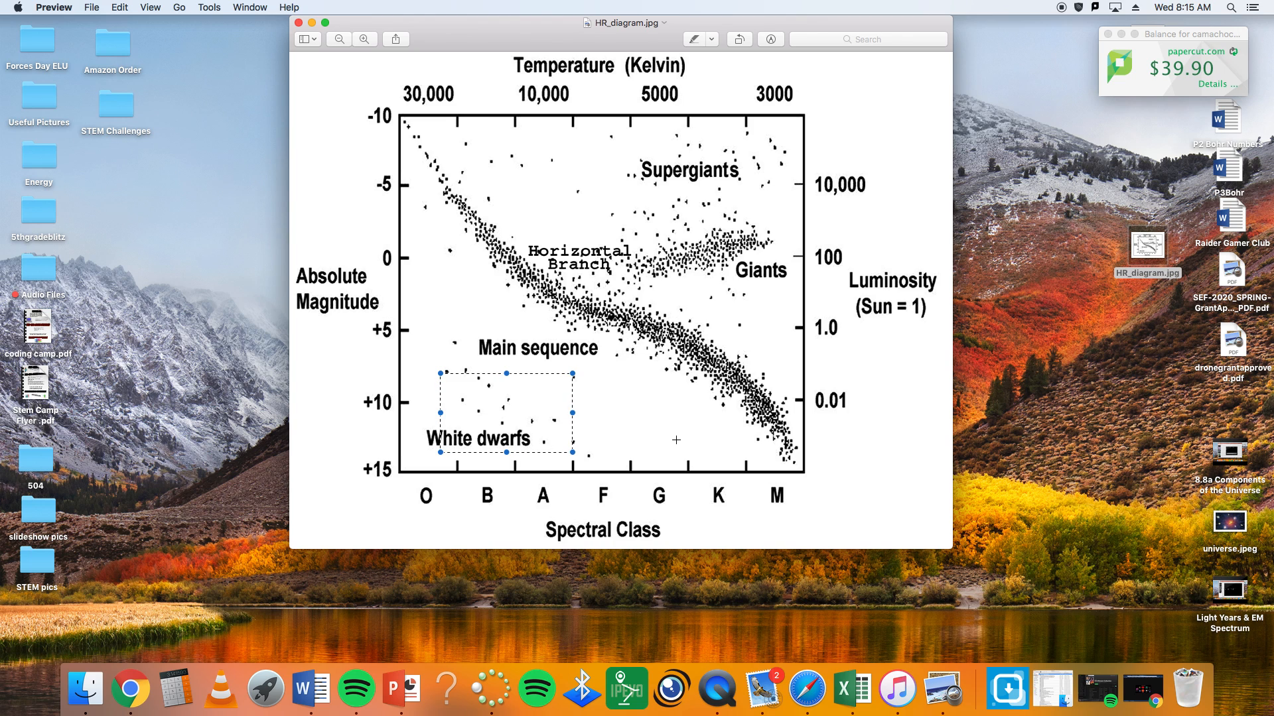
mouse_move(290, 245)
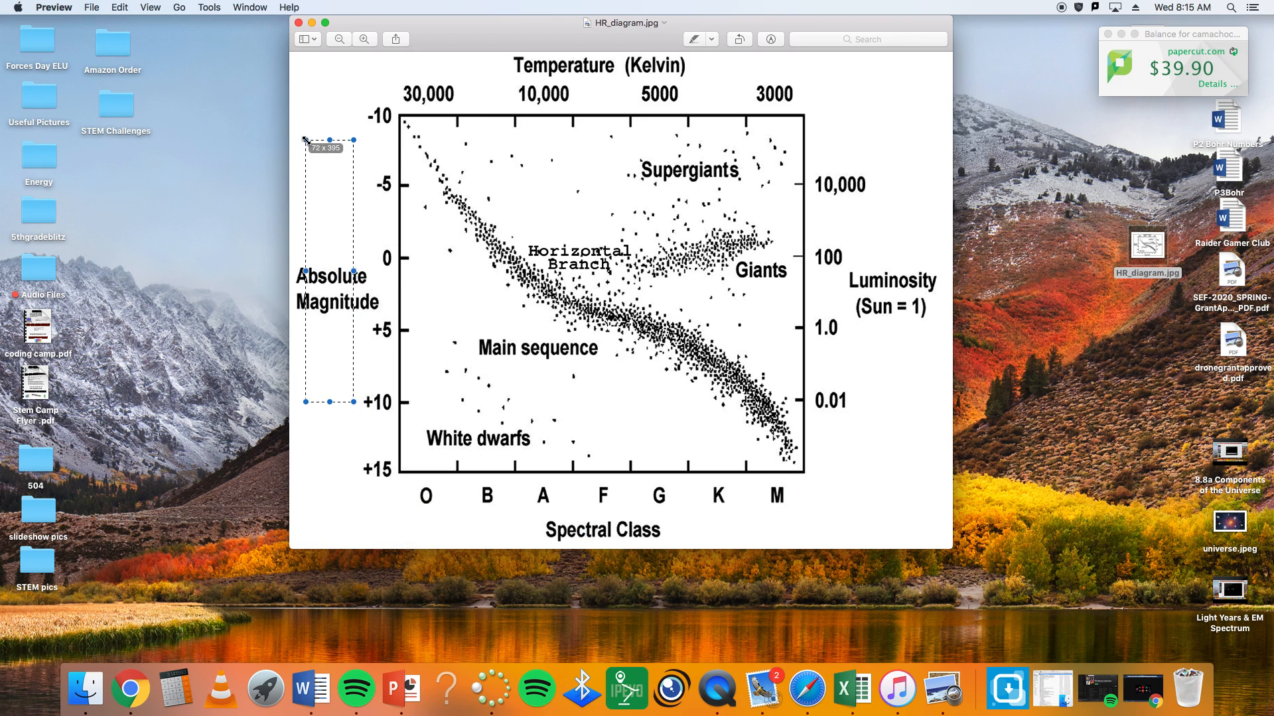
mouse_move(450, 558)
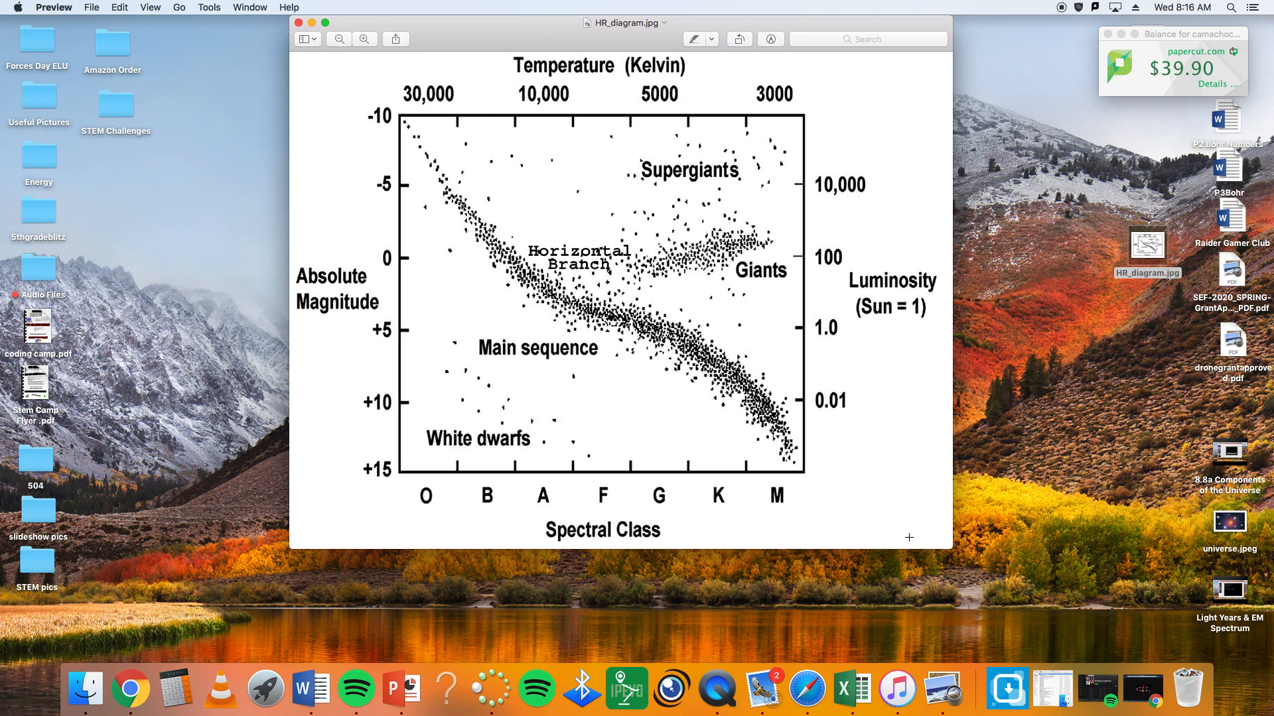
mouse_move(864, 484)
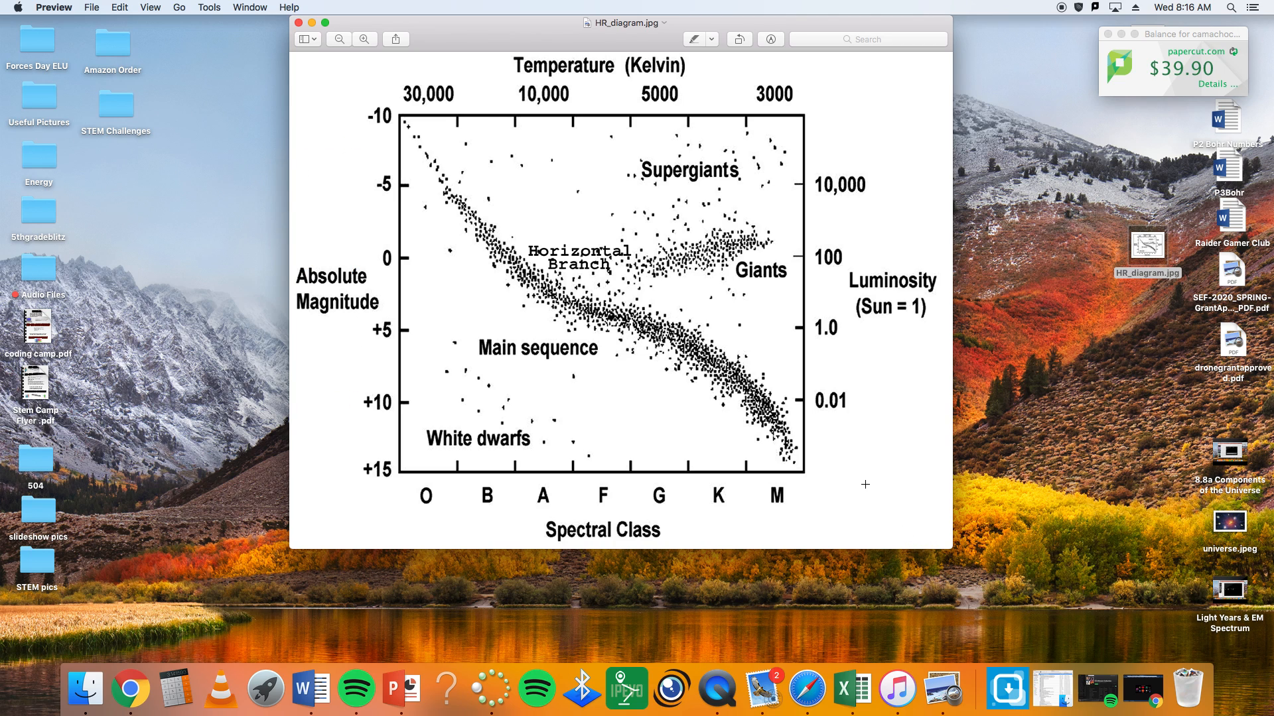
mouse_move(704, 354)
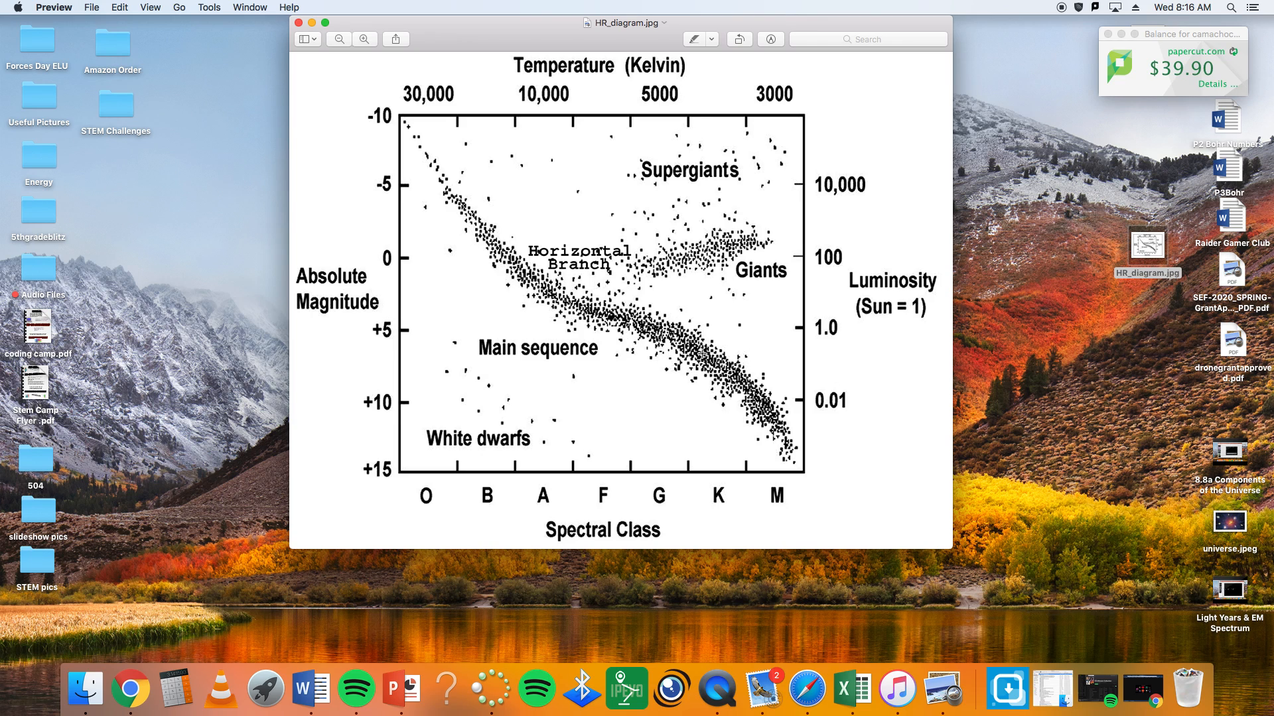
mouse_move(758, 319)
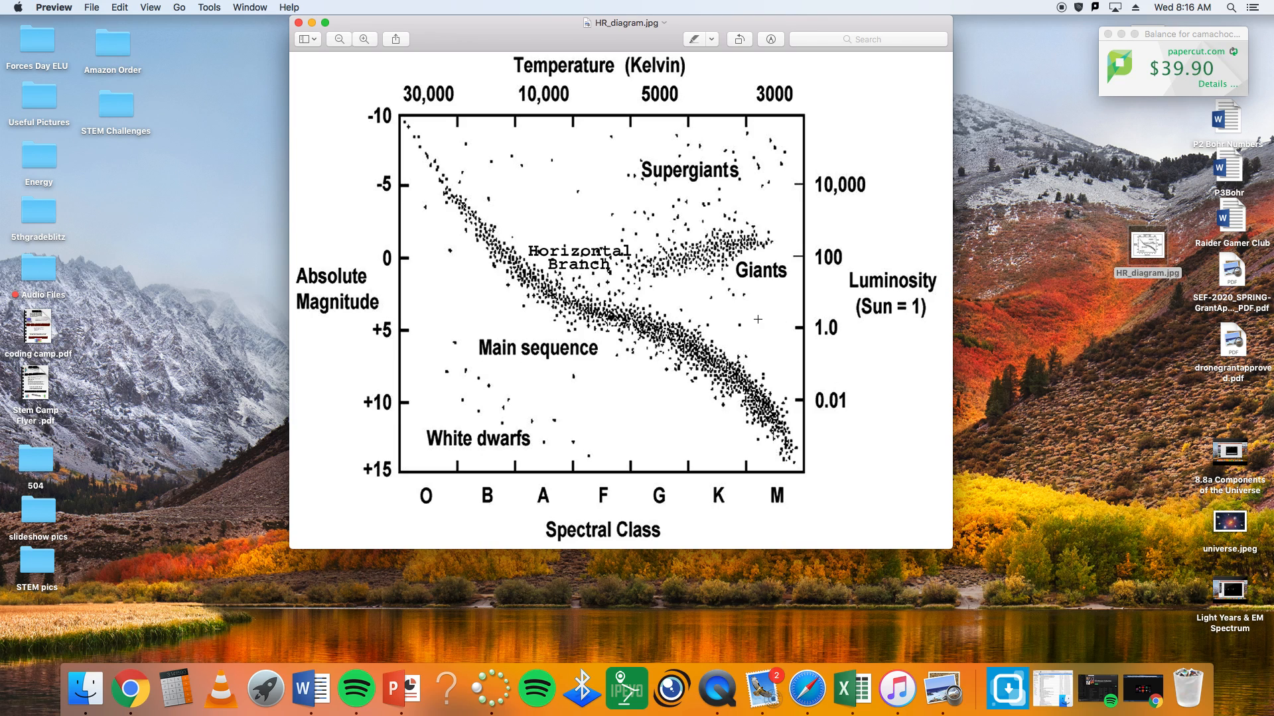
mouse_move(425, 322)
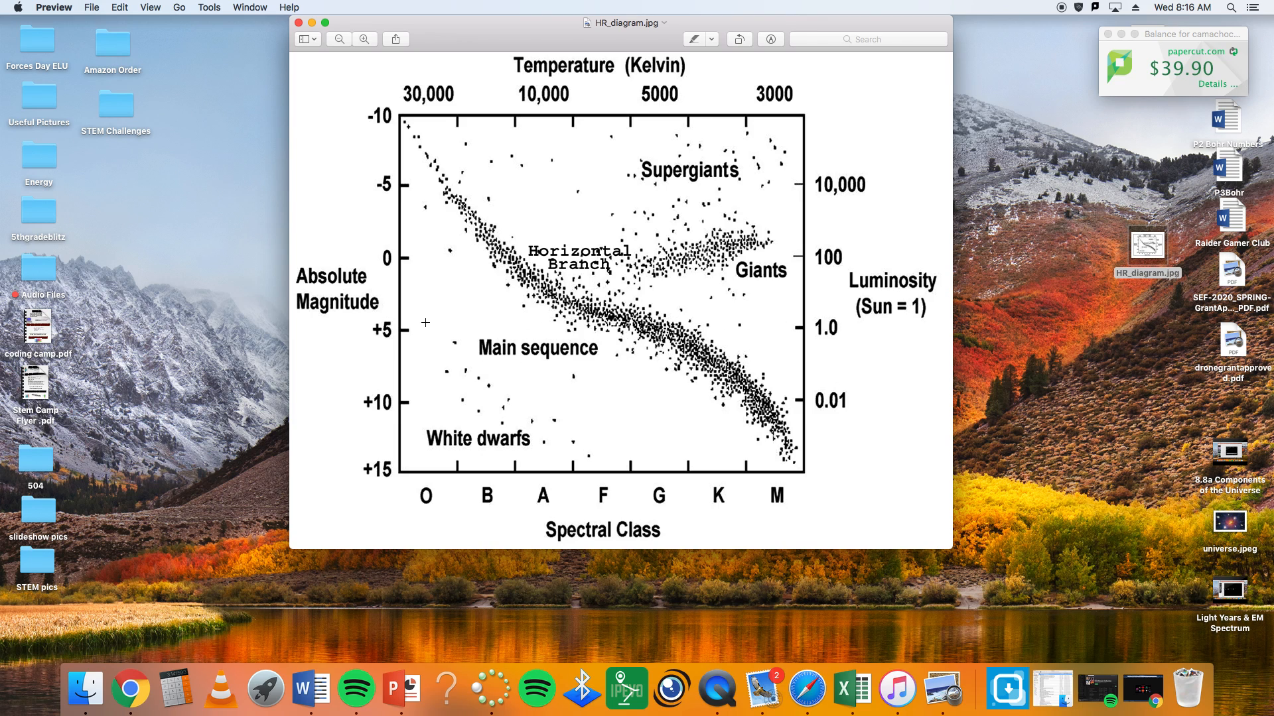
mouse_move(450, 298)
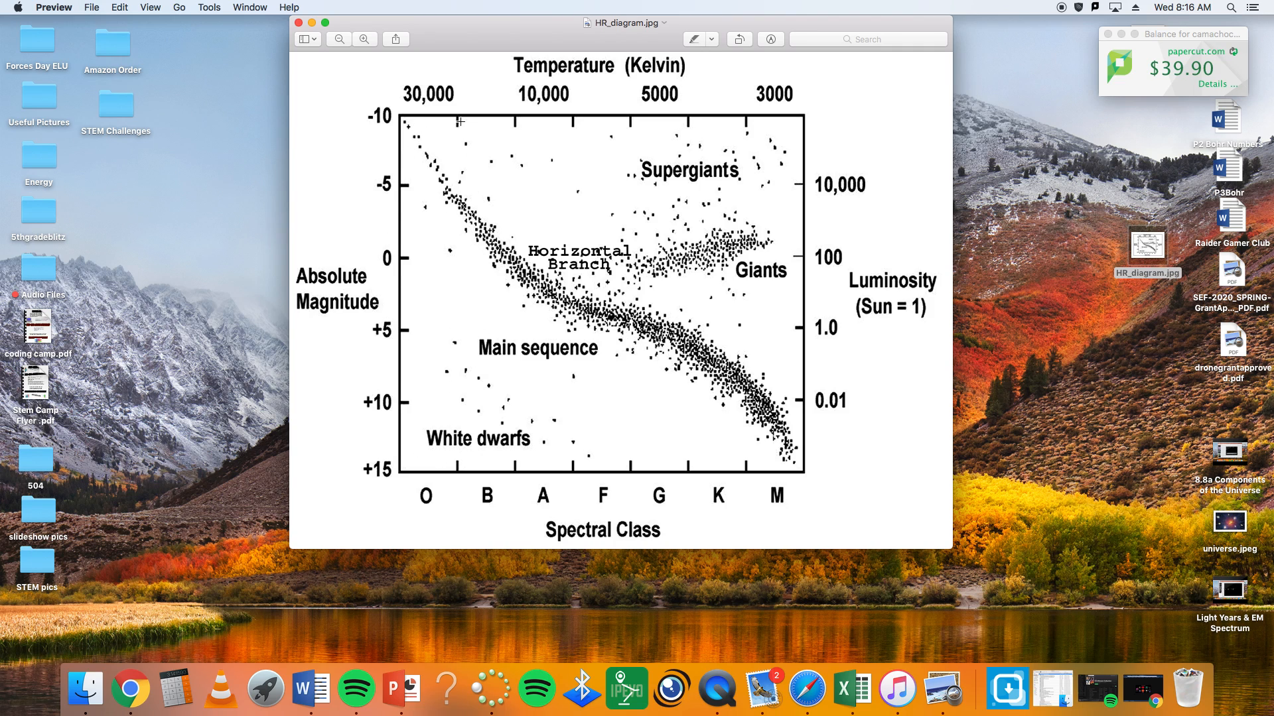
mouse_move(400, 117)
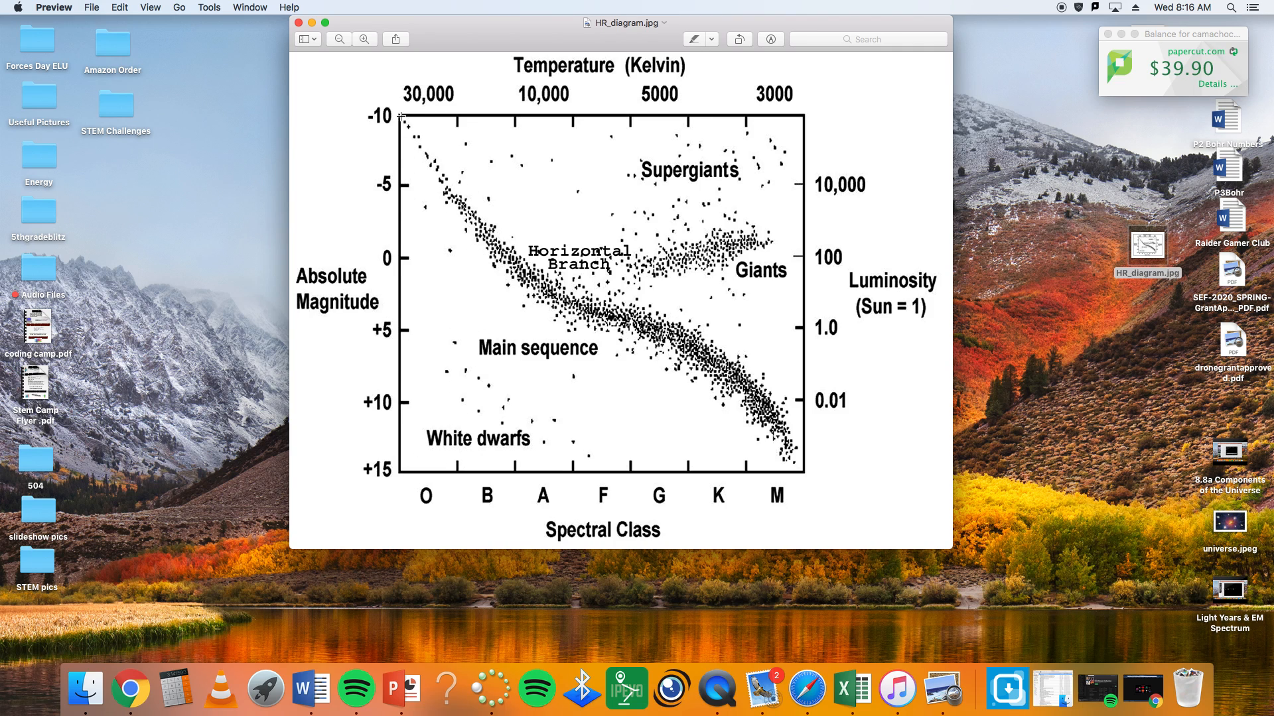
mouse_move(700, 454)
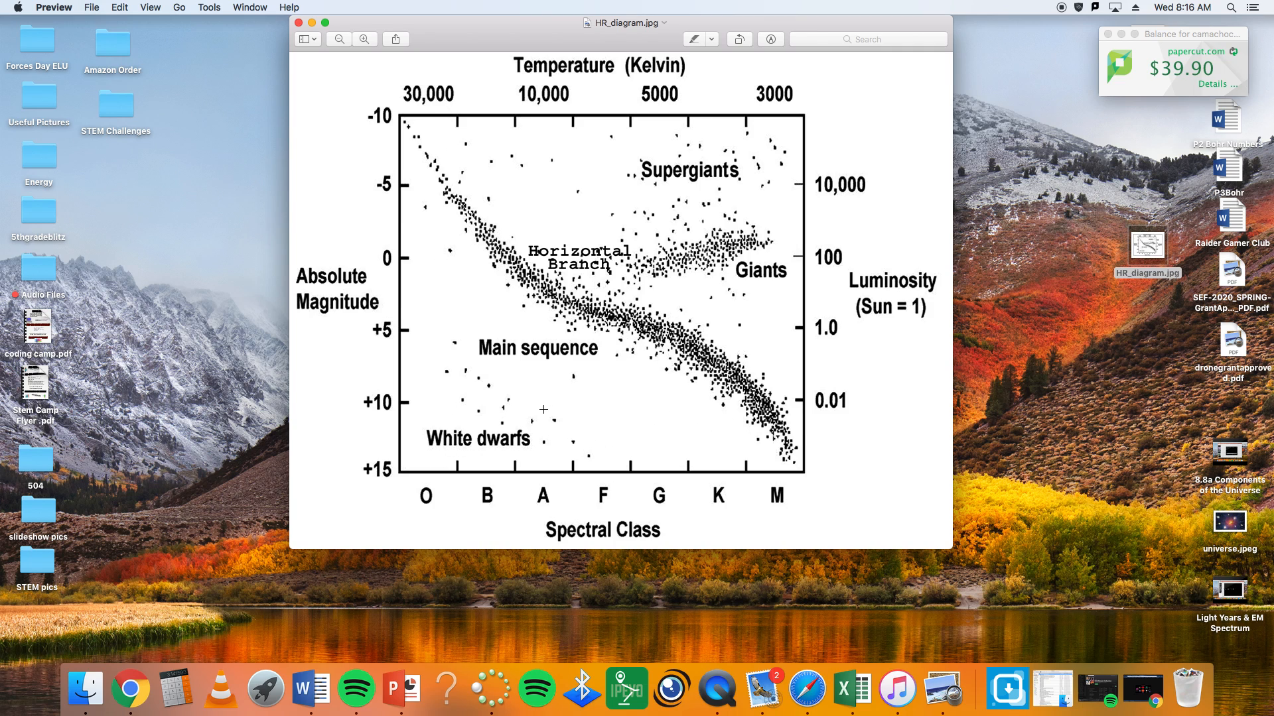
mouse_move(551, 410)
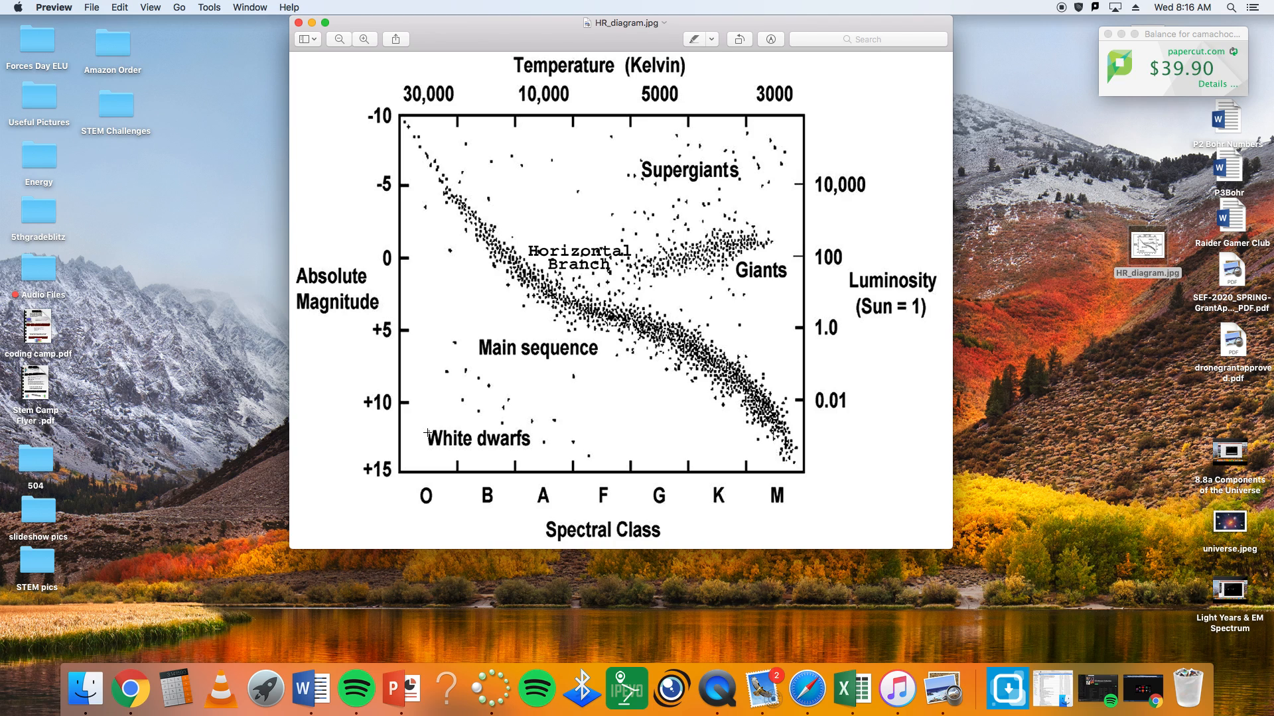
mouse_move(447, 437)
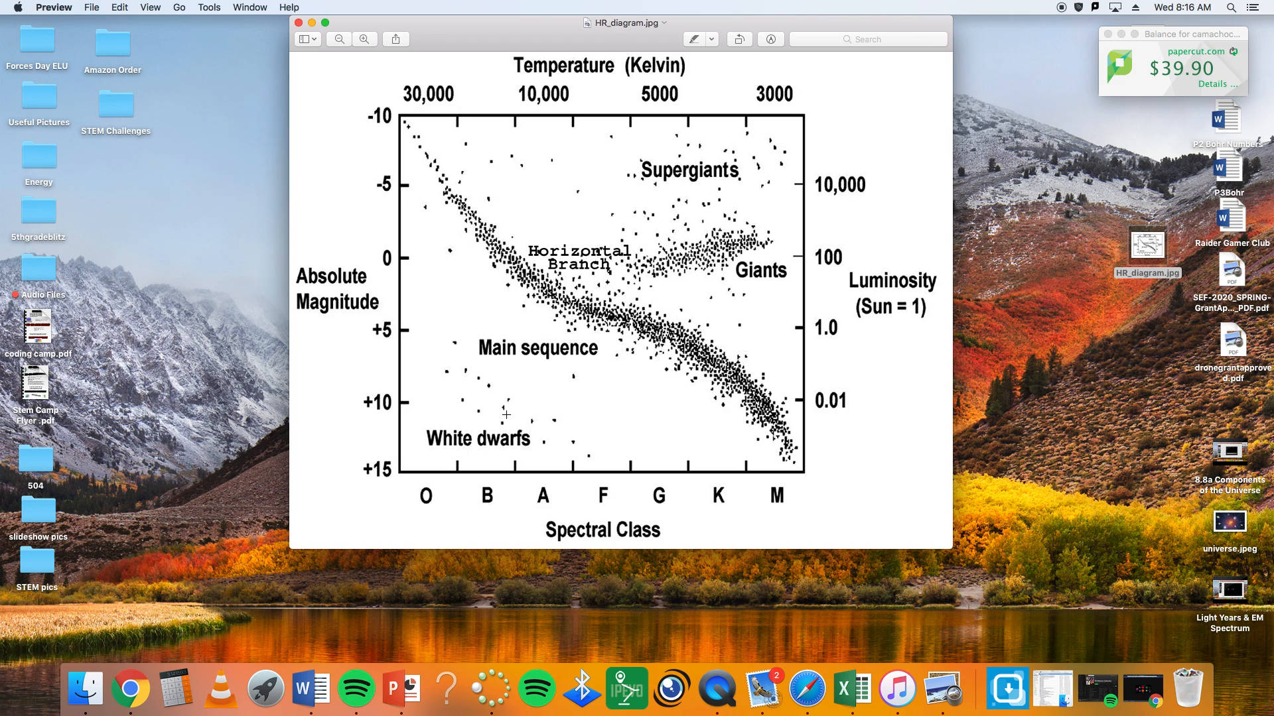
mouse_move(617, 332)
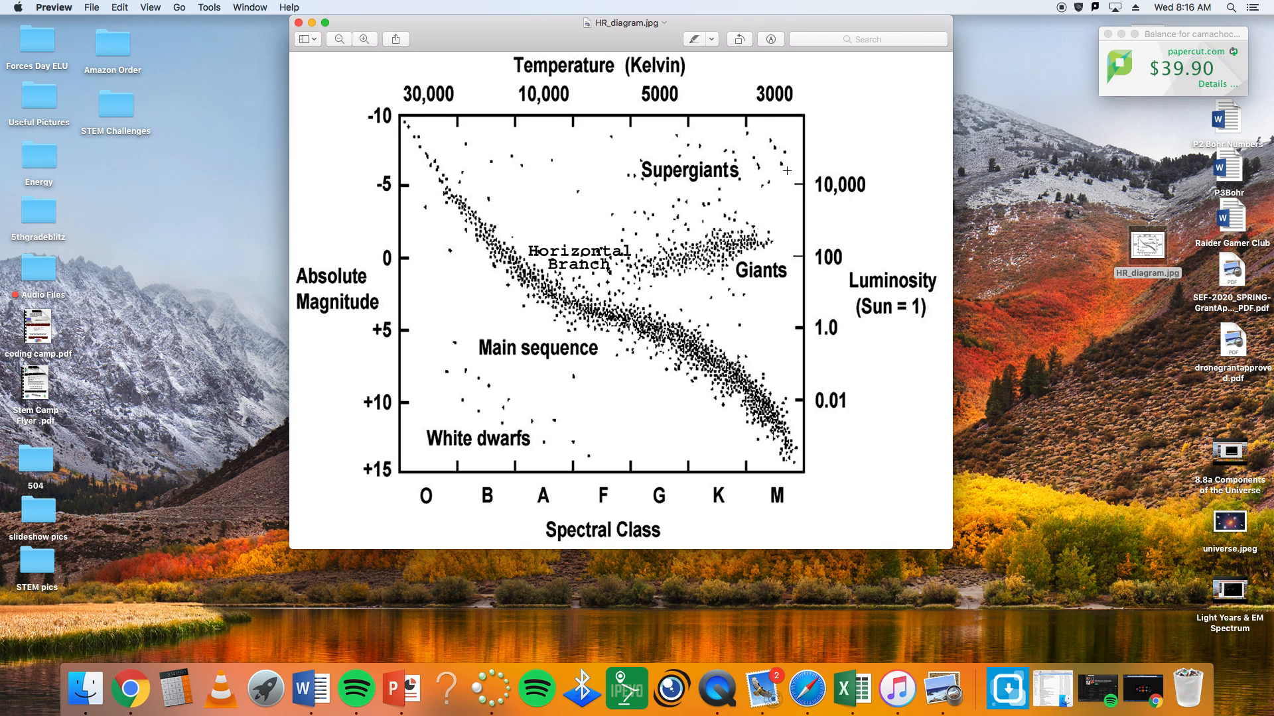
mouse_move(812, 291)
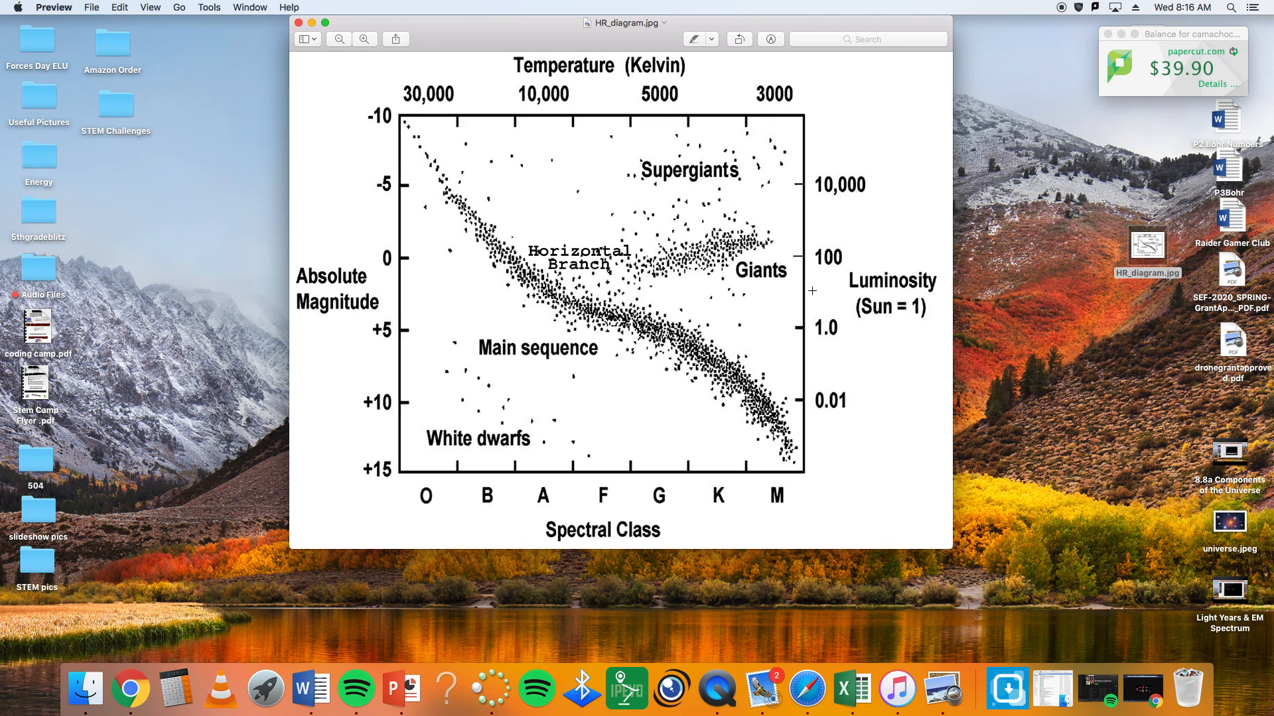